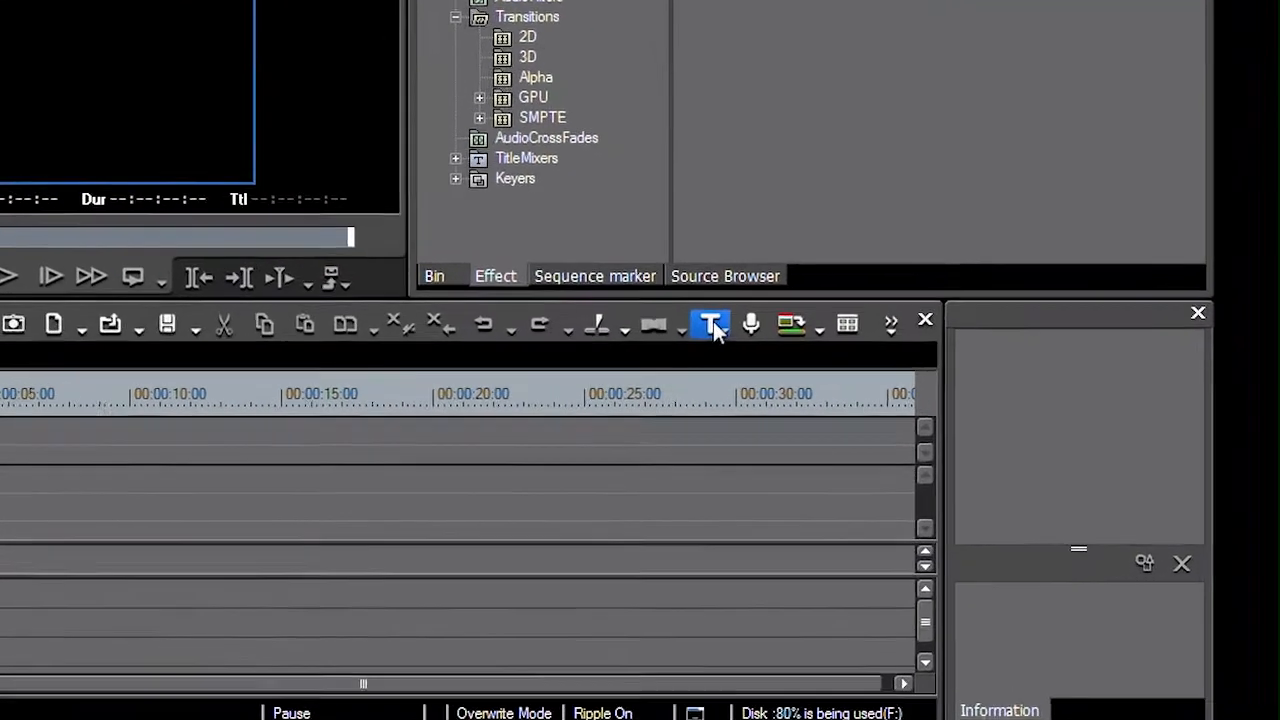
Step: Open the EDIUS Title Template Library from the Tools menu
{"action": "left_click", "coordinate": [710, 323]}
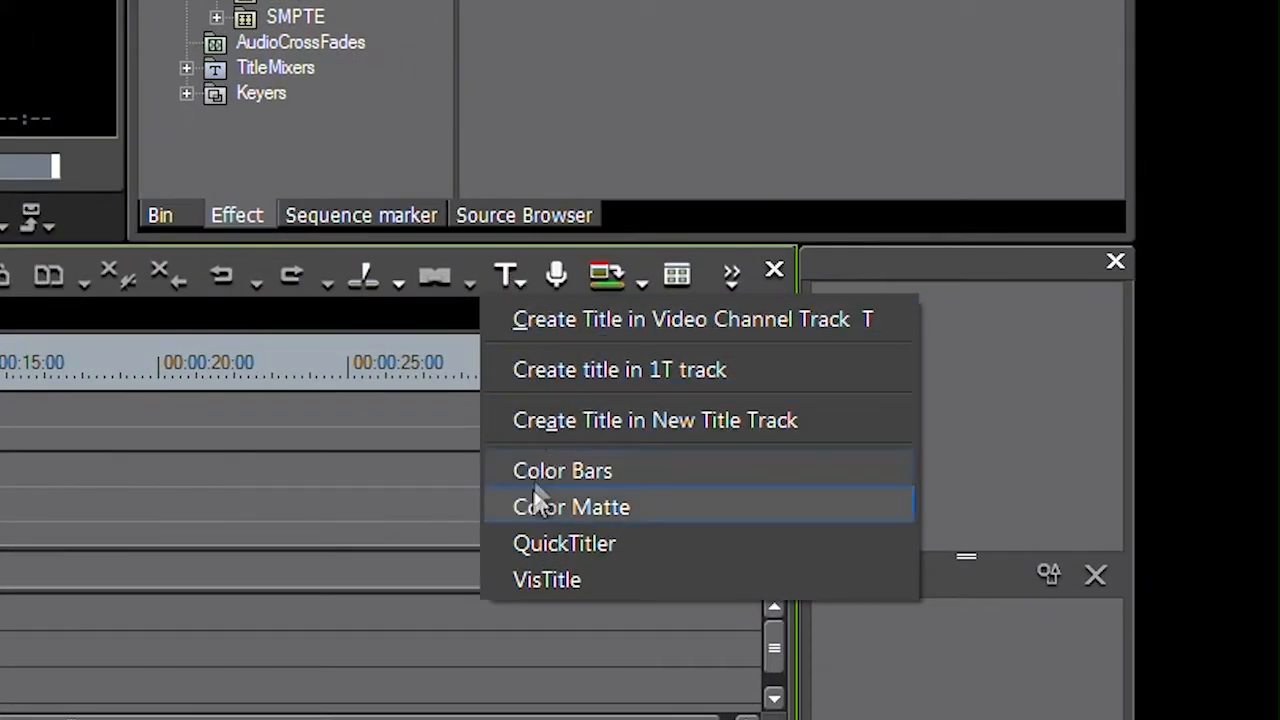
{"action": "mouse_move", "coordinate": [547, 580]}
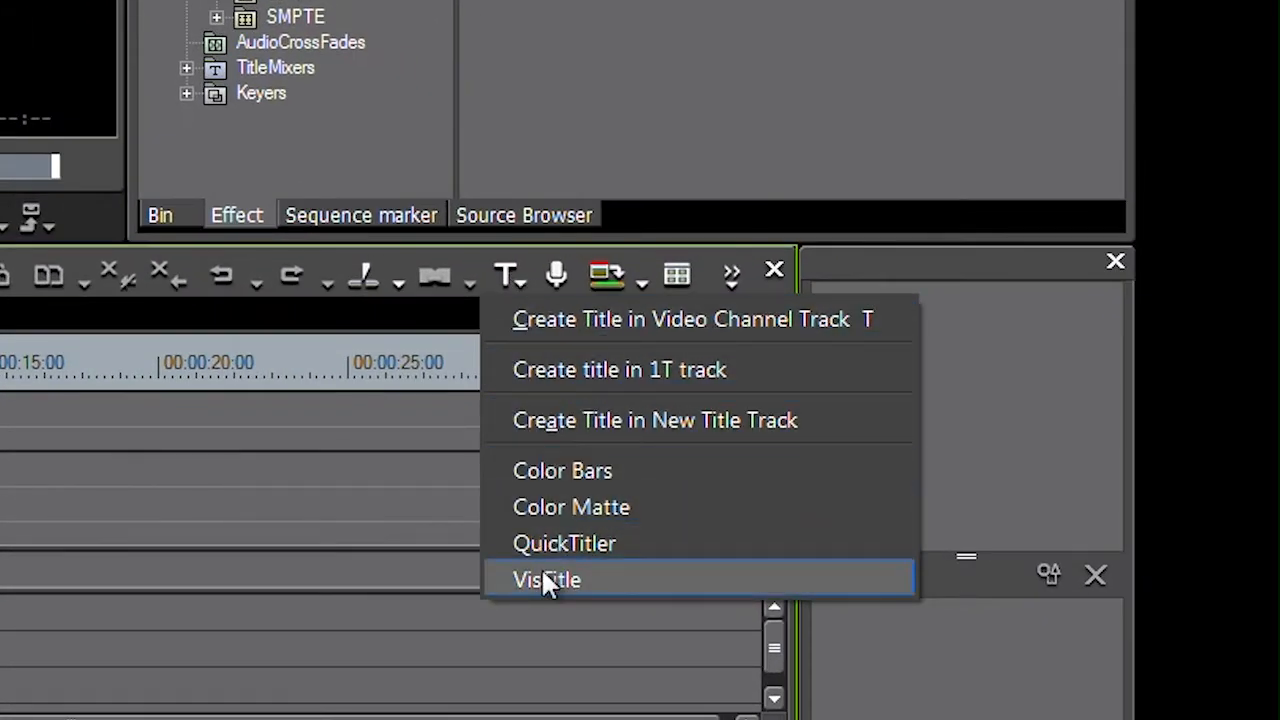
{"action": "left_click", "coordinate": [546, 580]}
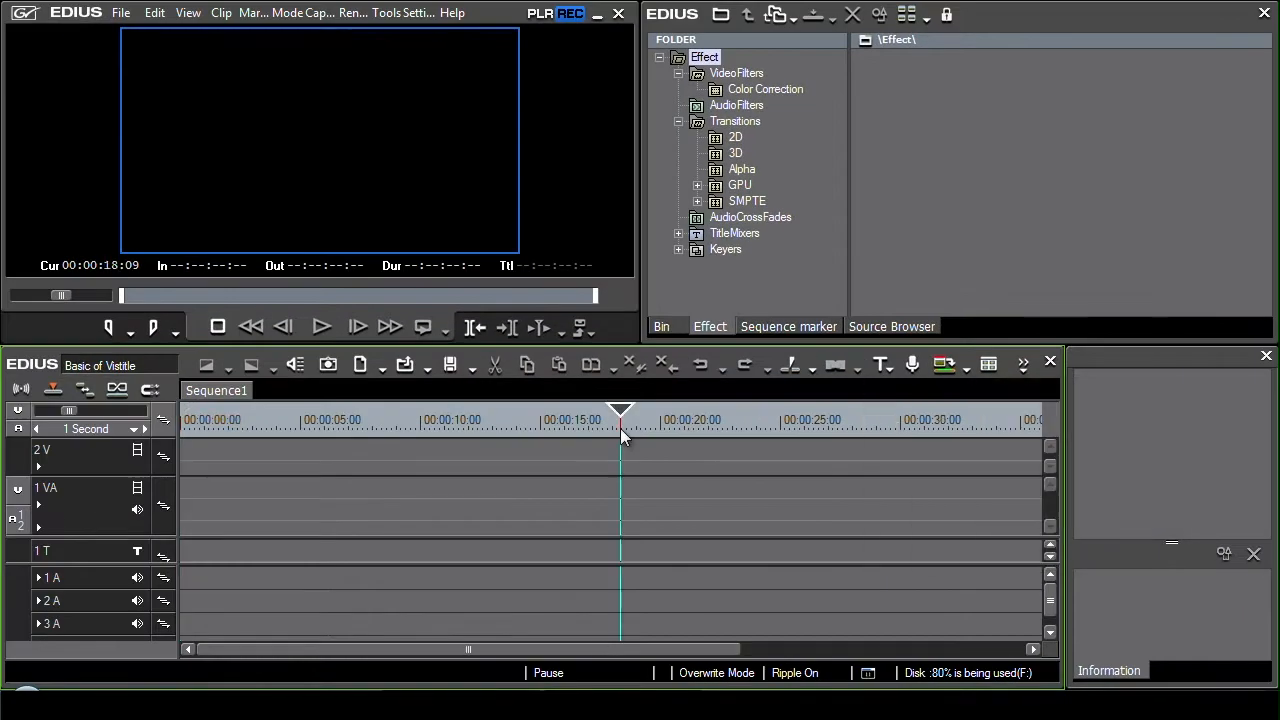
{"action": "mouse_move", "coordinate": [620, 430]}
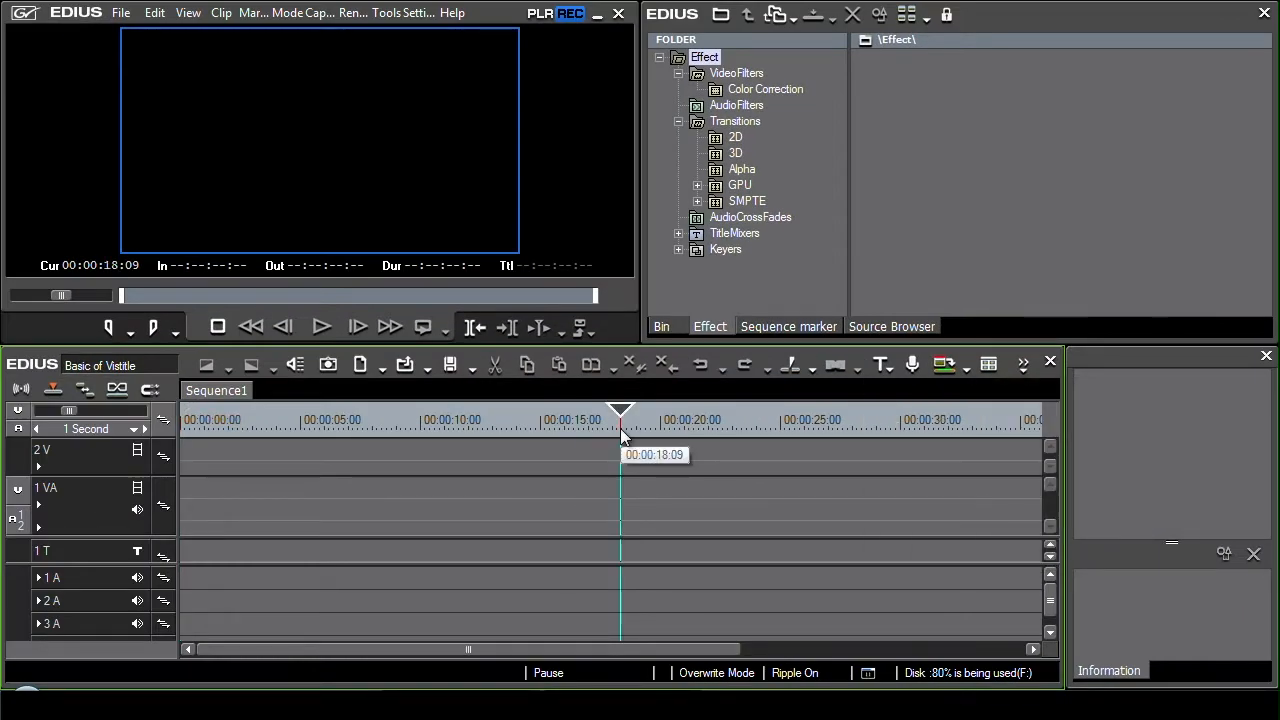
{"action": "mouse_move", "coordinate": [650, 235]}
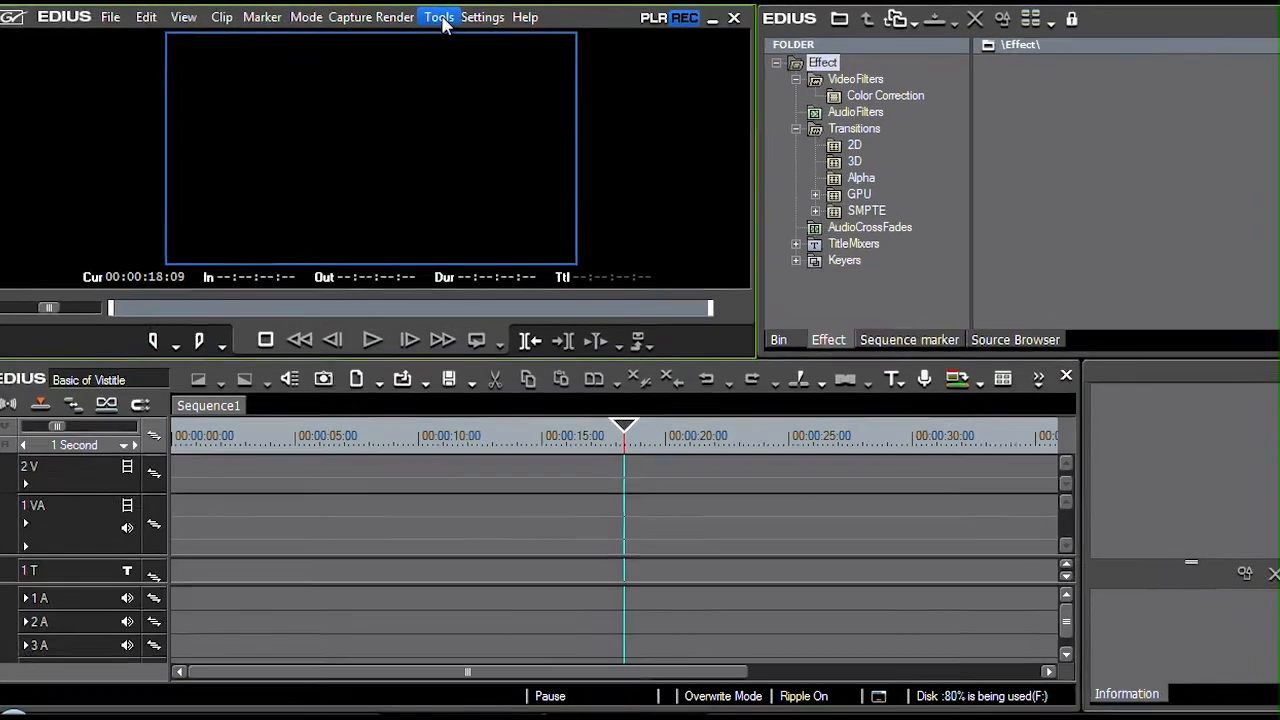
{"action": "left_click", "coordinate": [438, 17]}
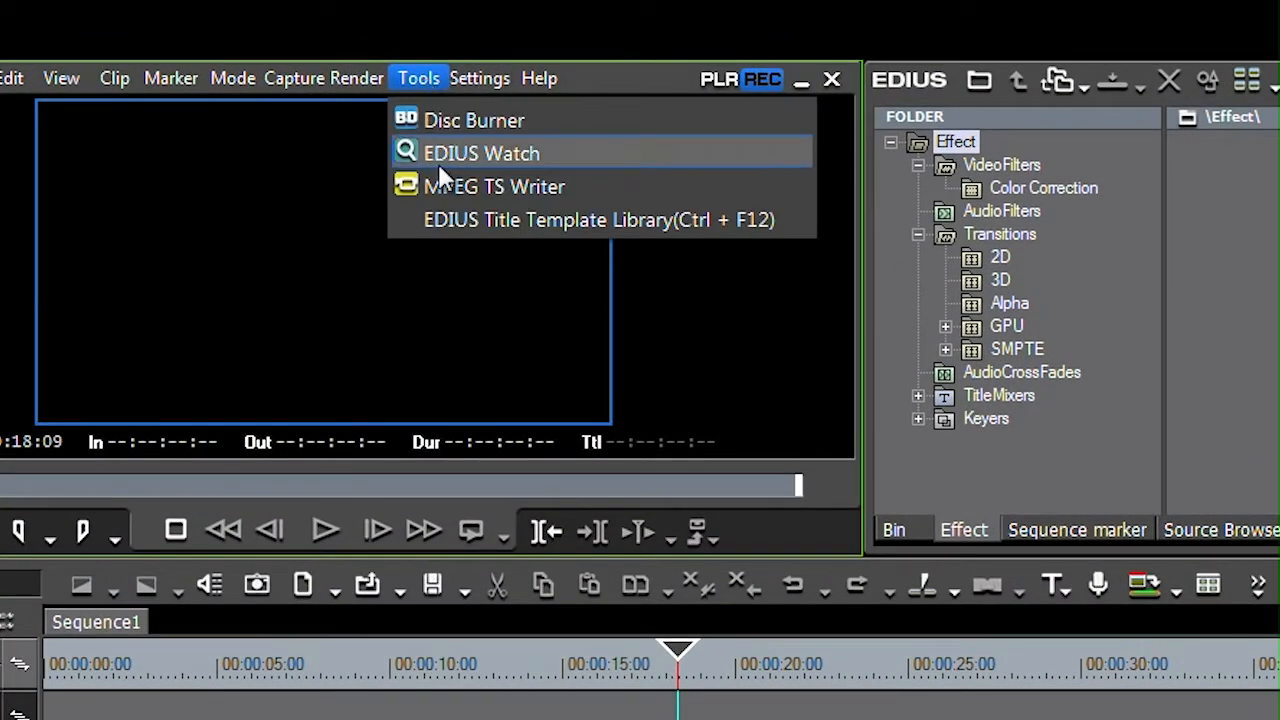
{"action": "mouse_move", "coordinate": [599, 219]}
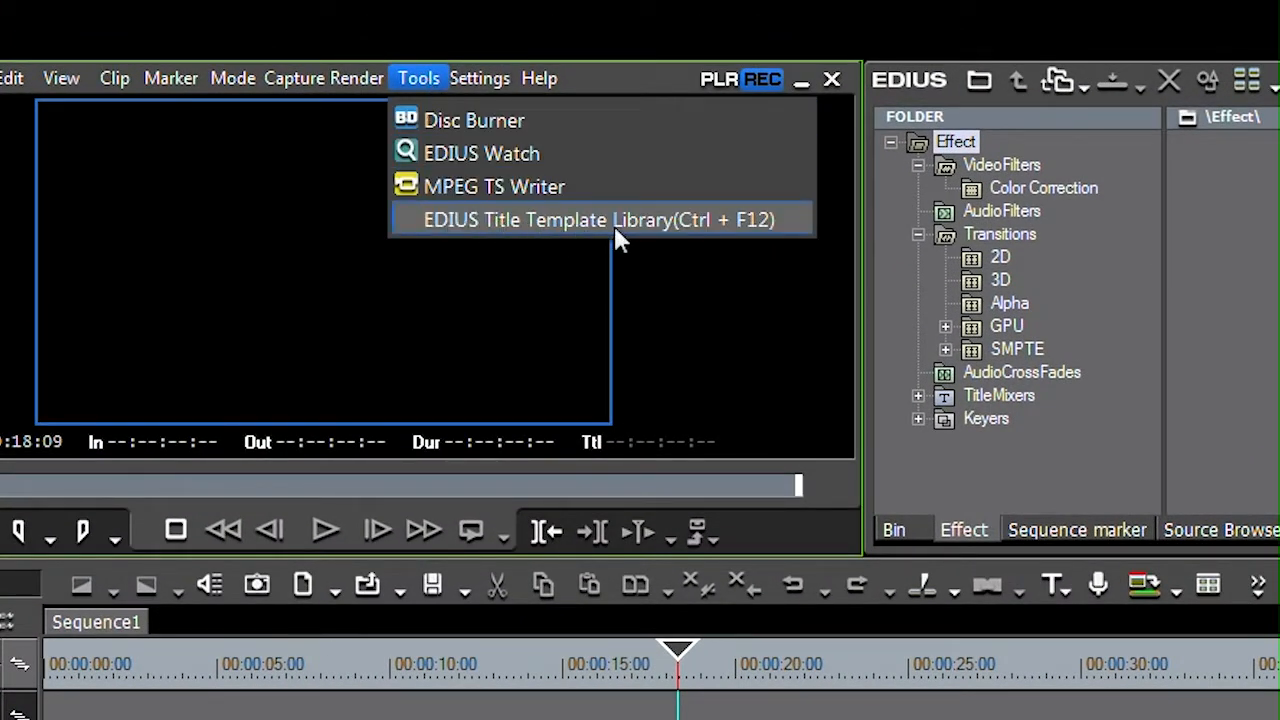
{"action": "left_click", "coordinate": [598, 219]}
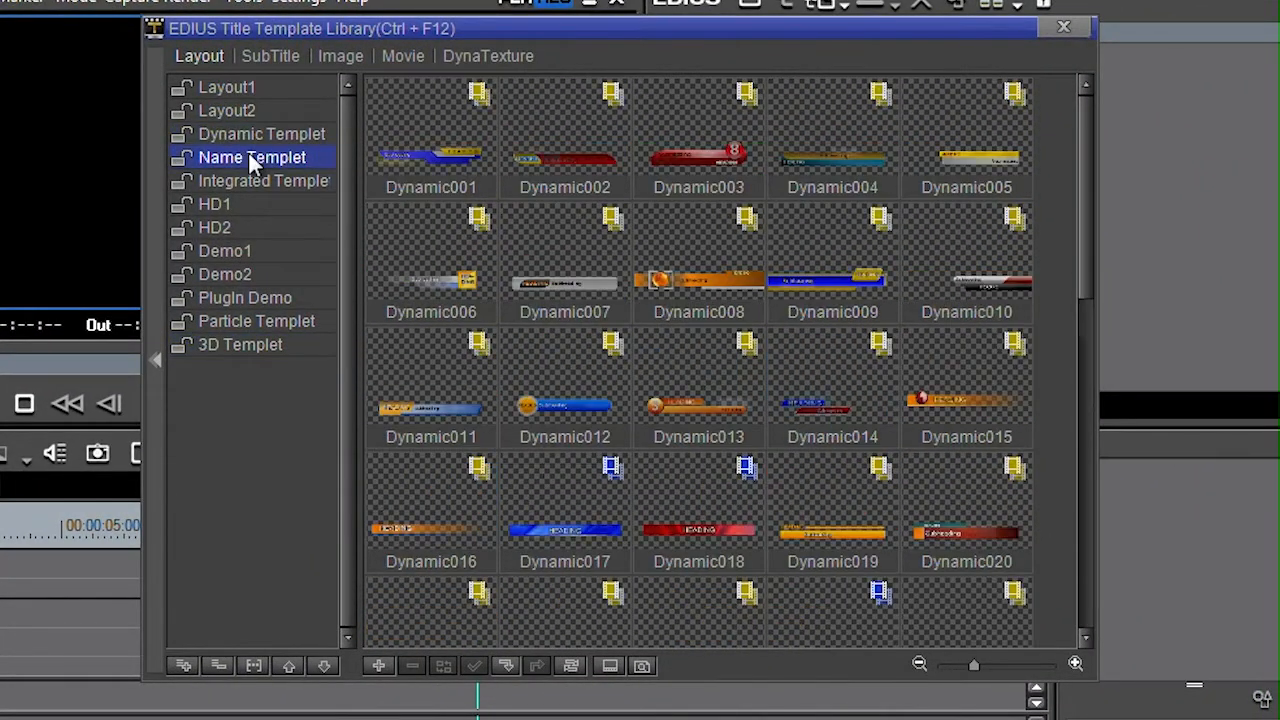
Step: Browse the HD1, Demo1, Layout1 and integrated Layout template categories
{"action": "left_click", "coordinate": [214, 204]}
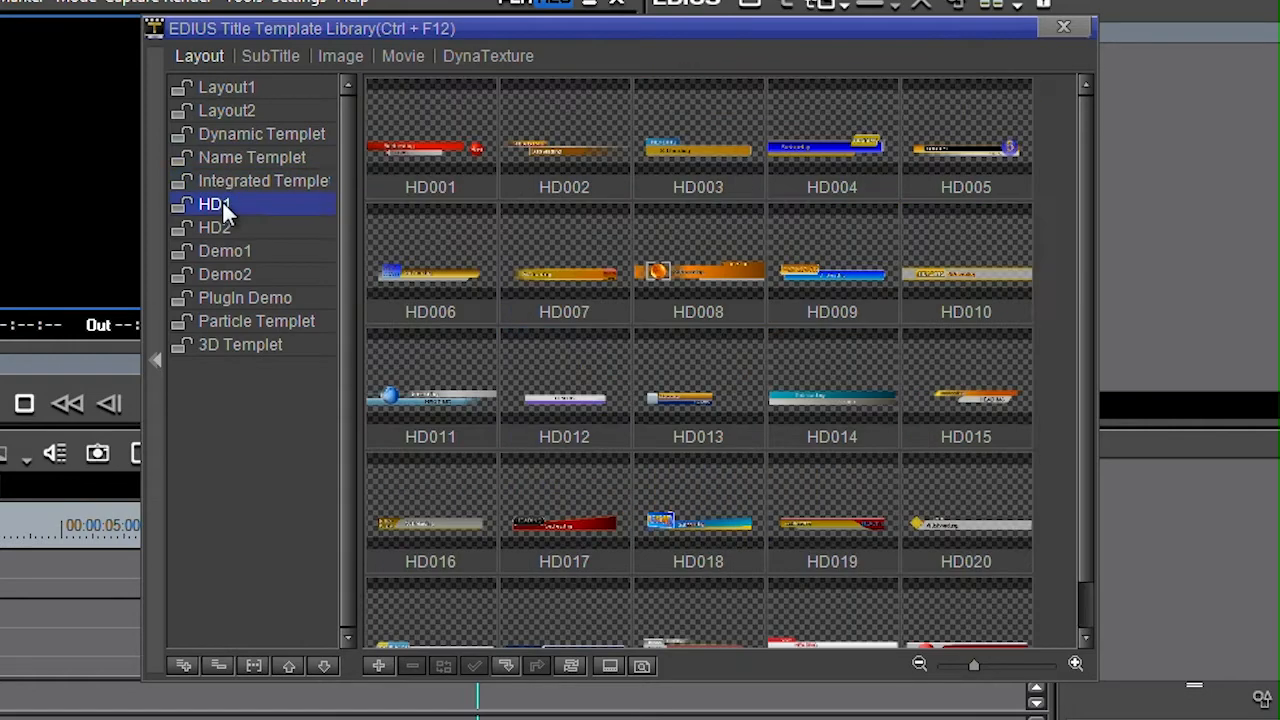
{"action": "left_click", "coordinate": [224, 250]}
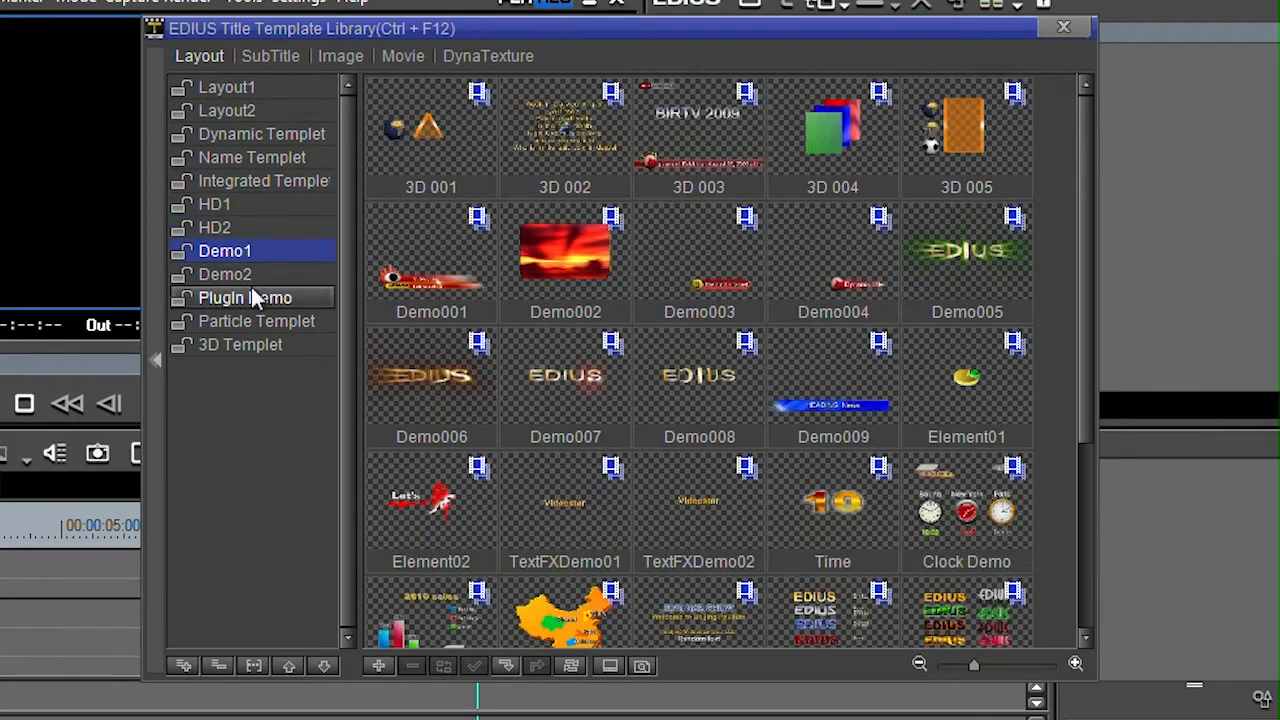
{"action": "left_click", "coordinate": [227, 87]}
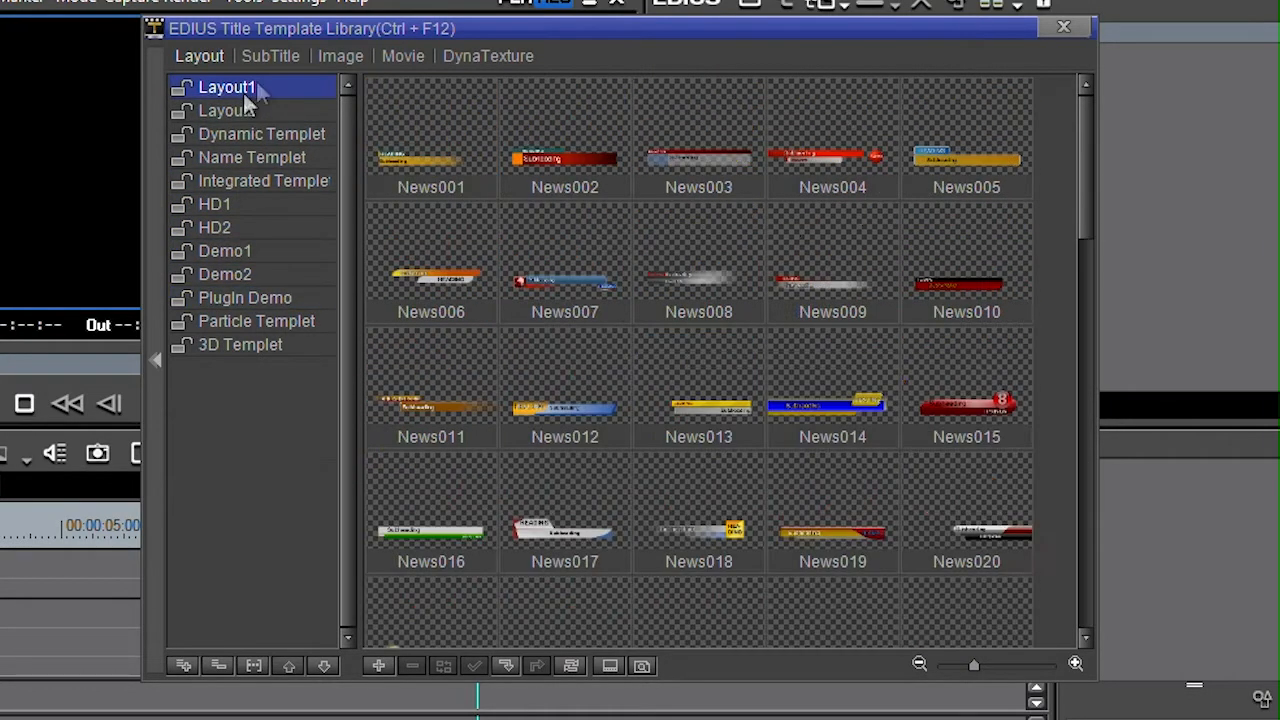
{"action": "left_click", "coordinate": [263, 180]}
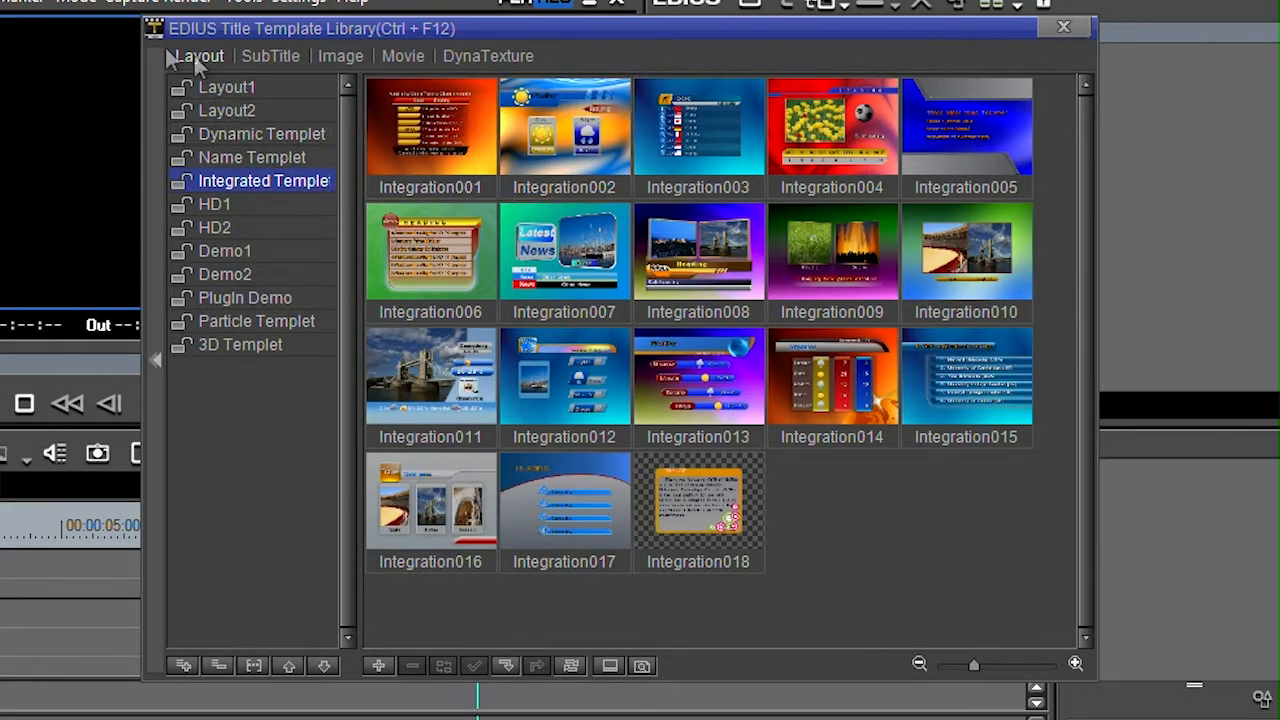
Step: Browse the SubTitle, Image and Movie tabs, ending on the Particle Templet templates
{"action": "left_click", "coordinate": [270, 55]}
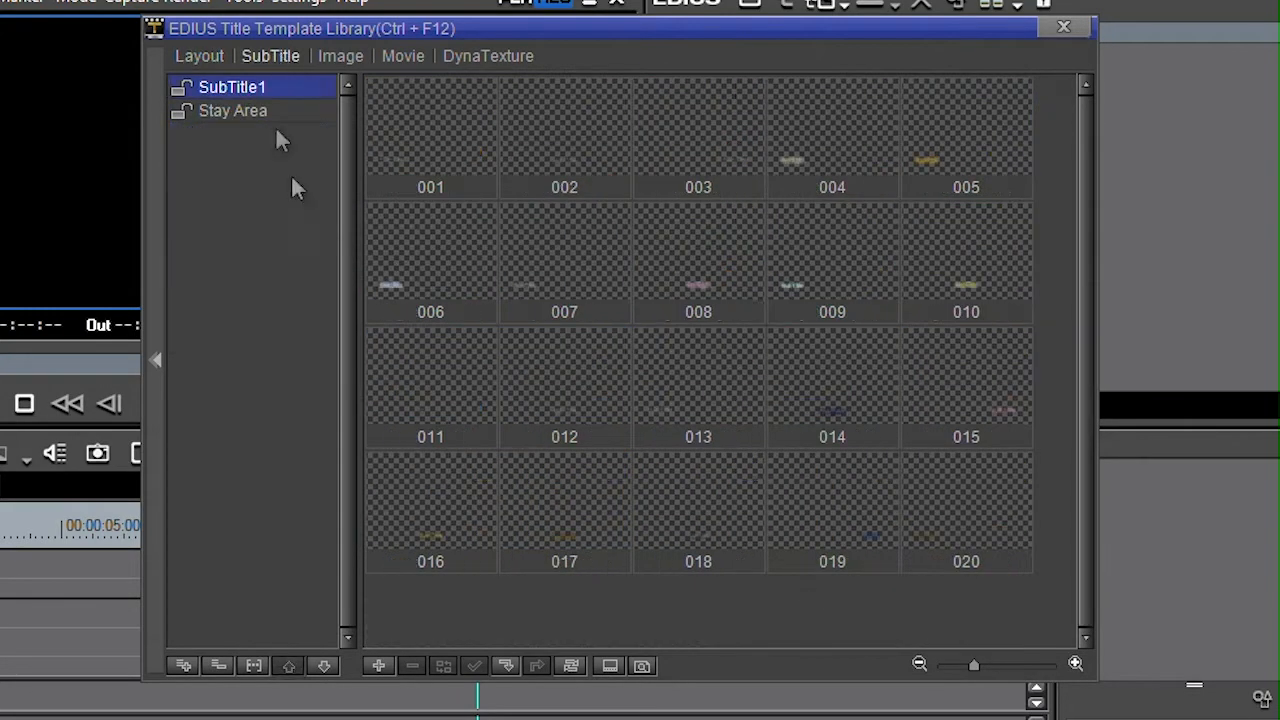
{"action": "left_click", "coordinate": [340, 55]}
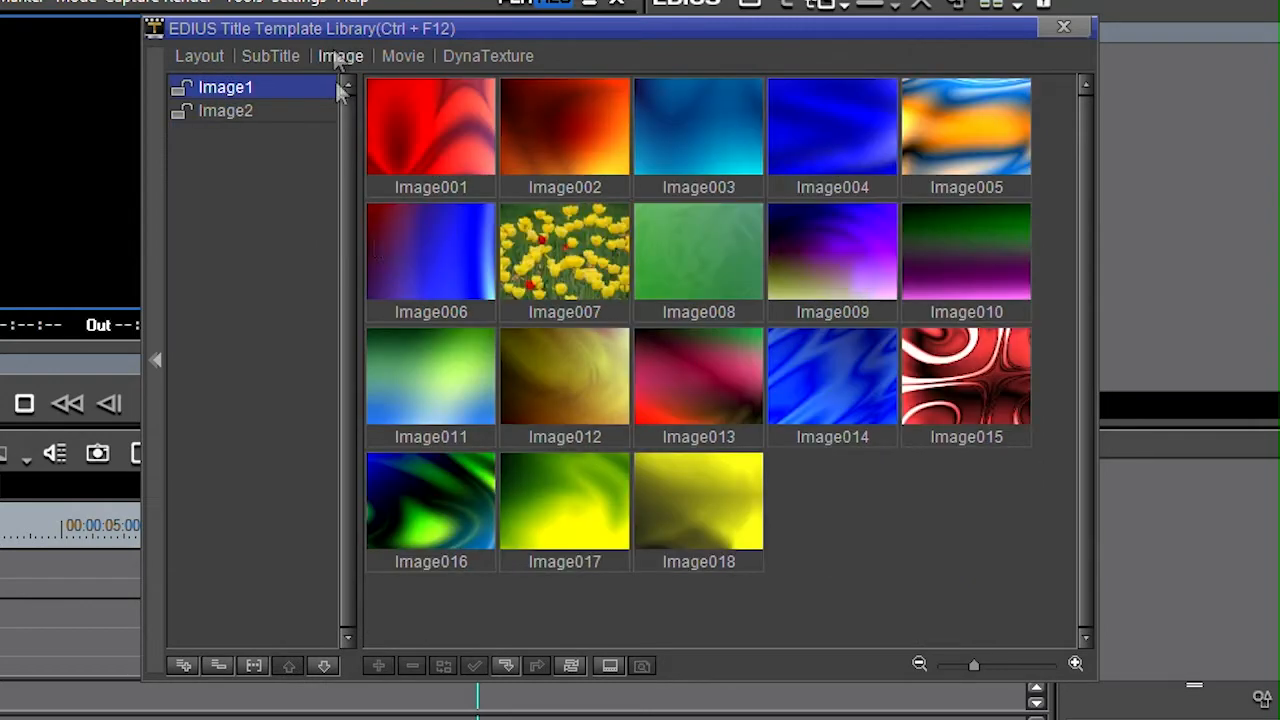
{"action": "left_click", "coordinate": [402, 55]}
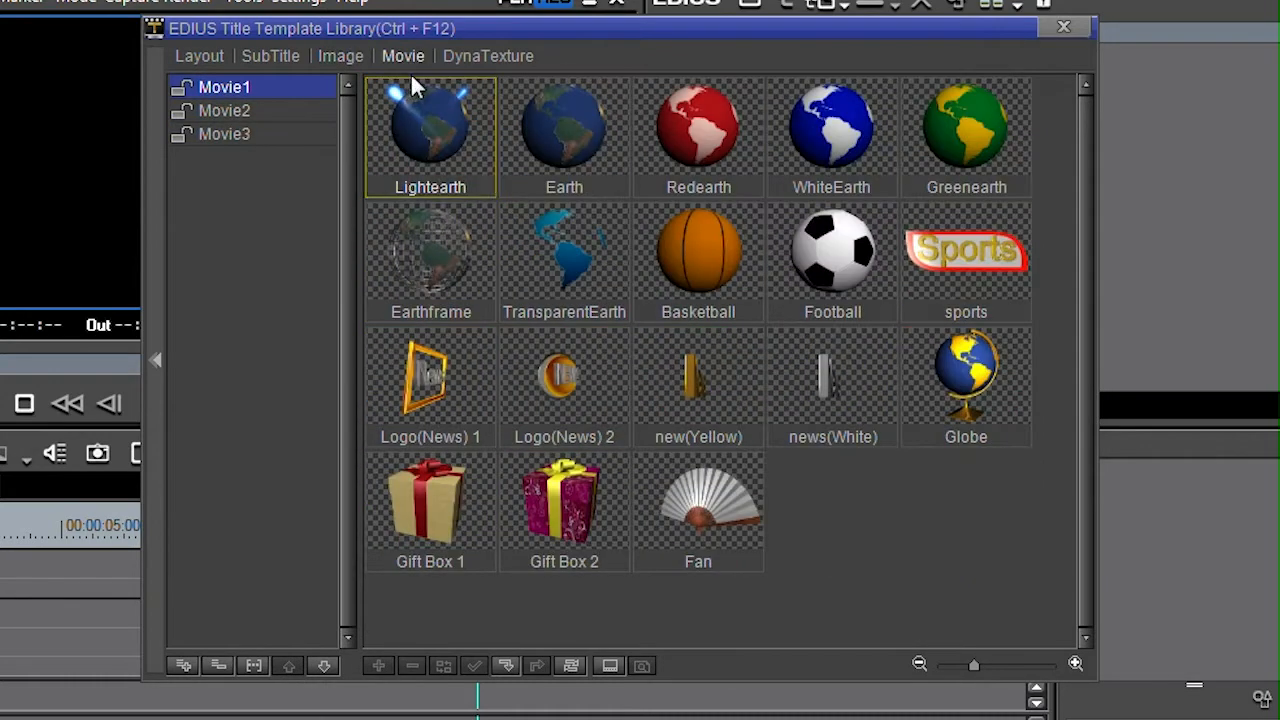
{"action": "left_click", "coordinate": [488, 55]}
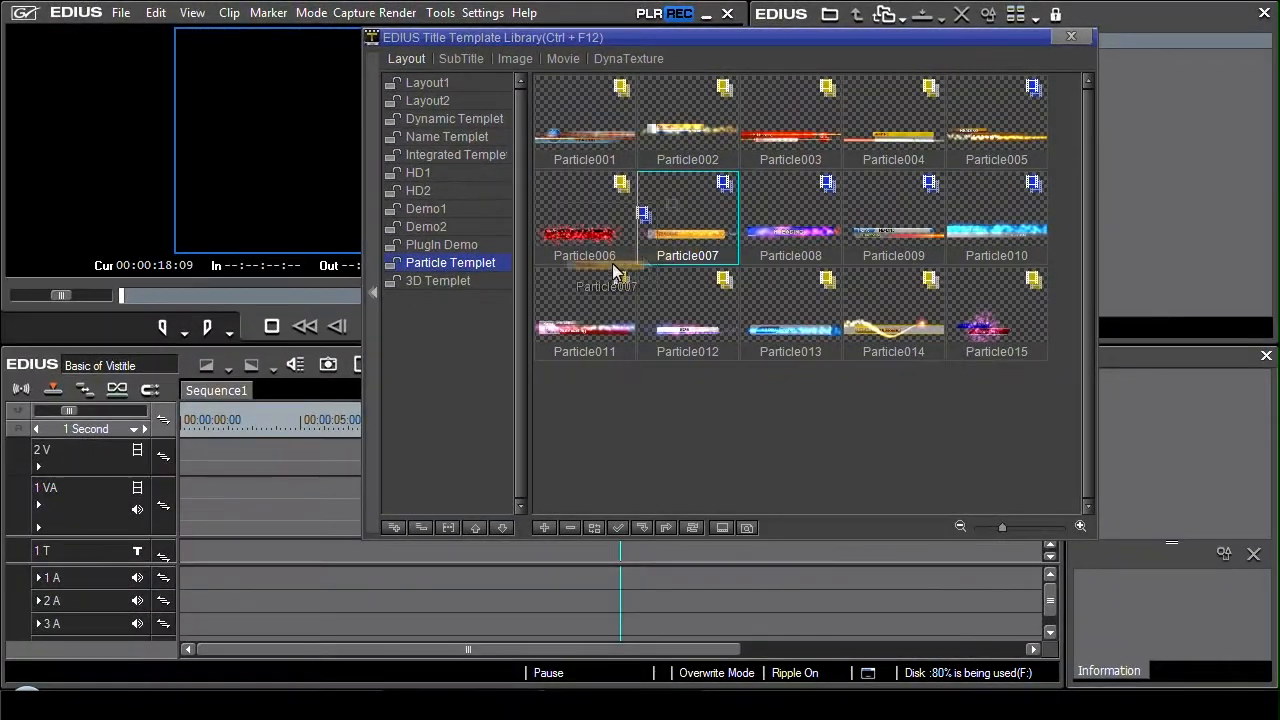
Step: Drop the Particle007 template onto the 1T title track, about two seconds in
{"action": "left_click_drag", "start_coordinate": [687, 215], "coordinate": [240, 540]}
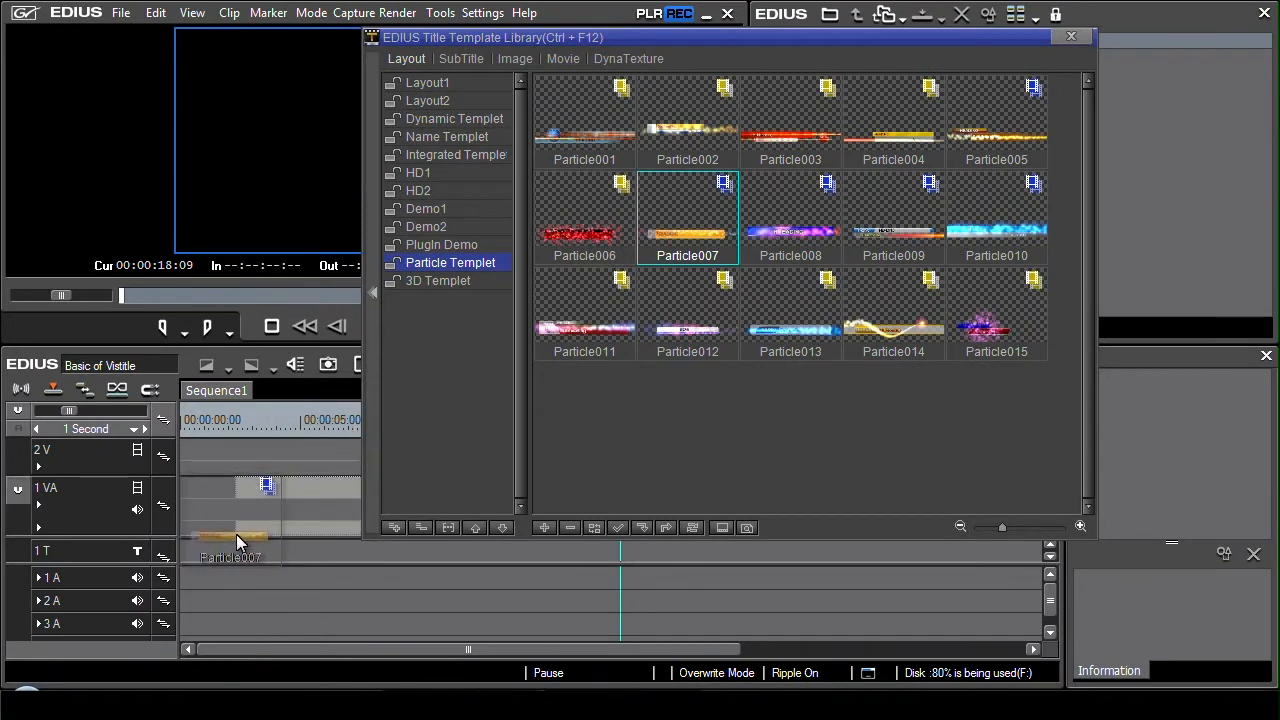
{"action": "left_click_drag", "start_coordinate": [240, 540], "coordinate": [250, 515]}
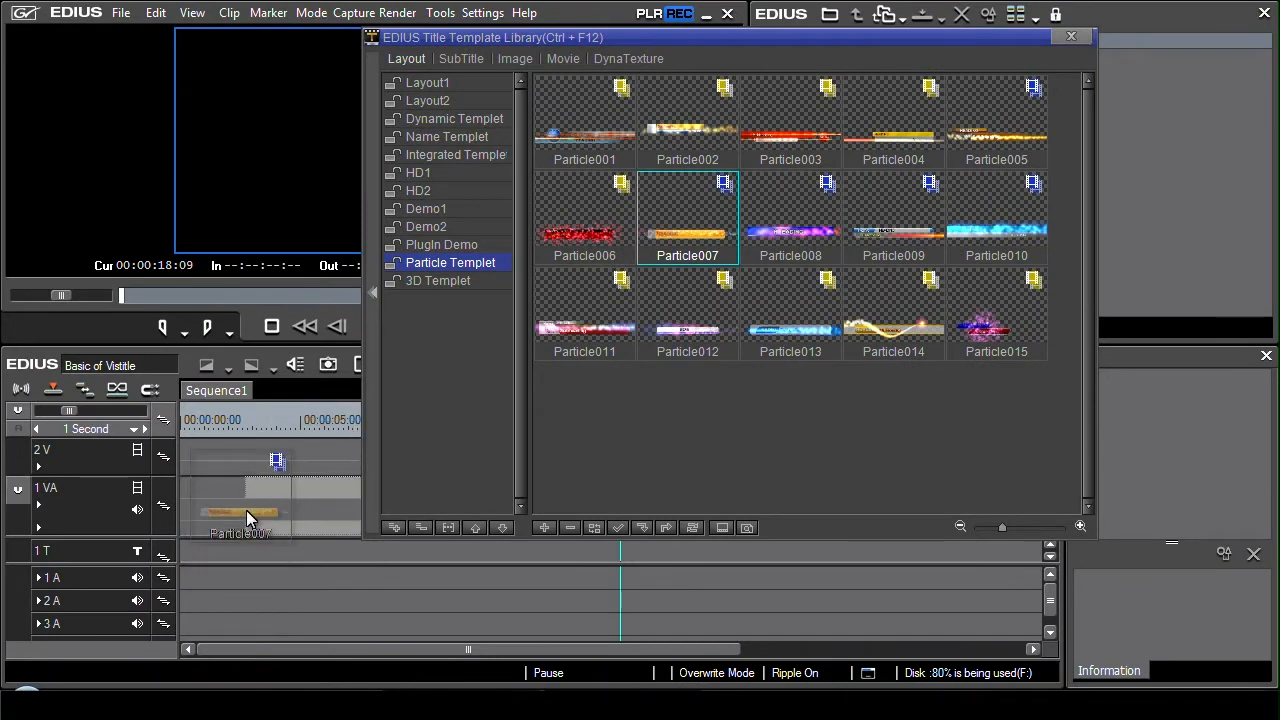
{"action": "left_click_drag", "start_coordinate": [240, 510], "coordinate": [227, 552]}
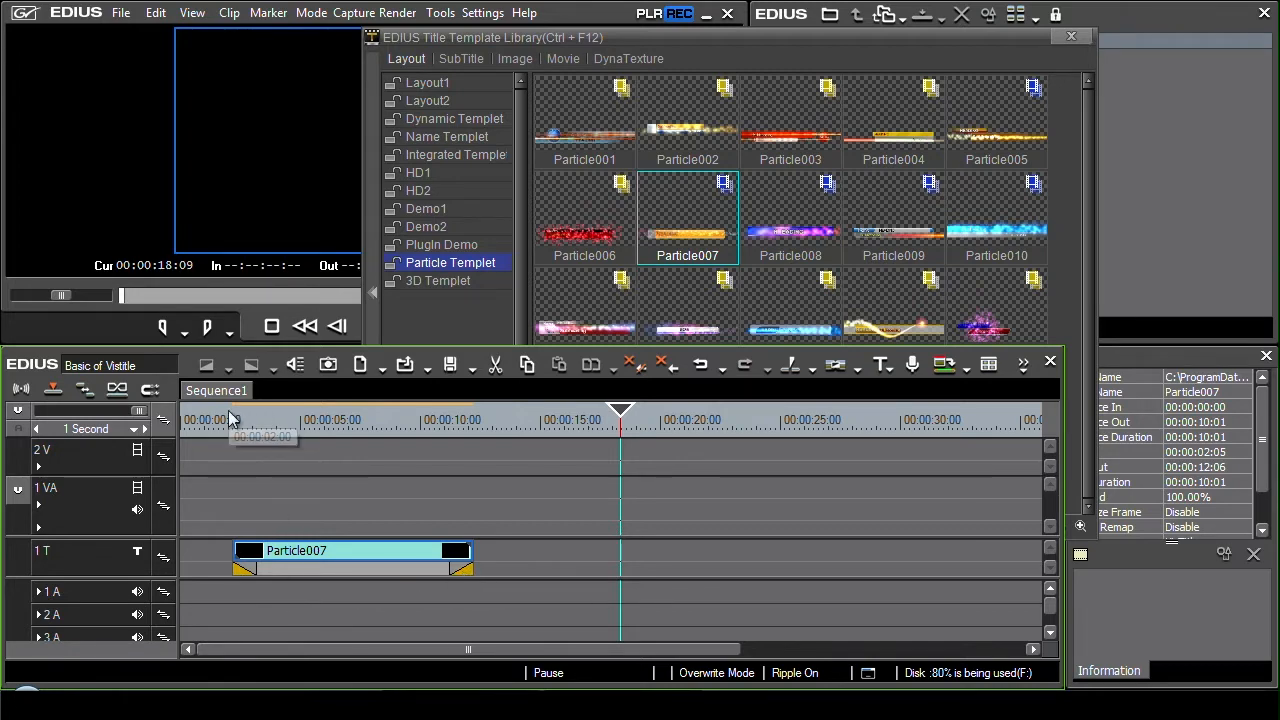
{"action": "left_click", "coordinate": [374, 326]}
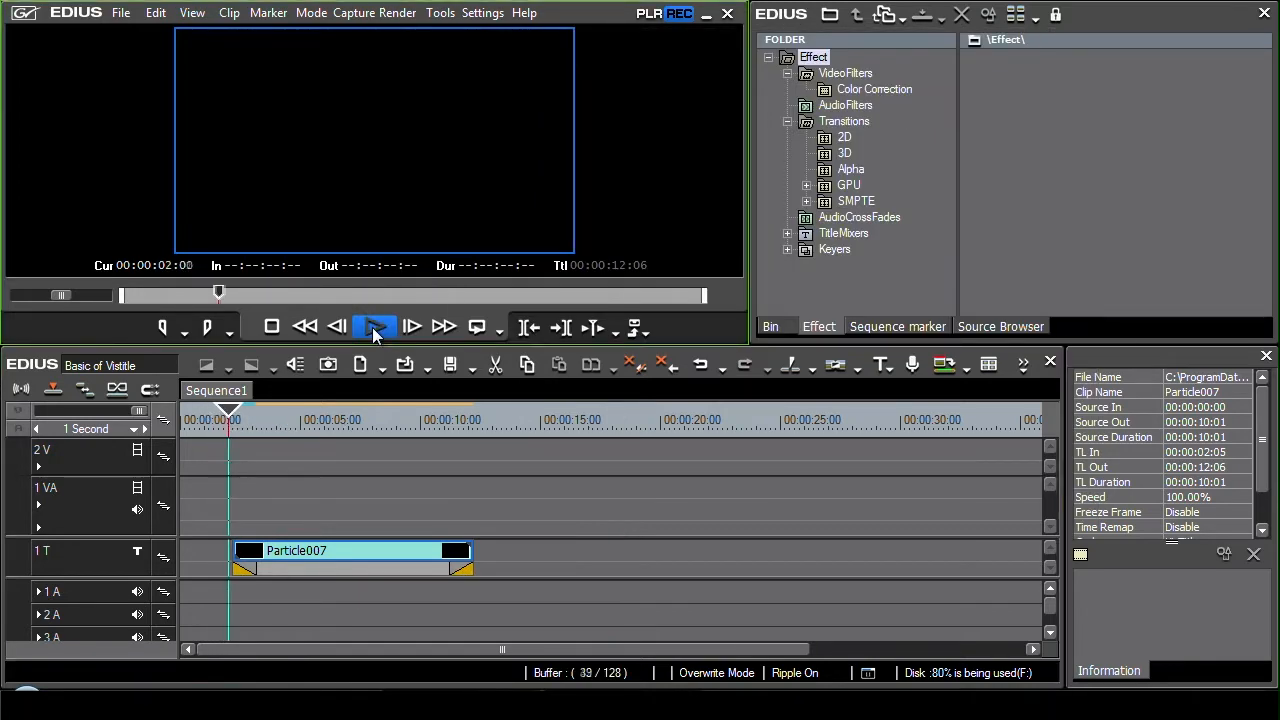
{"action": "left_click", "coordinate": [374, 326]}
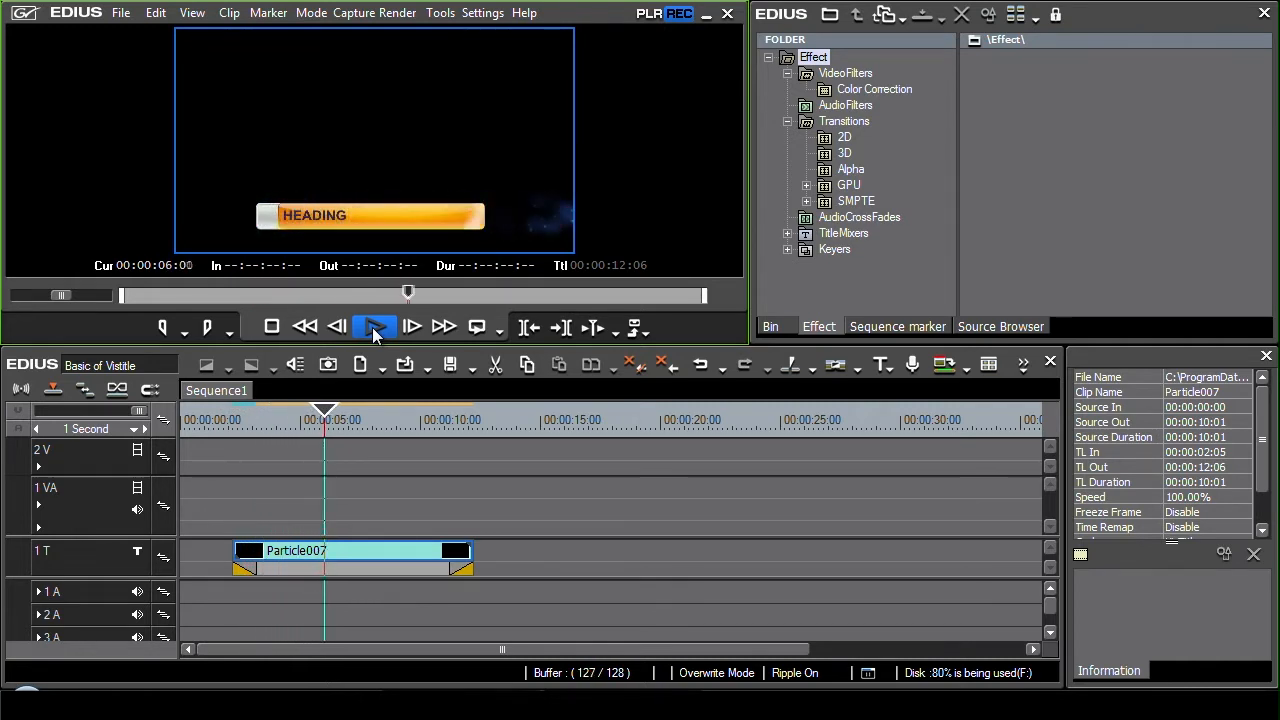
{"action": "left_click", "coordinate": [375, 327]}
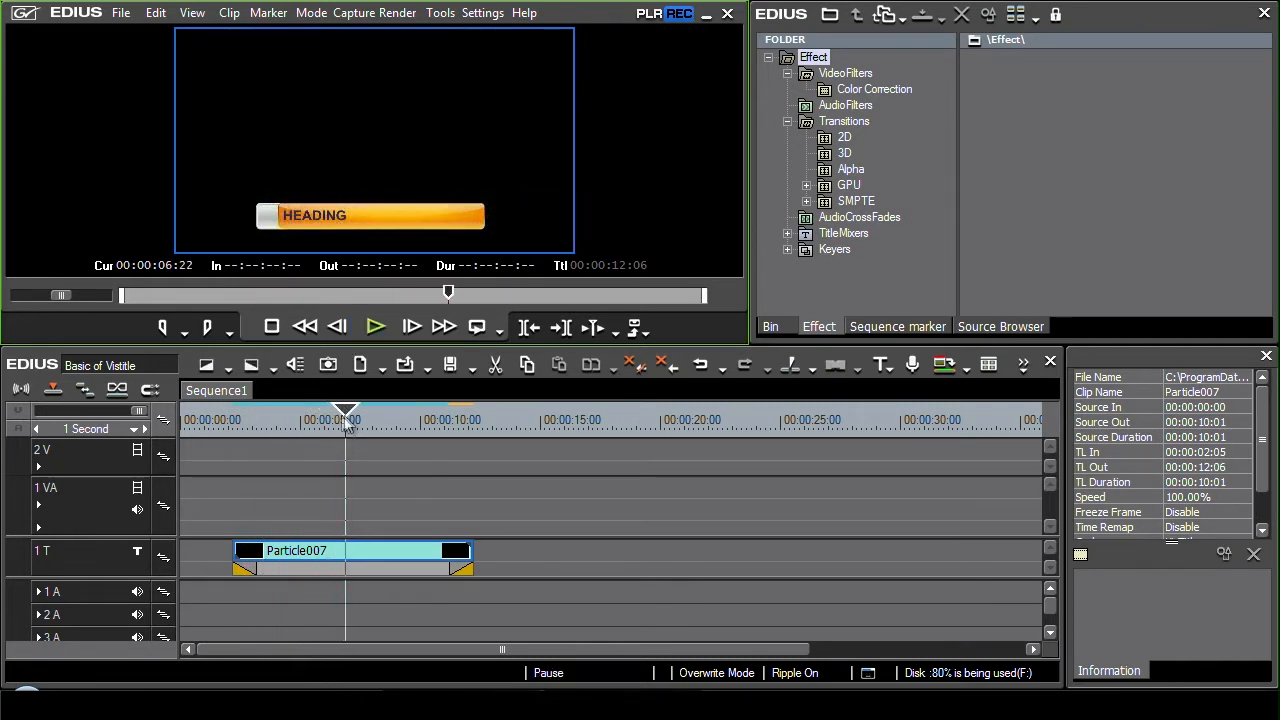
{"action": "left_click", "coordinate": [258, 412]}
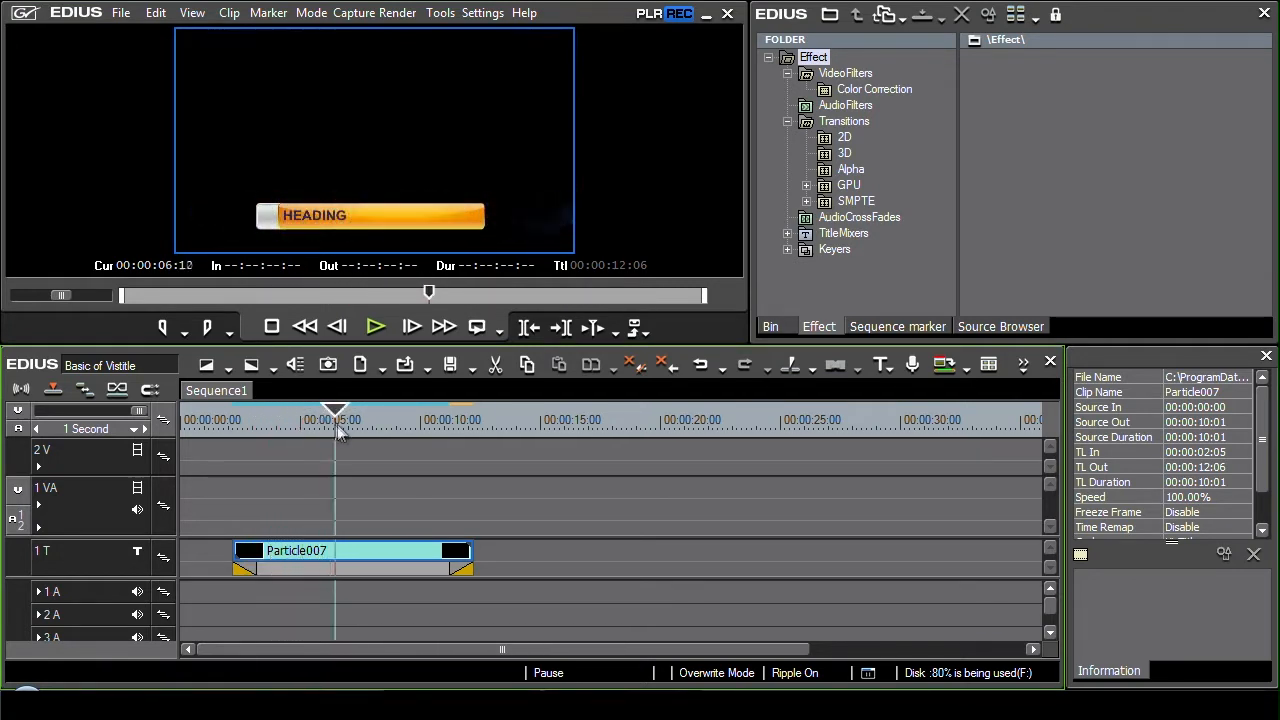
{"action": "left_click", "coordinate": [328, 364]}
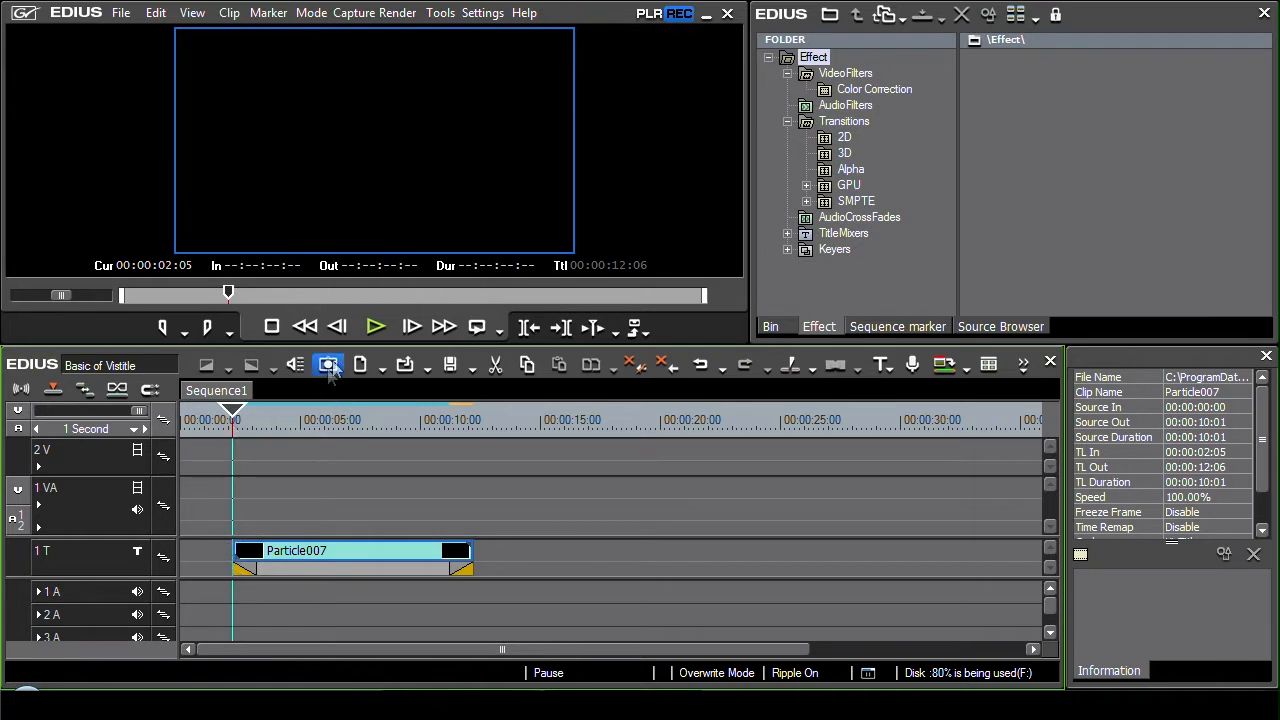
Step: Play back the Particle007 clip to preview its HEADING bar bursting with particles
{"action": "left_click", "coordinate": [375, 327]}
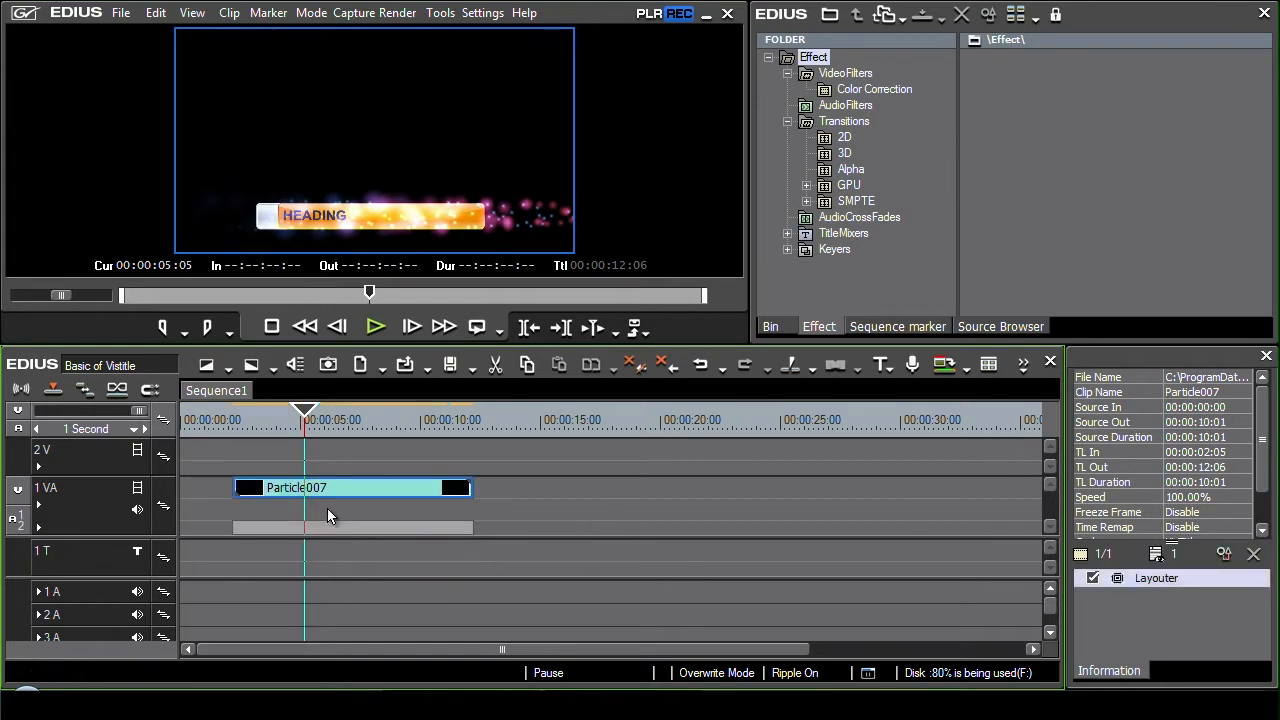
{"action": "left_click", "coordinate": [375, 327]}
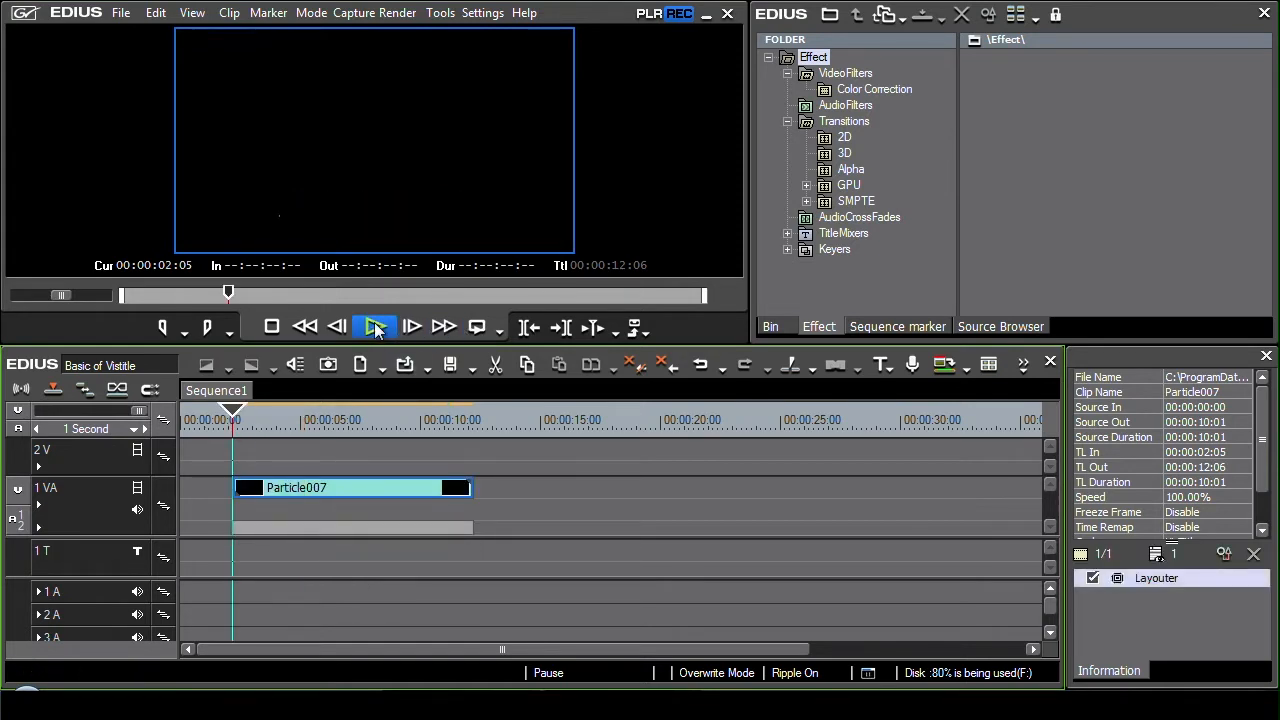
{"action": "left_click", "coordinate": [377, 327]}
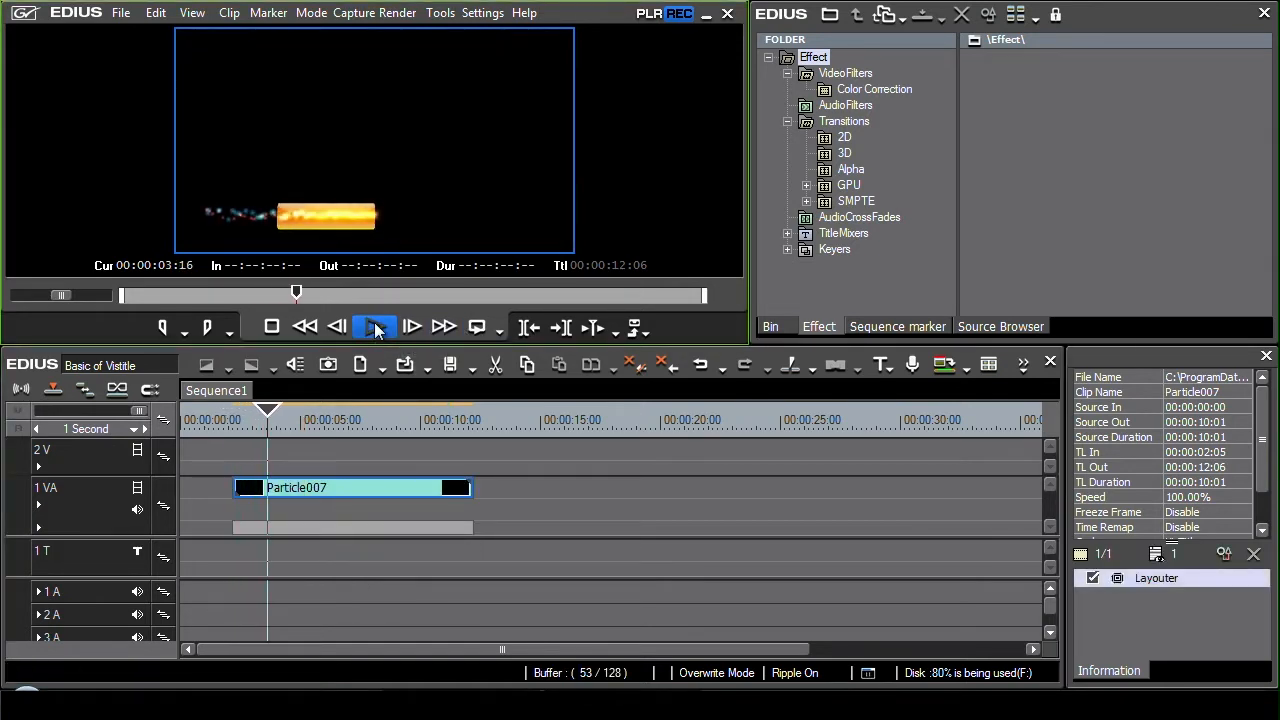
{"action": "left_click", "coordinate": [375, 327]}
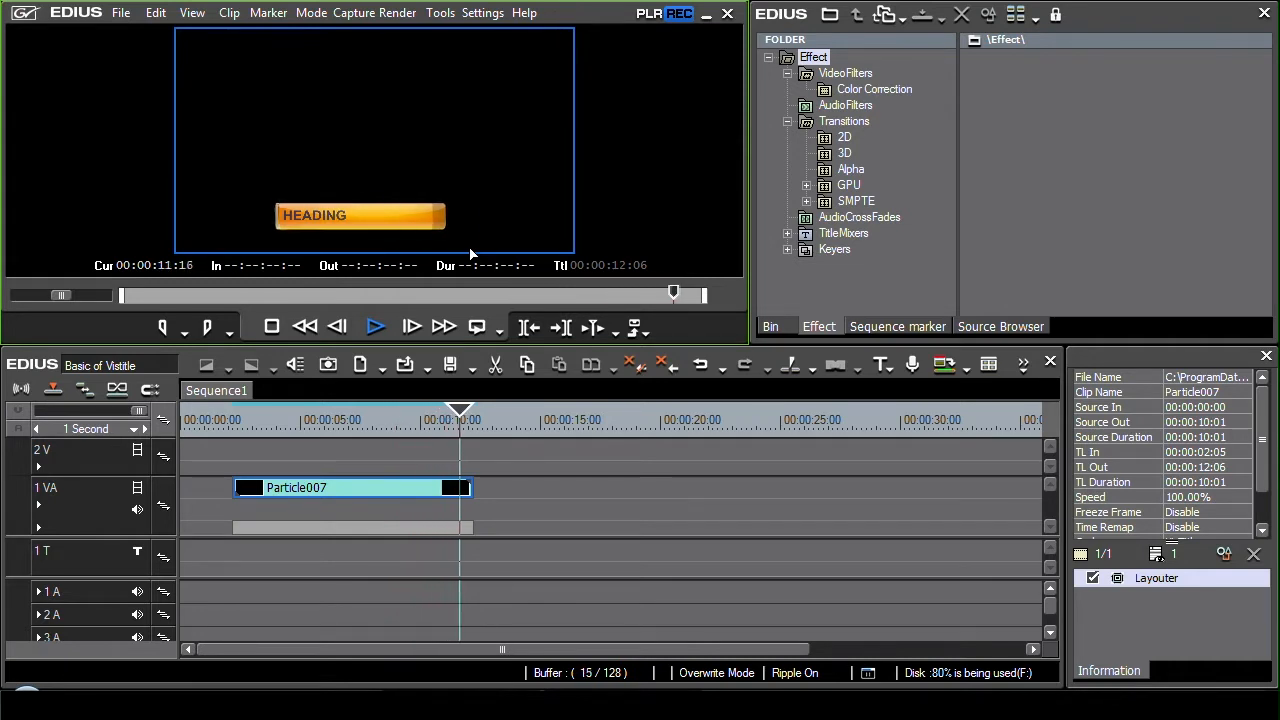
{"action": "left_click", "coordinate": [375, 326]}
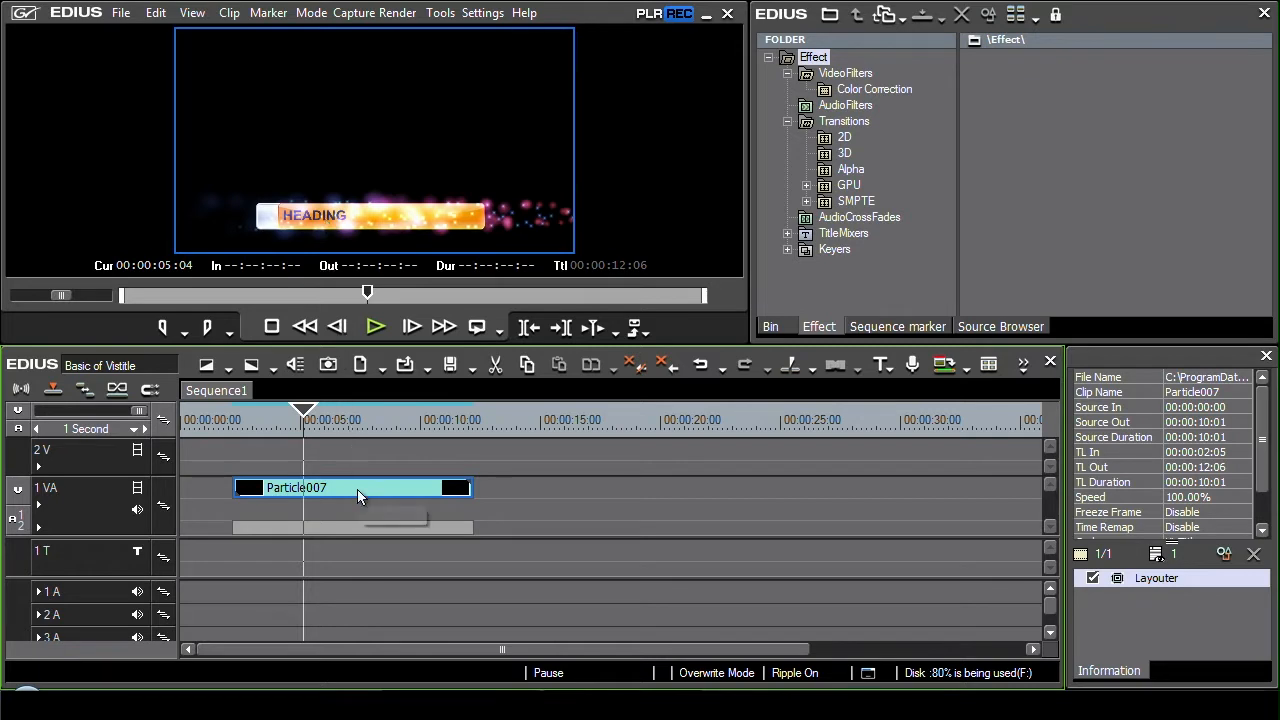
{"action": "mouse_move", "coordinate": [359, 495]}
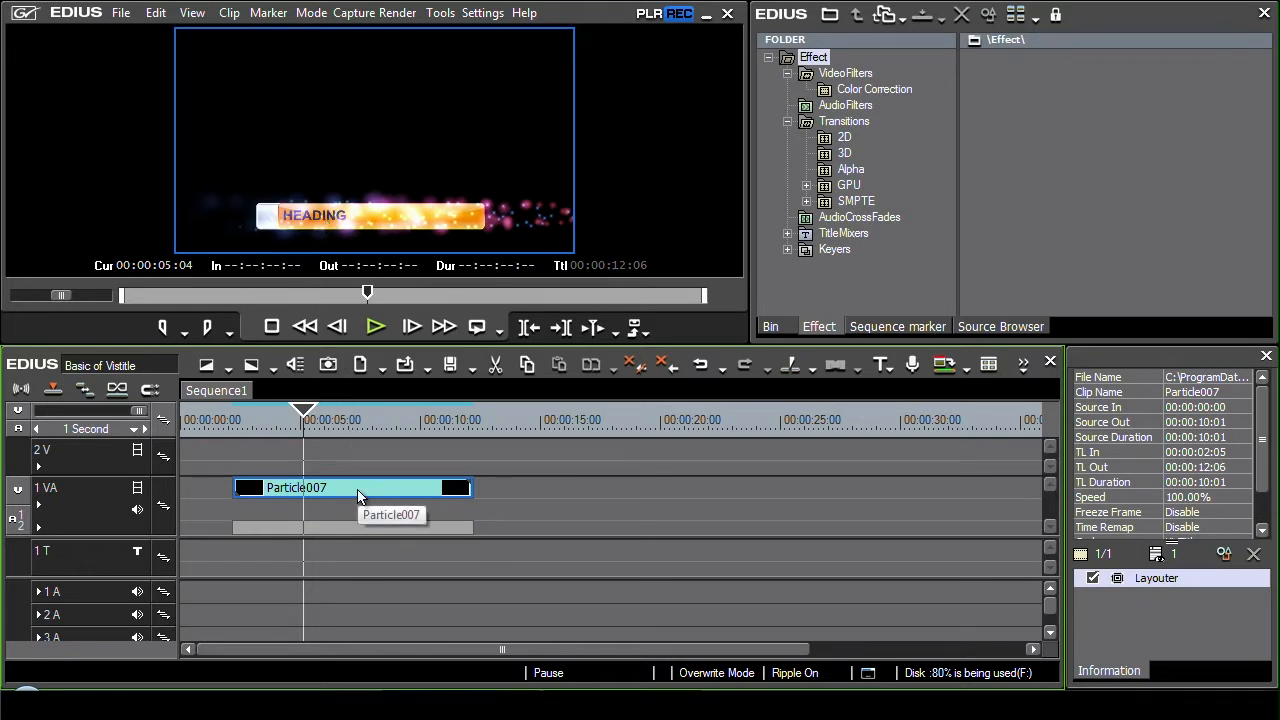
{"action": "mouse_move", "coordinate": [337, 491]}
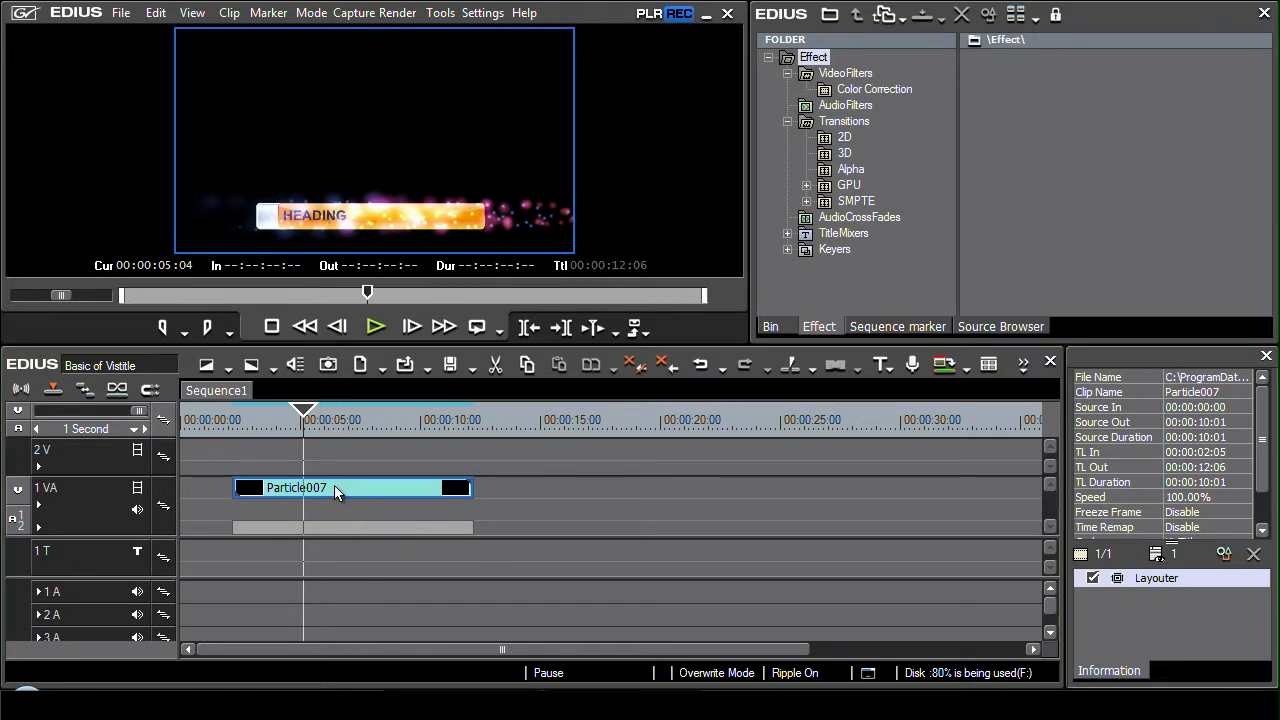
Step: Change the title text from HEADING to 'Basics of EDIUS' and select the orange bar
{"action": "double_click", "coordinate": [335, 490]}
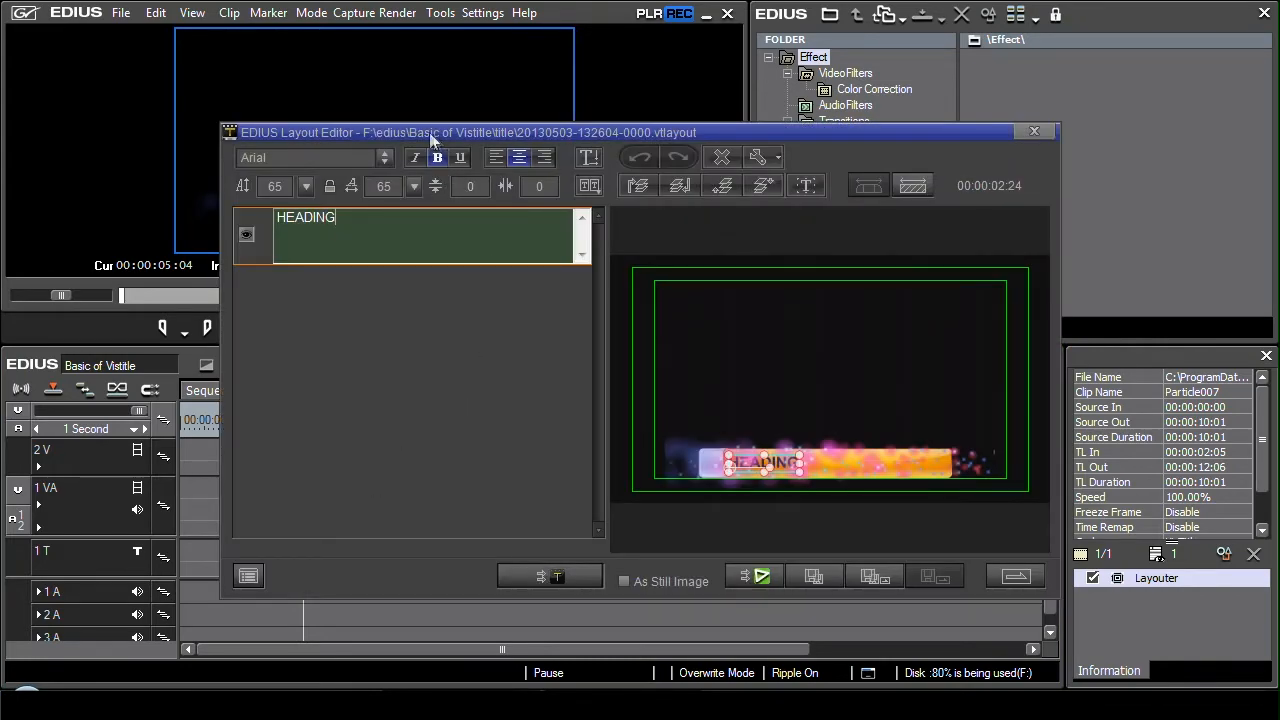
{"action": "left_click_drag", "start_coordinate": [432, 132], "coordinate": [312, 78]}
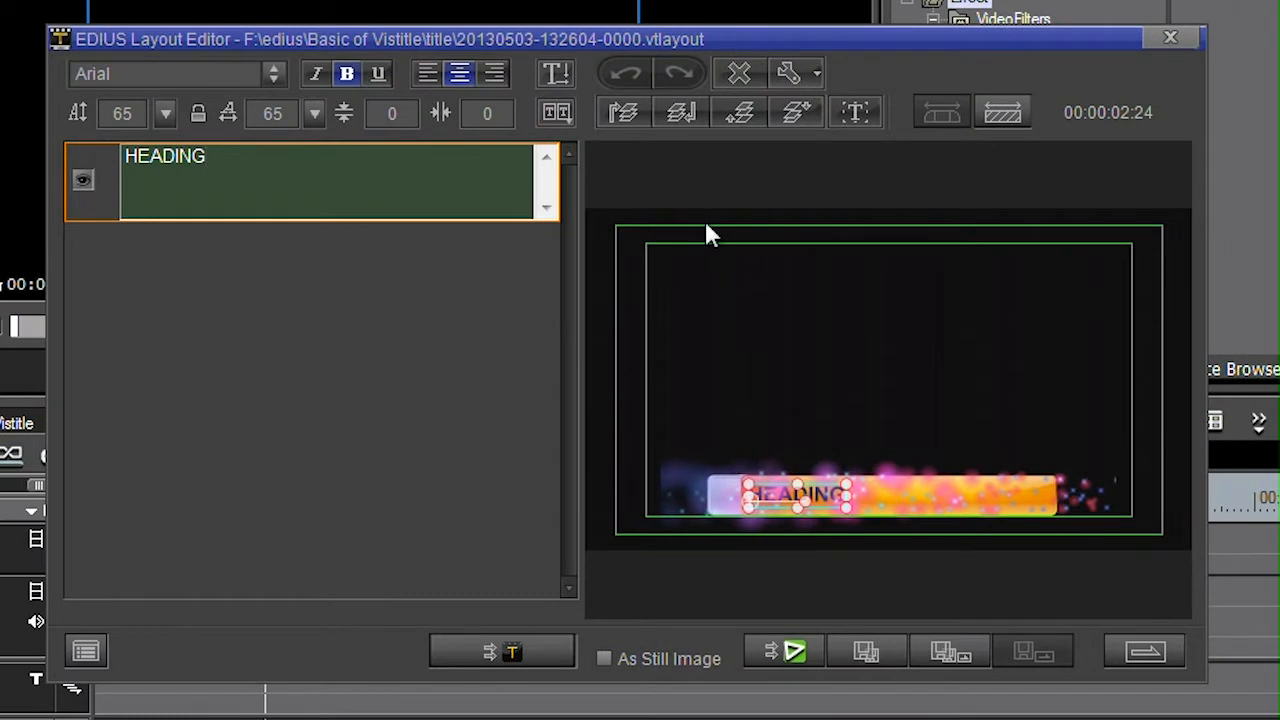
{"action": "mouse_move", "coordinate": [678, 497]}
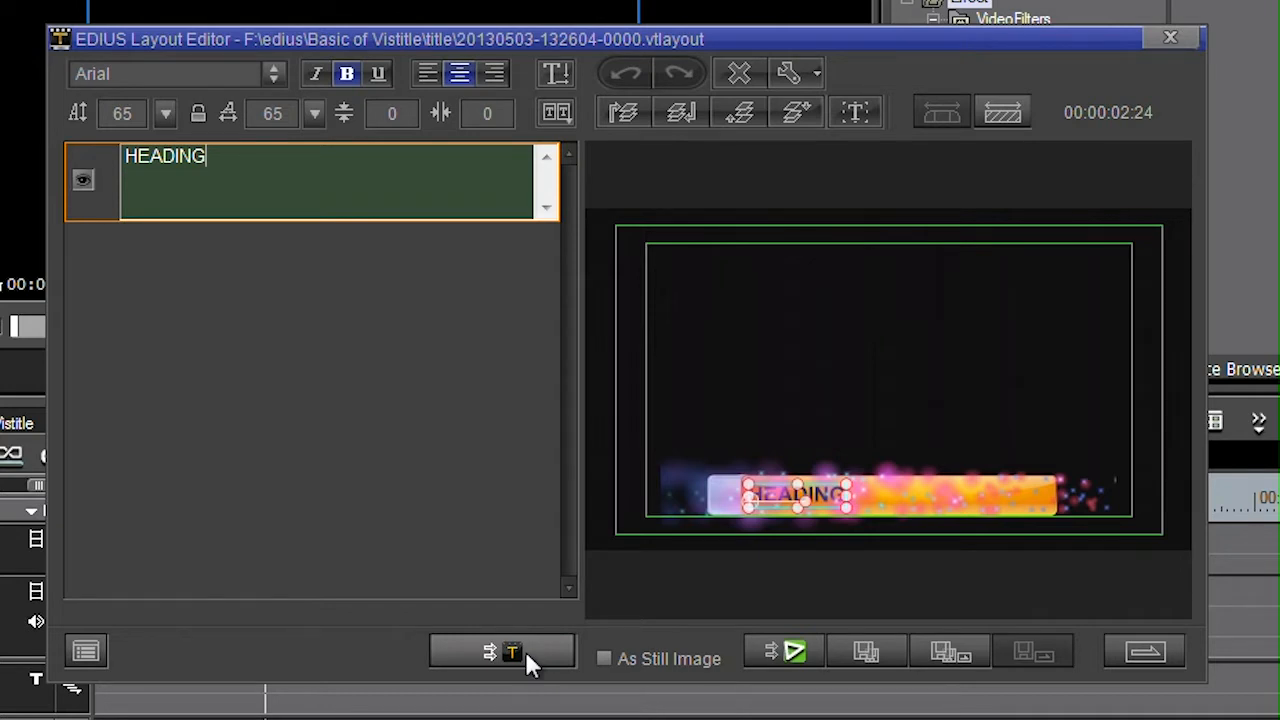
{"action": "mouse_move", "coordinate": [515, 665]}
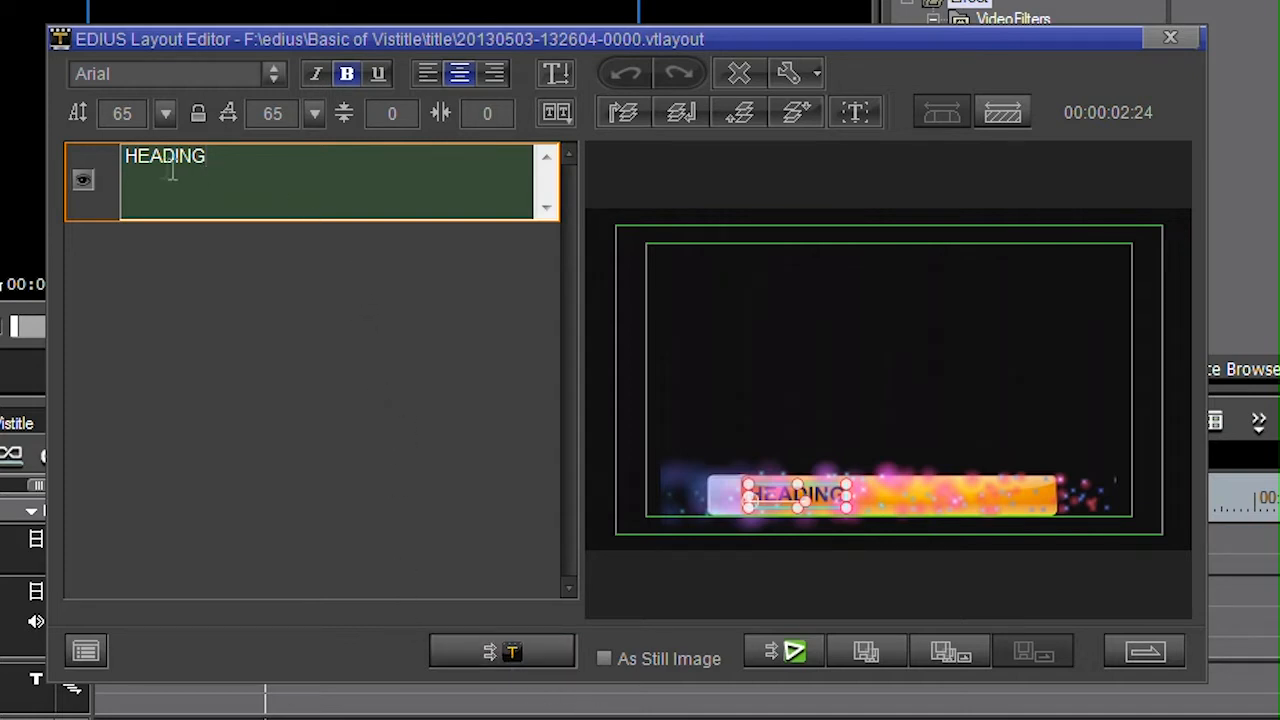
{"action": "mouse_move", "coordinate": [287, 165]}
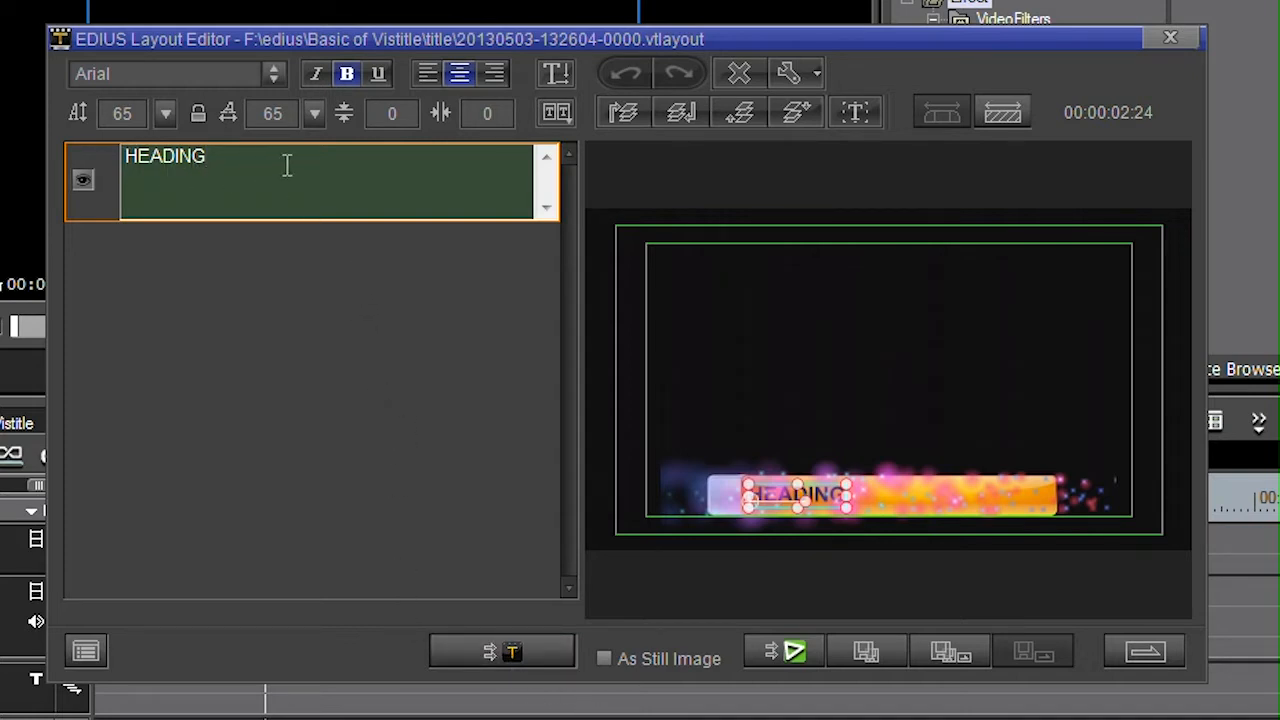
{"action": "type", "text": "Basics of EDIUS"}
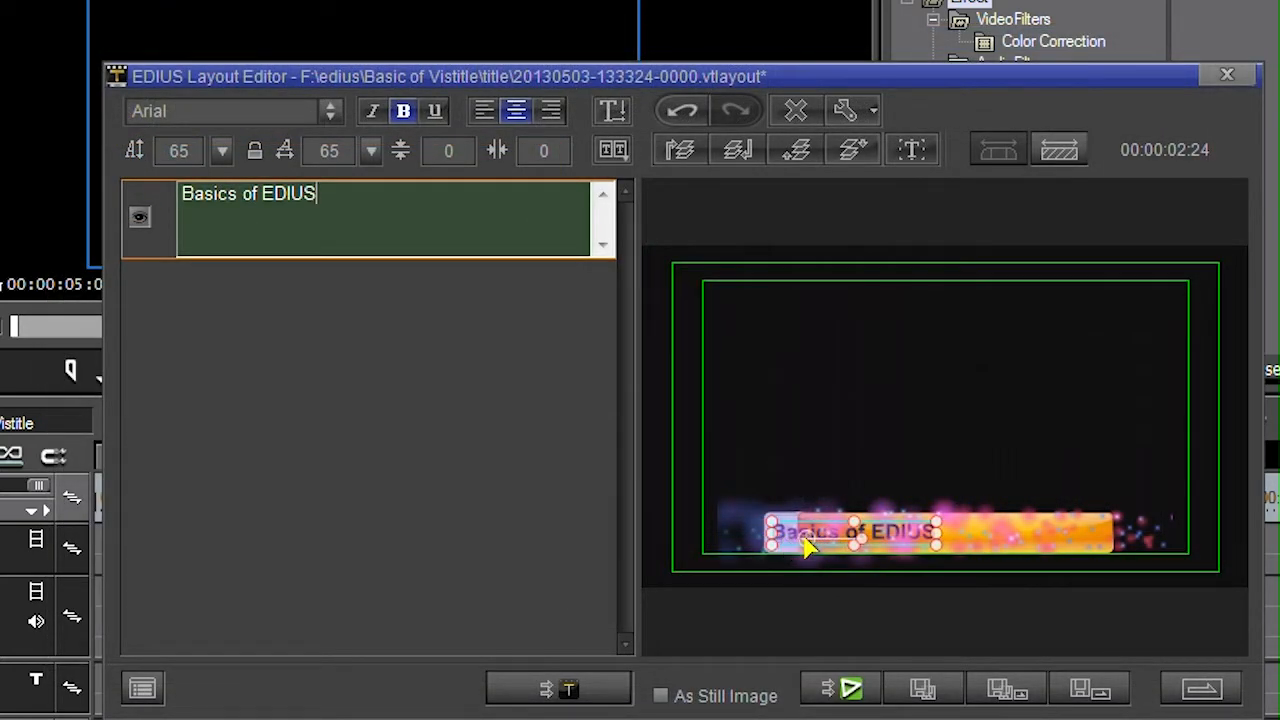
{"action": "mouse_move", "coordinate": [1160, 560]}
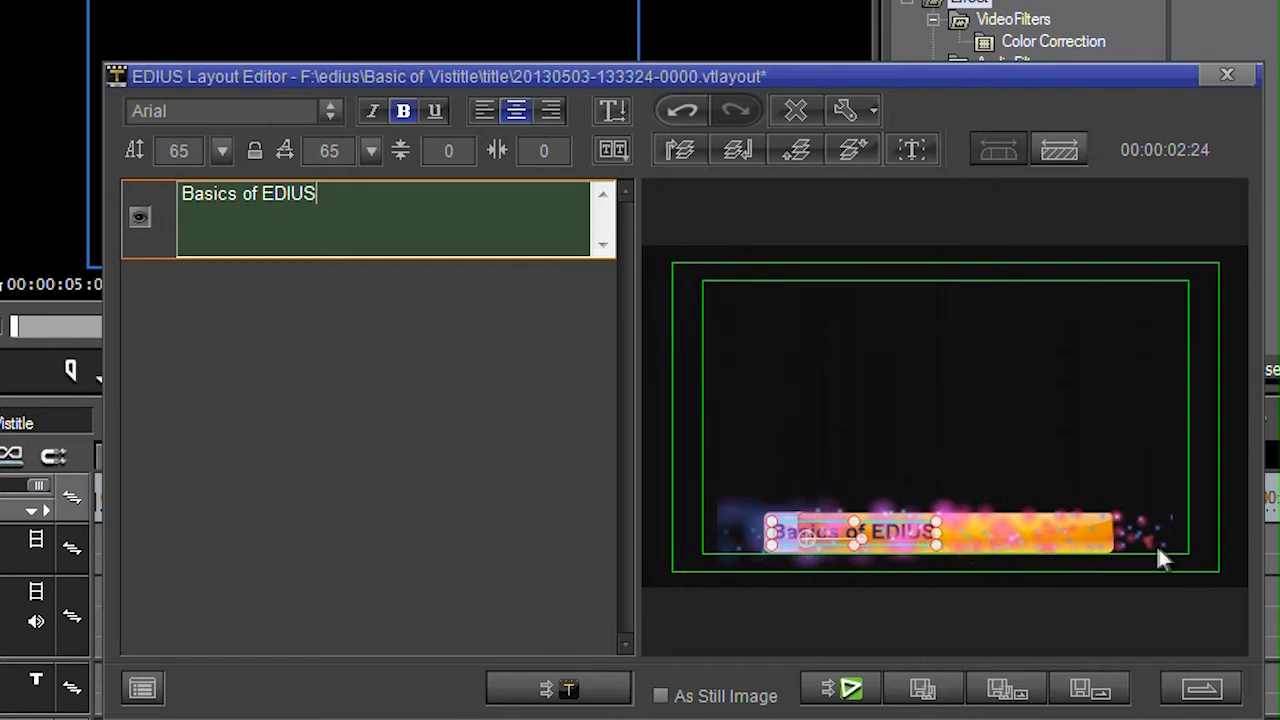
{"action": "mouse_move", "coordinate": [875, 550]}
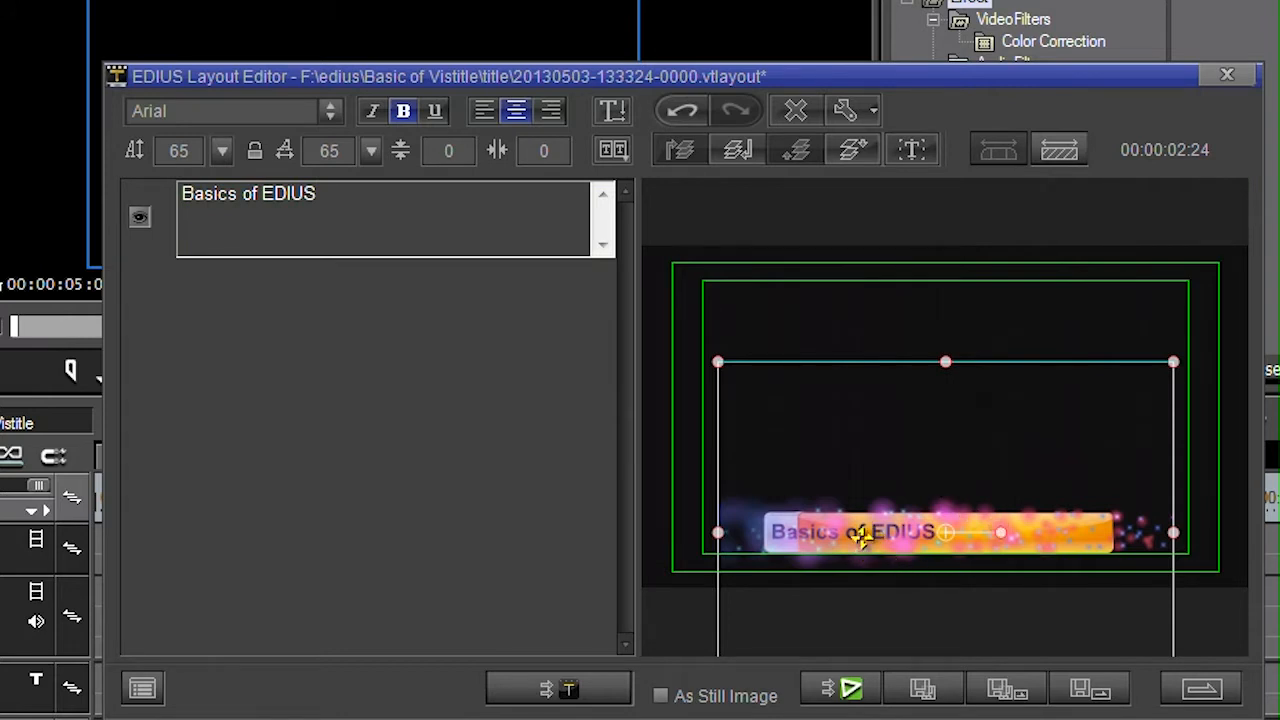
{"action": "mouse_move", "coordinate": [982, 452]}
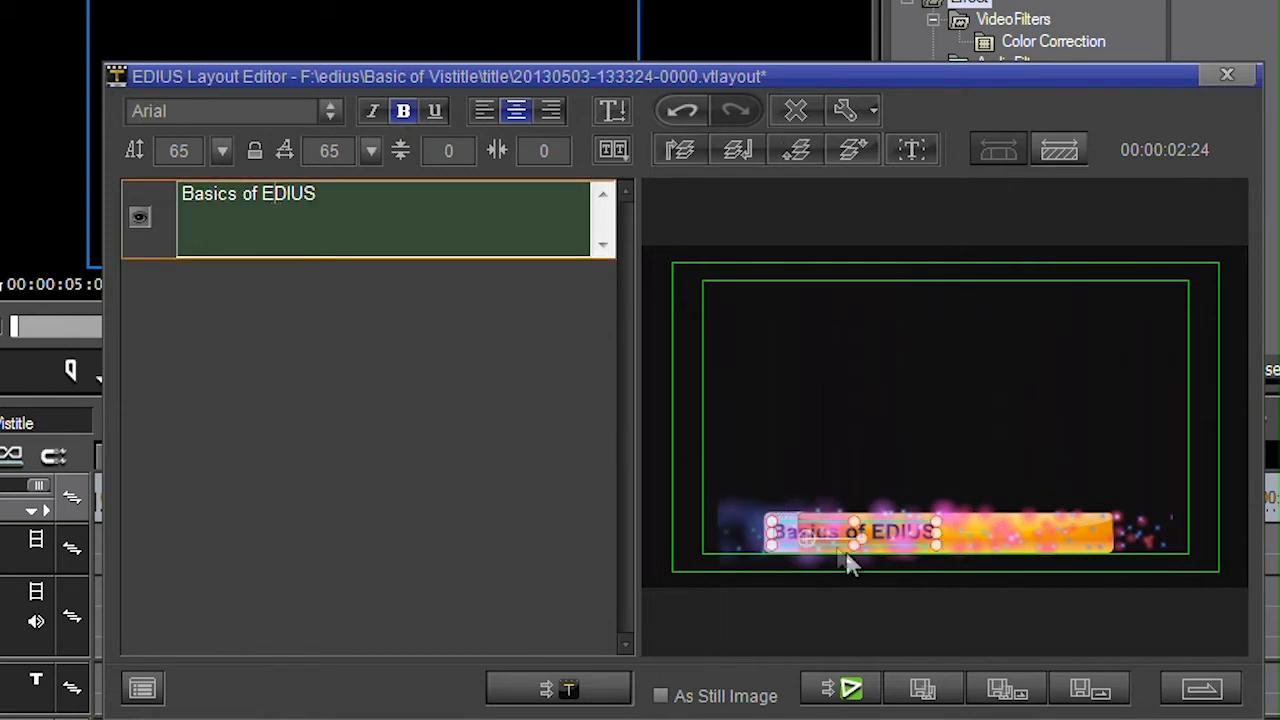
{"action": "left_click", "coordinate": [855, 532]}
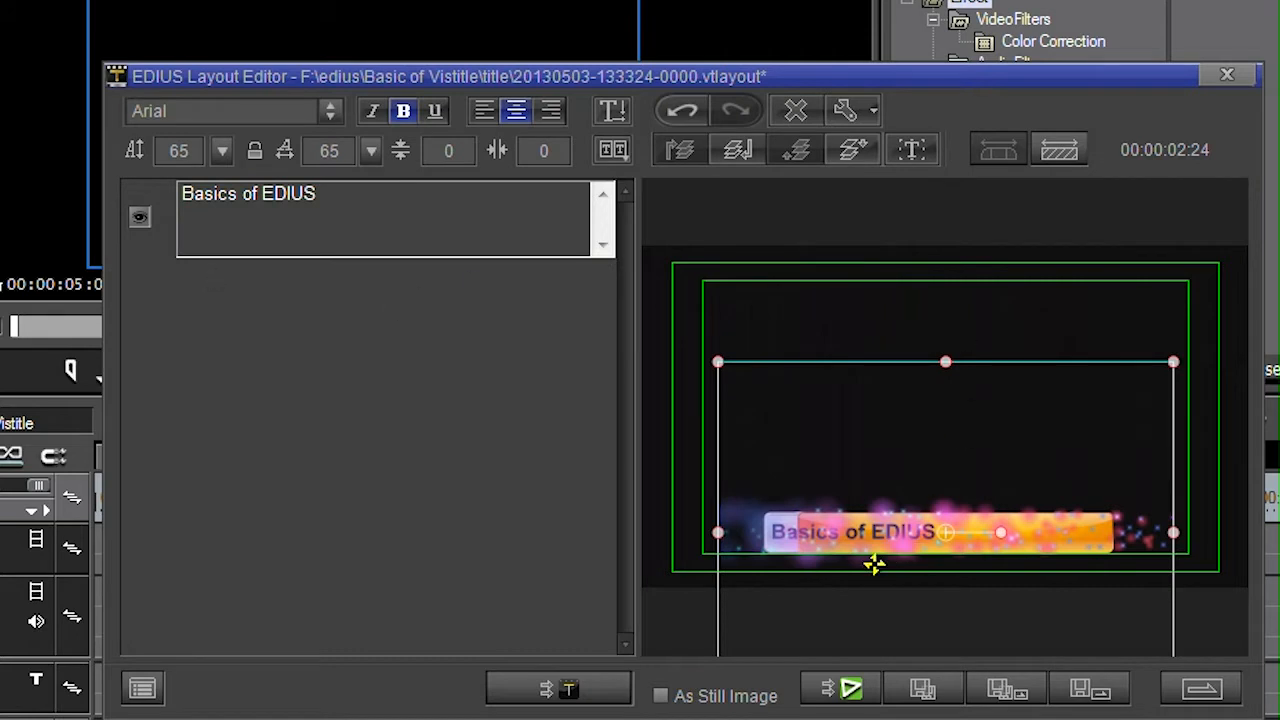
{"action": "mouse_move", "coordinate": [820, 530]}
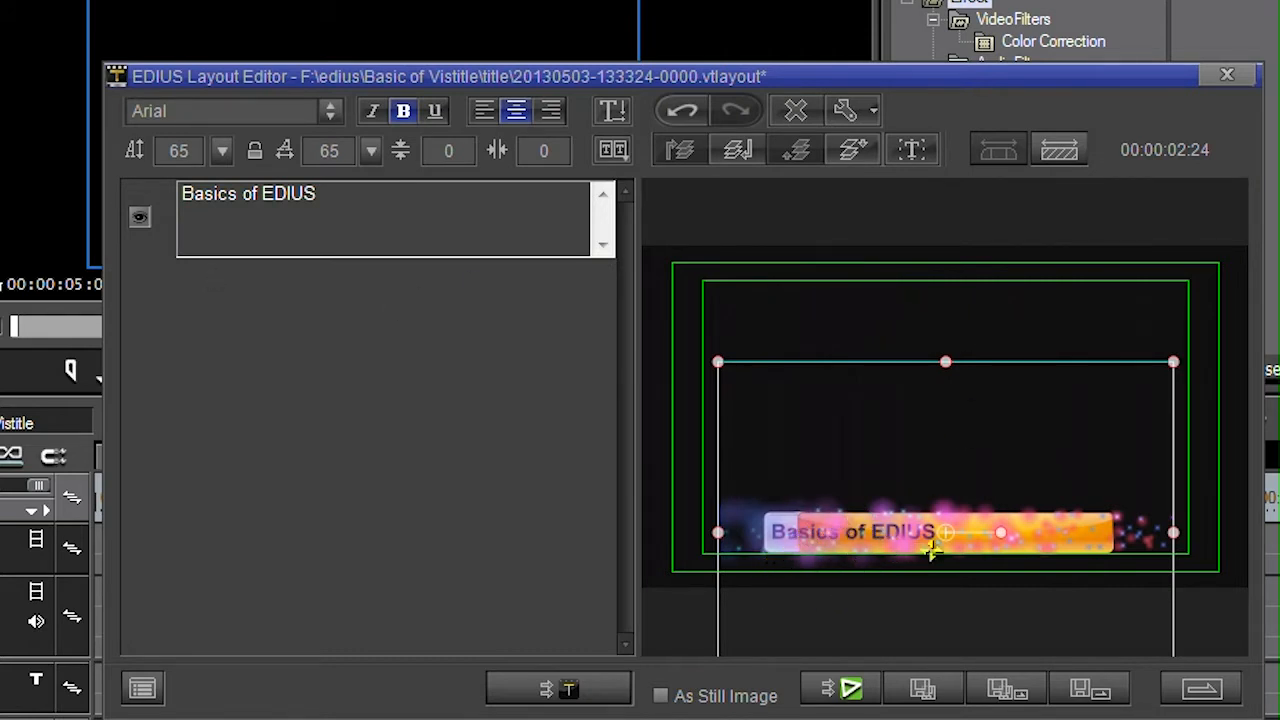
{"action": "mouse_move", "coordinate": [945, 578]}
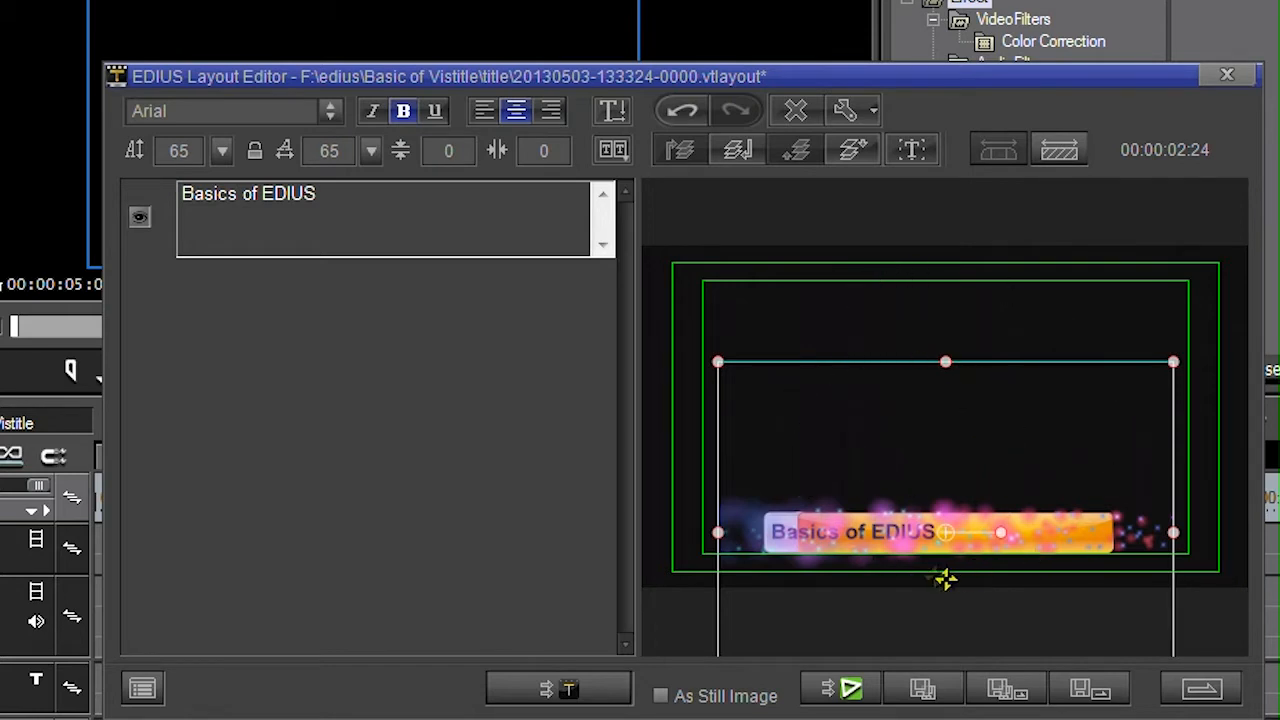
{"action": "mouse_move", "coordinate": [970, 567]}
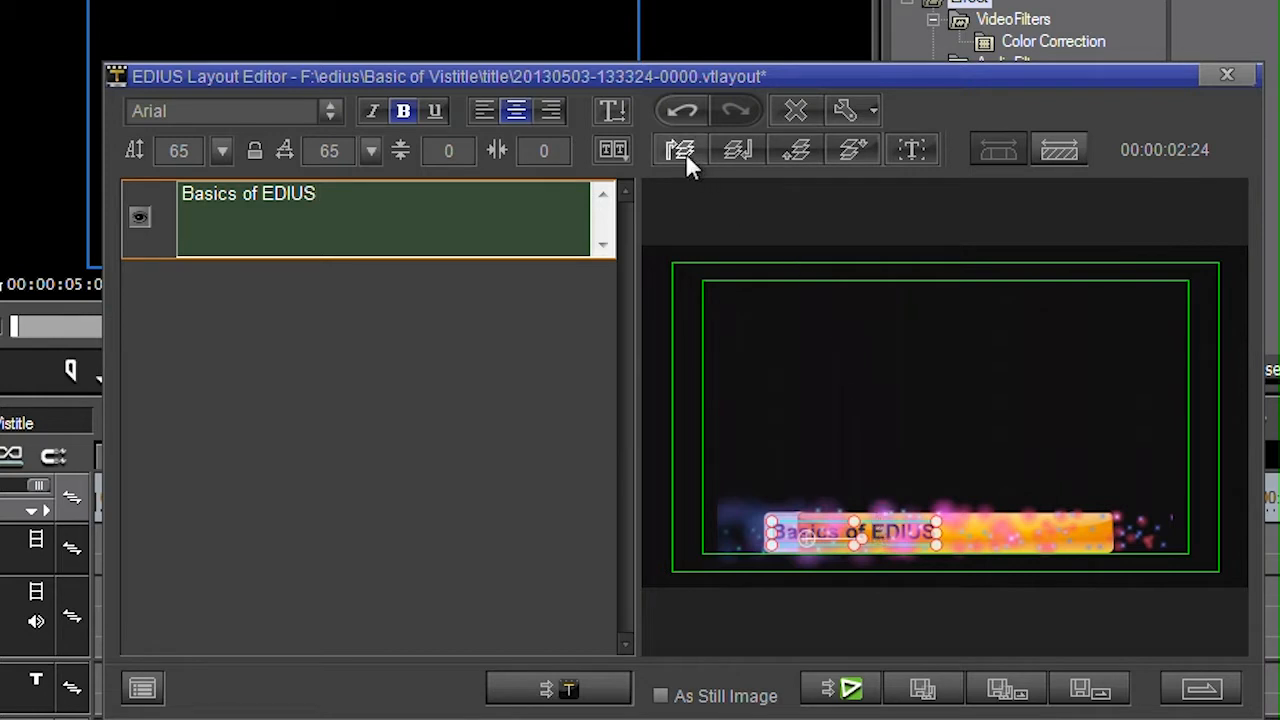
{"action": "mouse_move", "coordinate": [797, 150]}
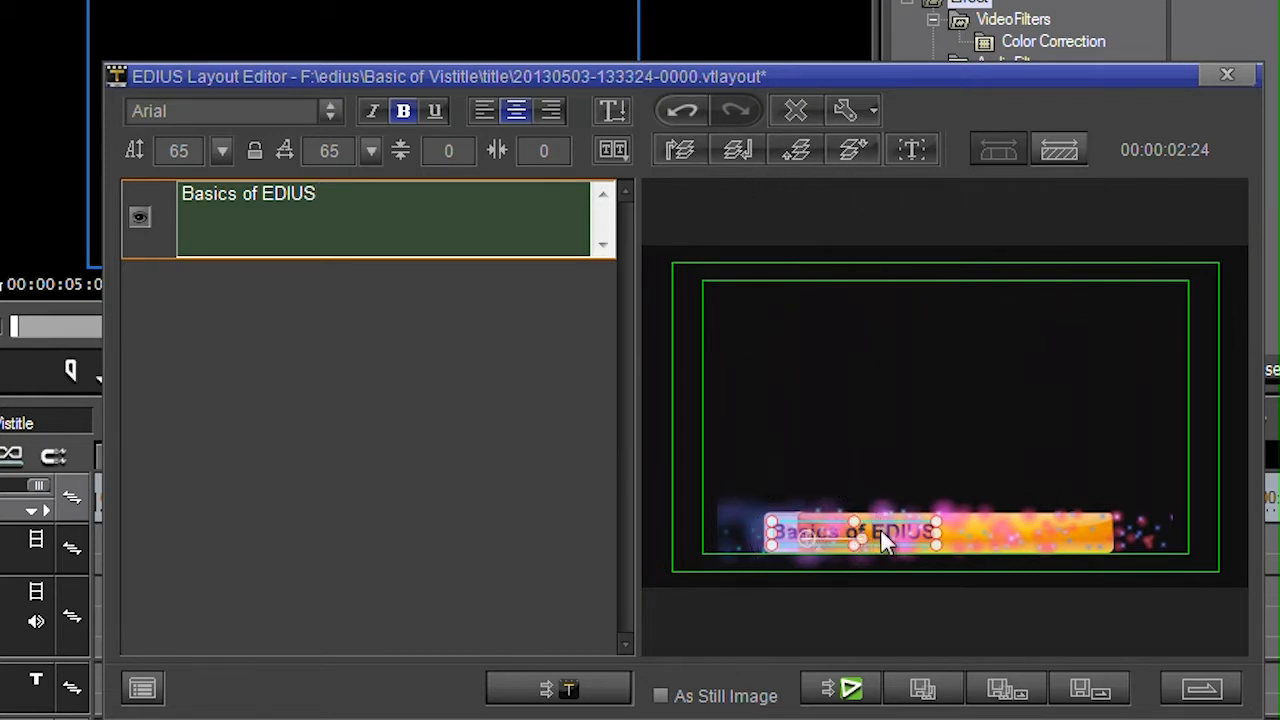
{"action": "mouse_move", "coordinate": [681, 150]}
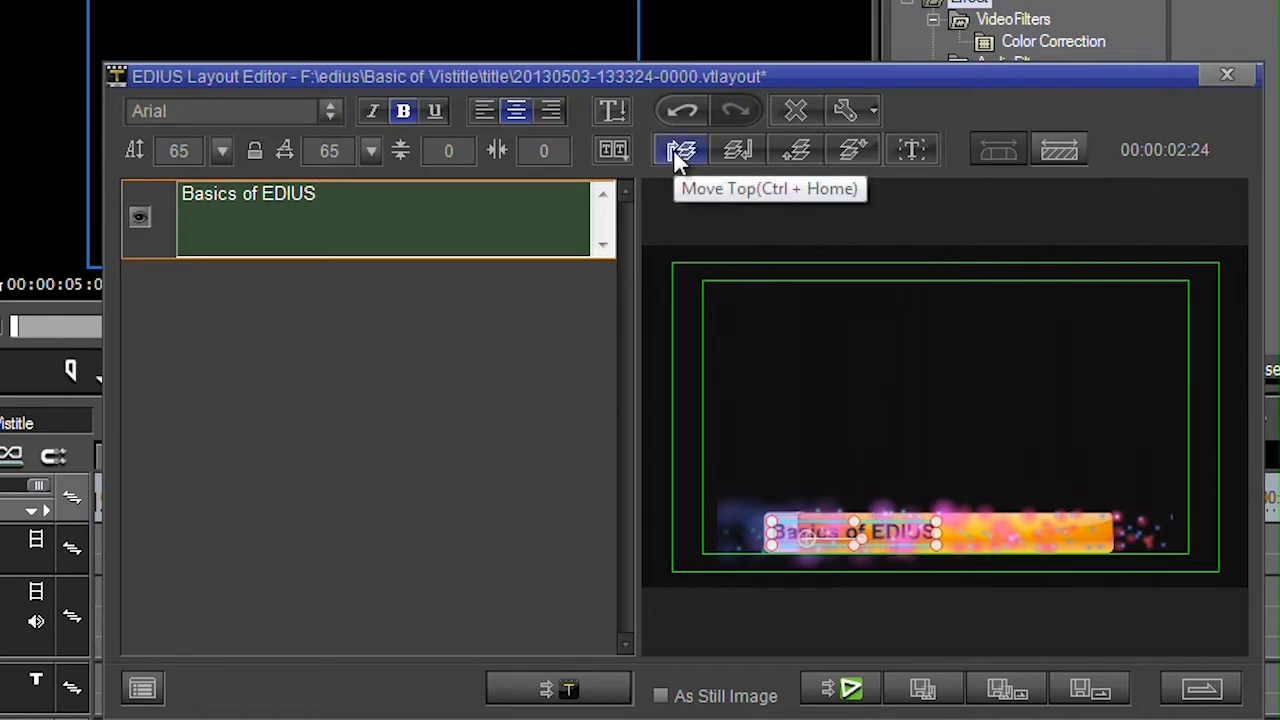
Step: Move the 'Basics of EDIUS' text layer to the top, in front of the bar
{"action": "left_click", "coordinate": [681, 149]}
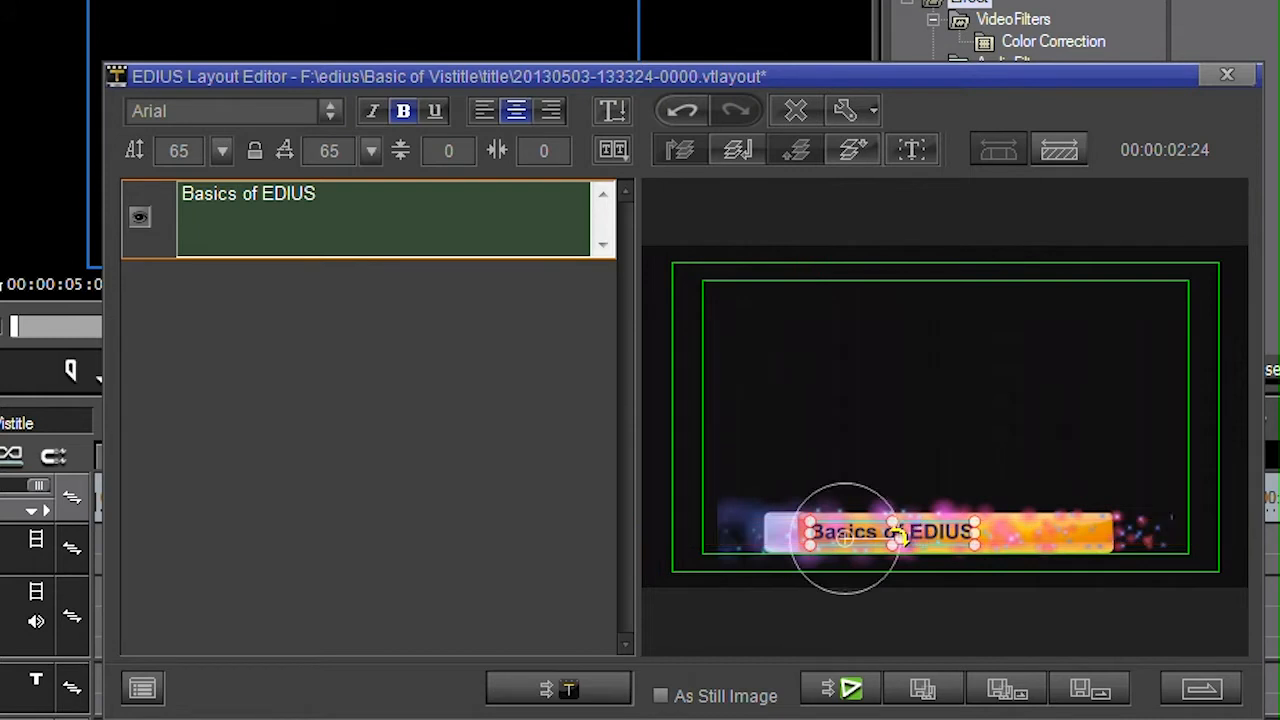
{"action": "mouse_move", "coordinate": [852, 149]}
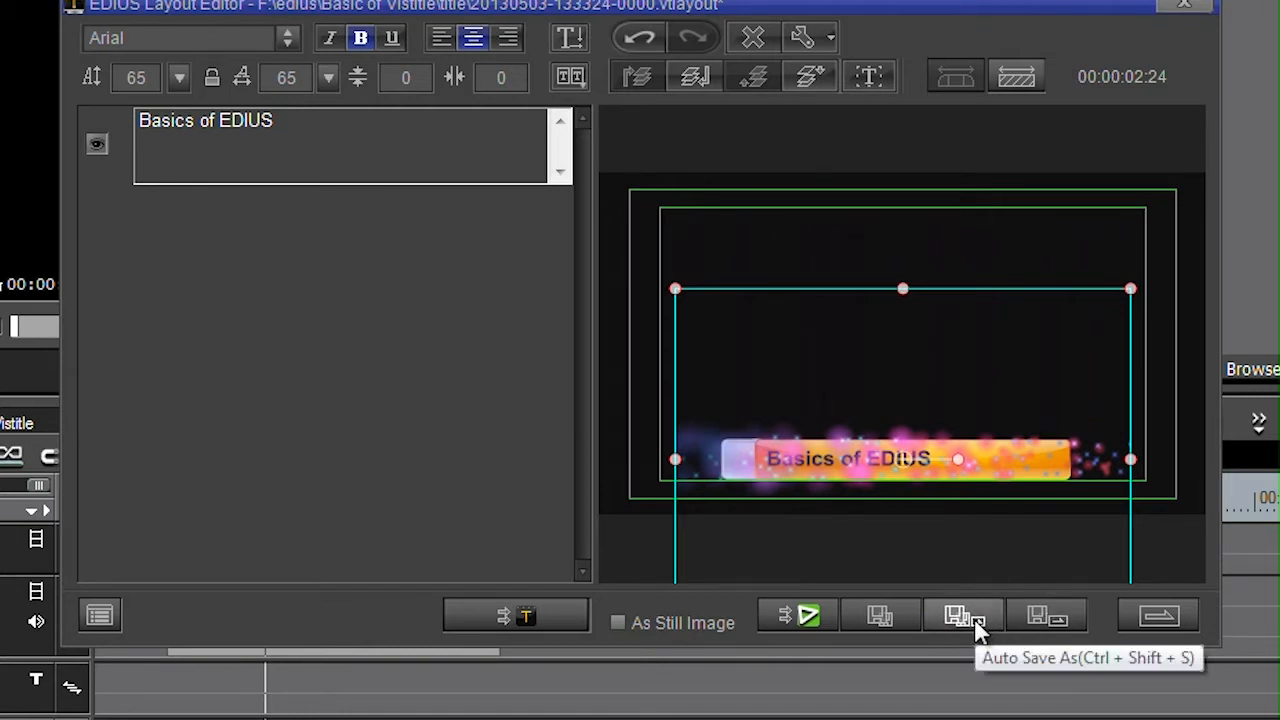
{"action": "mouse_move", "coordinate": [880, 695]}
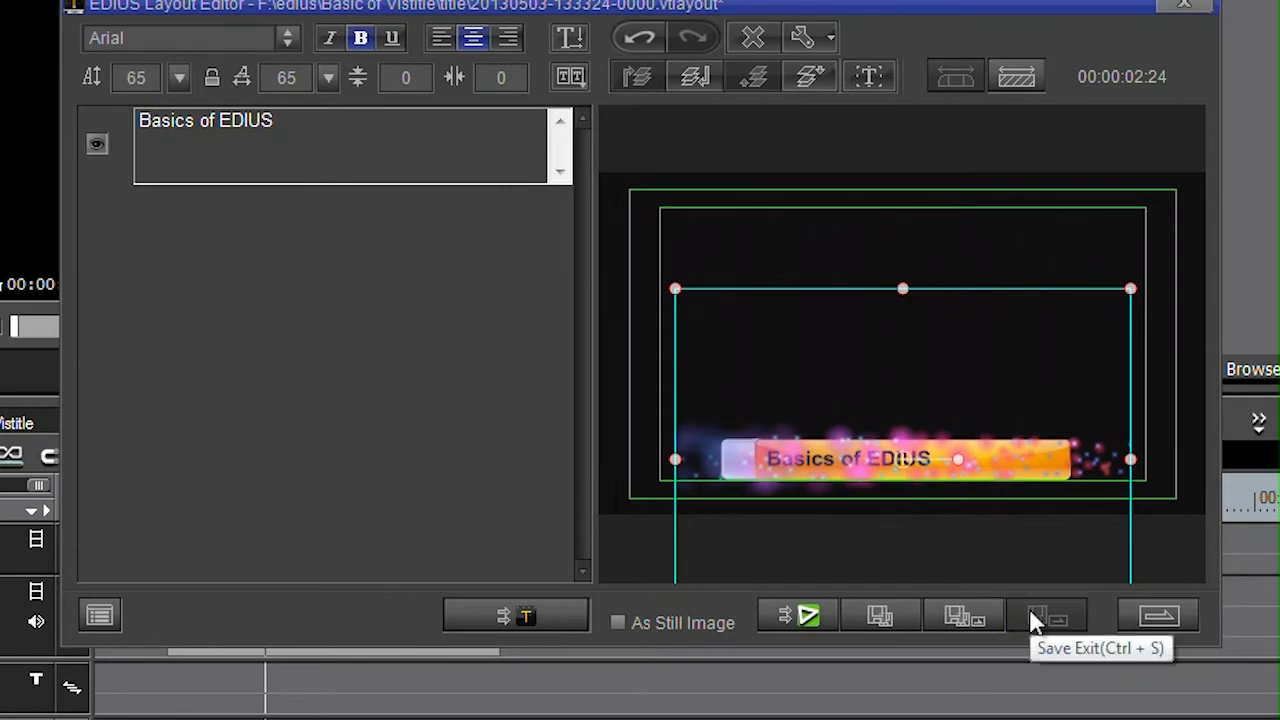
{"action": "left_click", "coordinate": [1047, 614]}
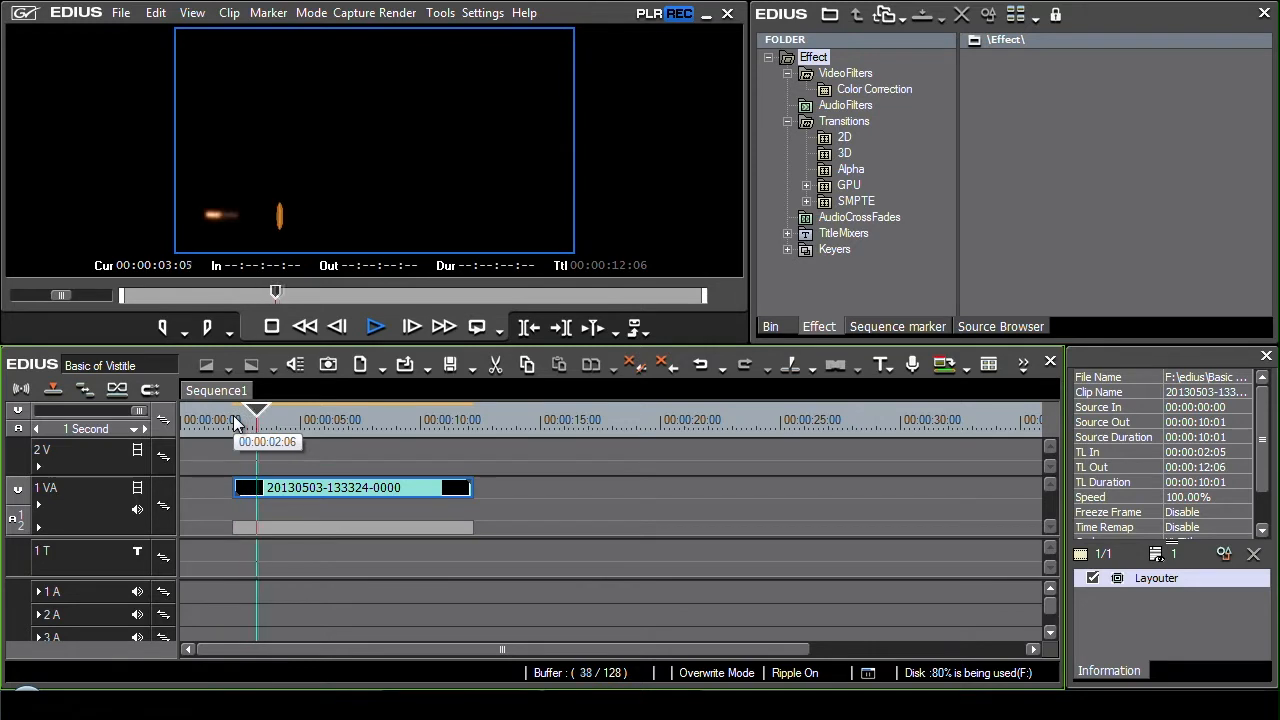
Step: Trim the title clip to about six seconds, then undo back to full length
{"action": "left_click", "coordinate": [375, 326]}
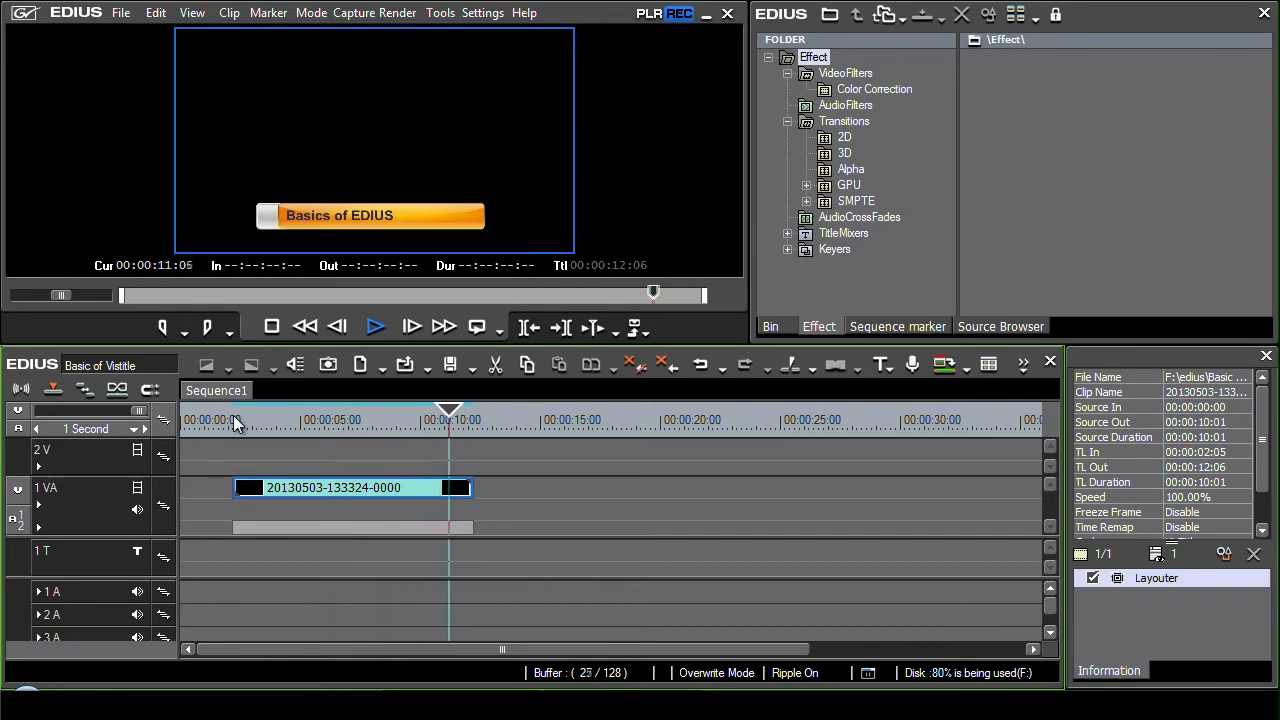
{"action": "left_click", "coordinate": [376, 326]}
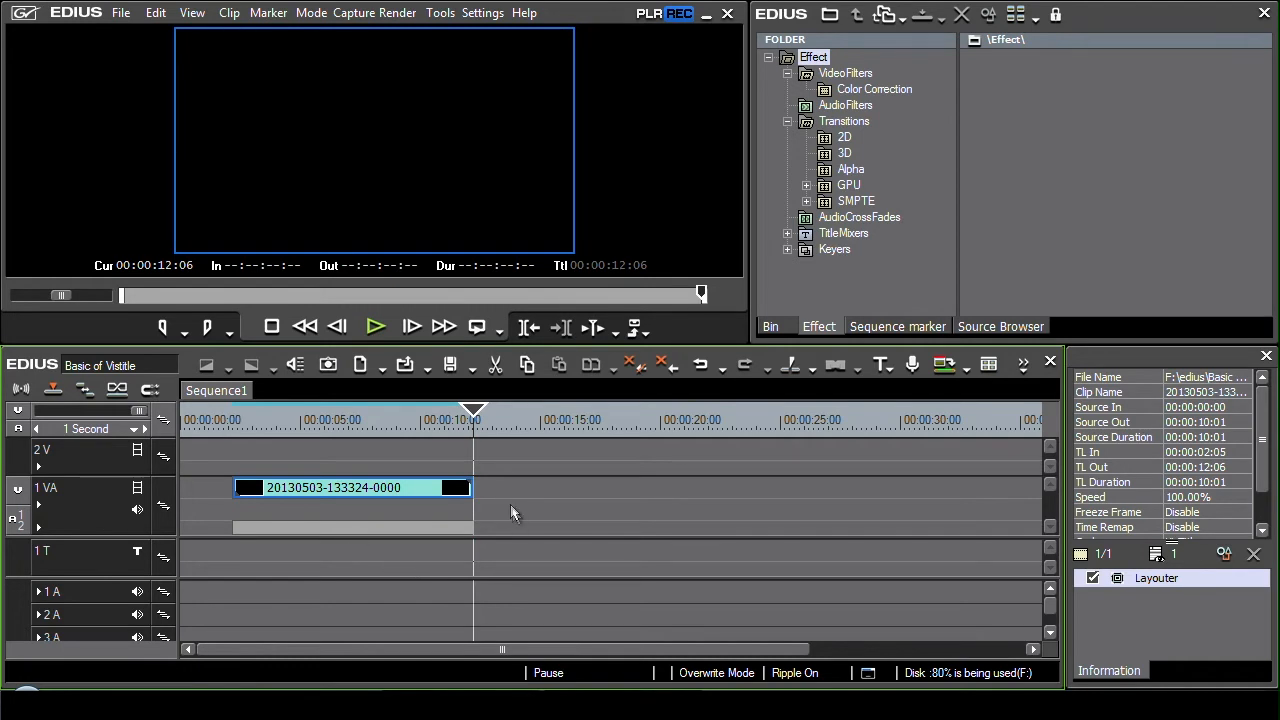
{"action": "left_click_drag", "start_coordinate": [455, 487], "coordinate": [415, 487]}
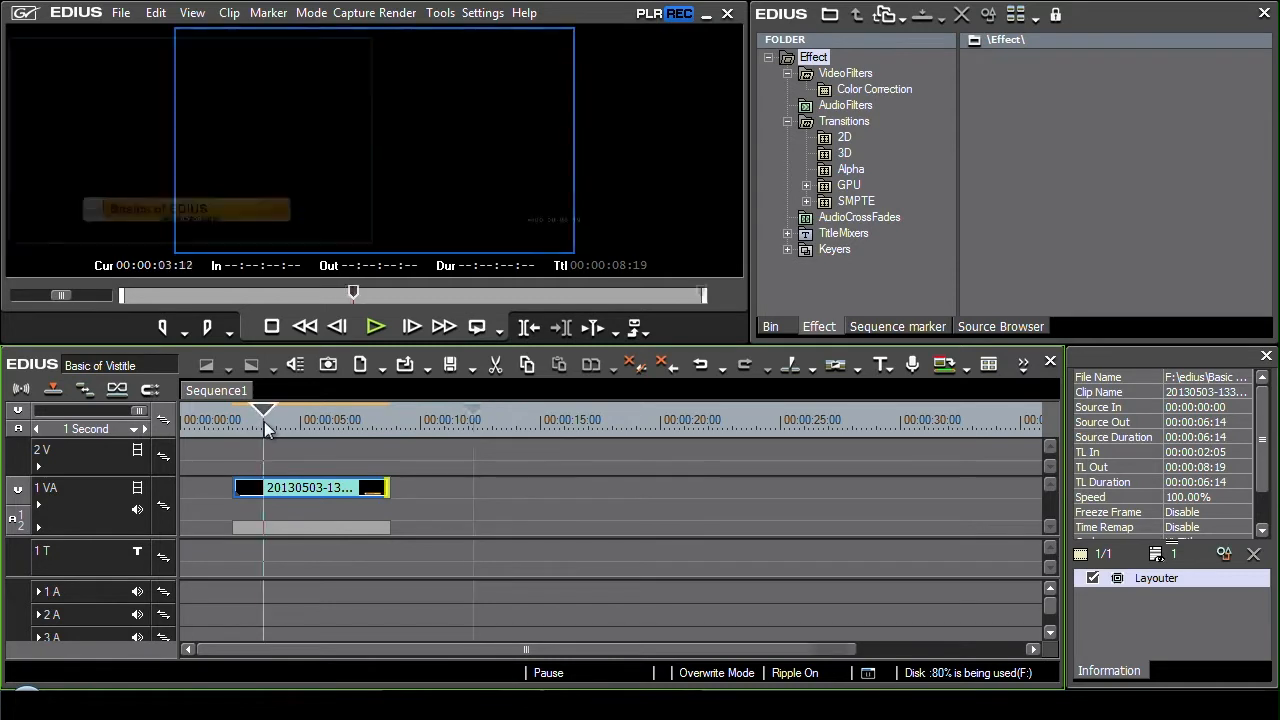
{"action": "left_click", "coordinate": [335, 419]}
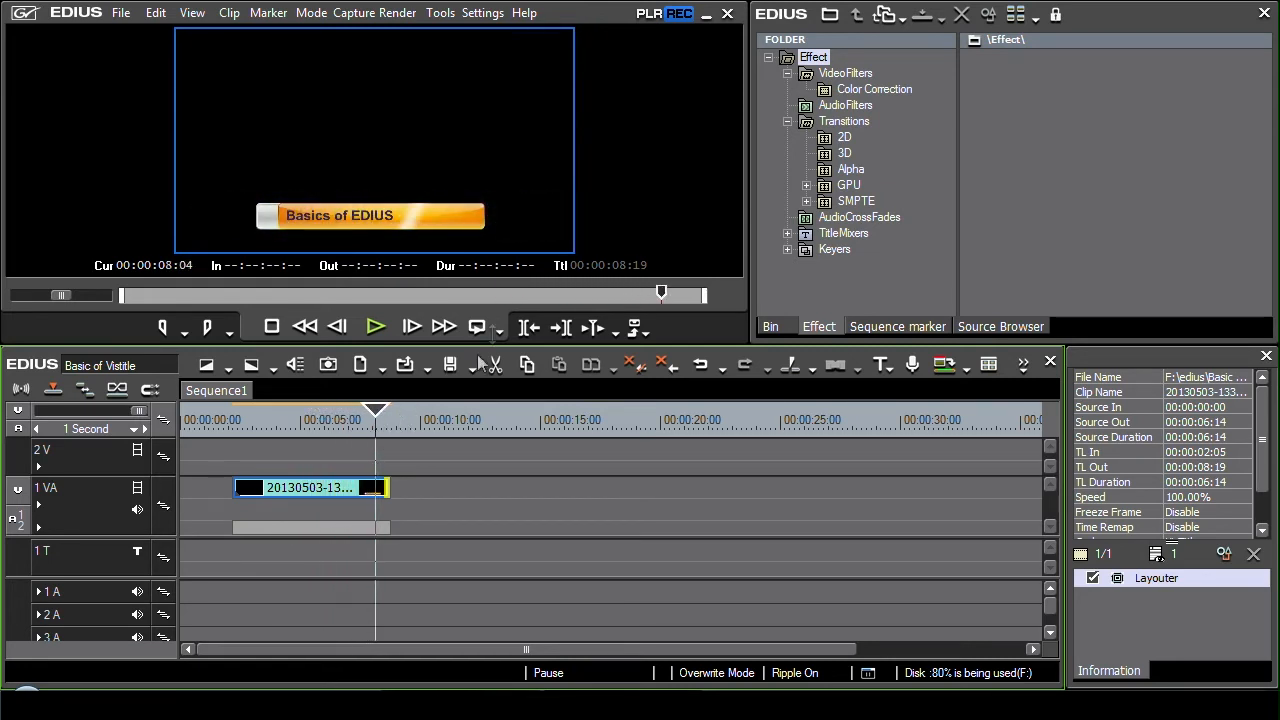
{"action": "left_click", "coordinate": [390, 419]}
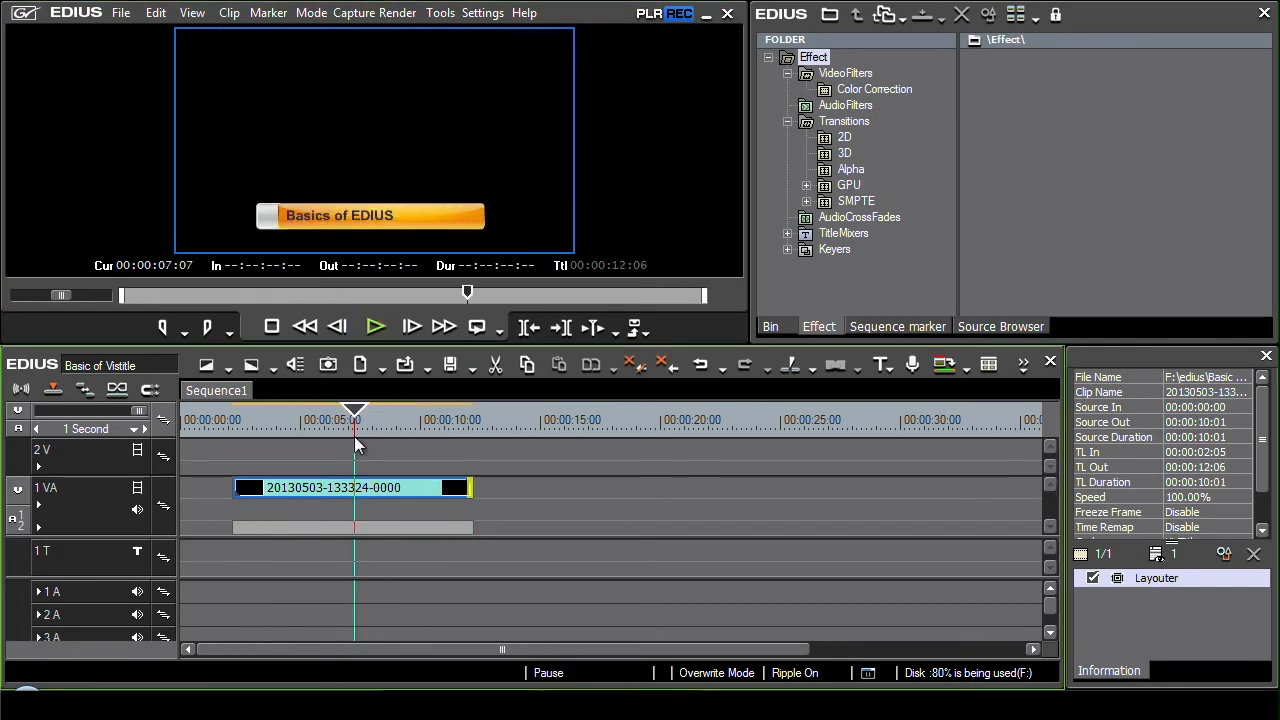
{"action": "mouse_move", "coordinate": [356, 444]}
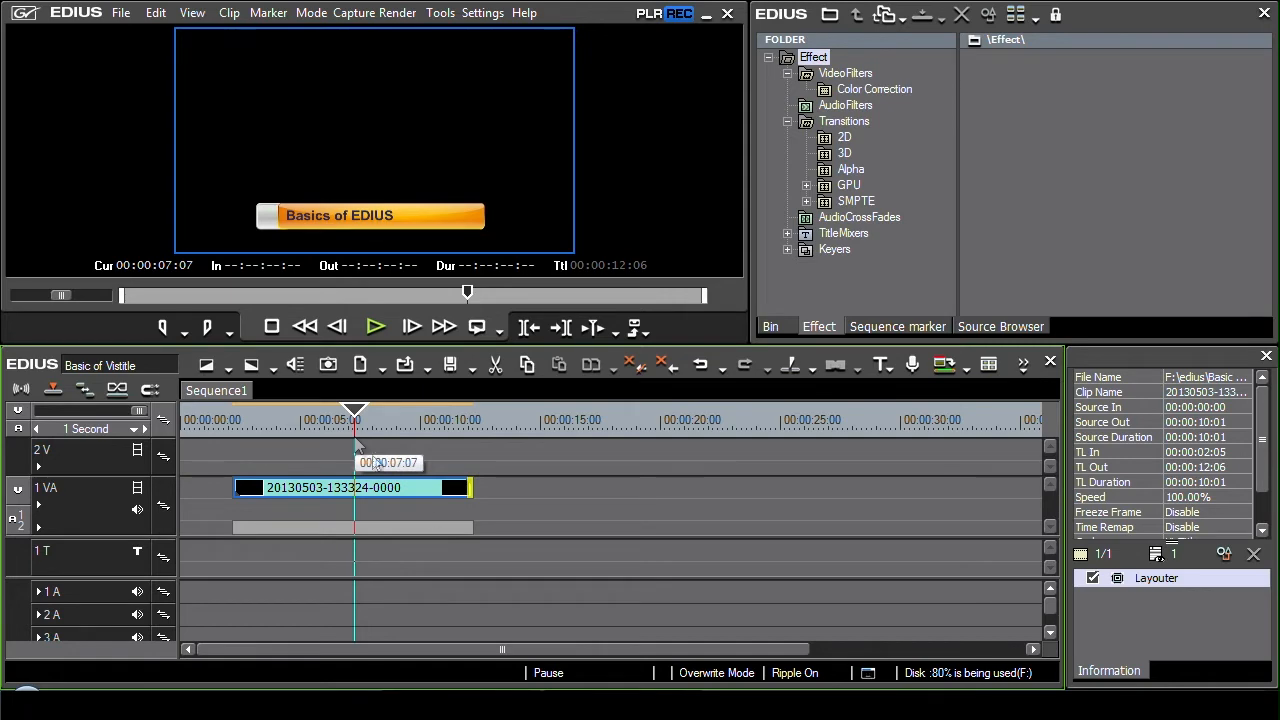
Step: Retrim the clip's end back to full length, 00:00:02:05 to 00:00:12:06, and view its context menu
{"action": "left_click_drag", "start_coordinate": [470, 487], "coordinate": [380, 487]}
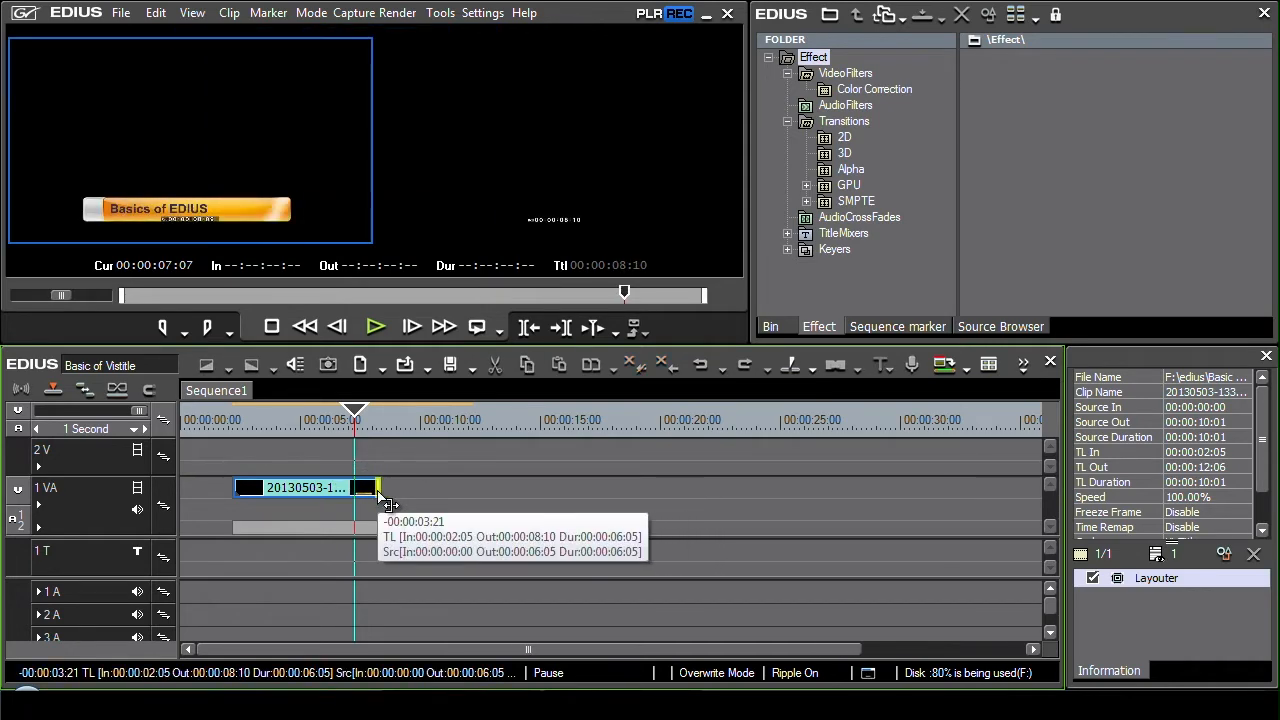
{"action": "left_click_drag", "start_coordinate": [378, 487], "coordinate": [435, 487]}
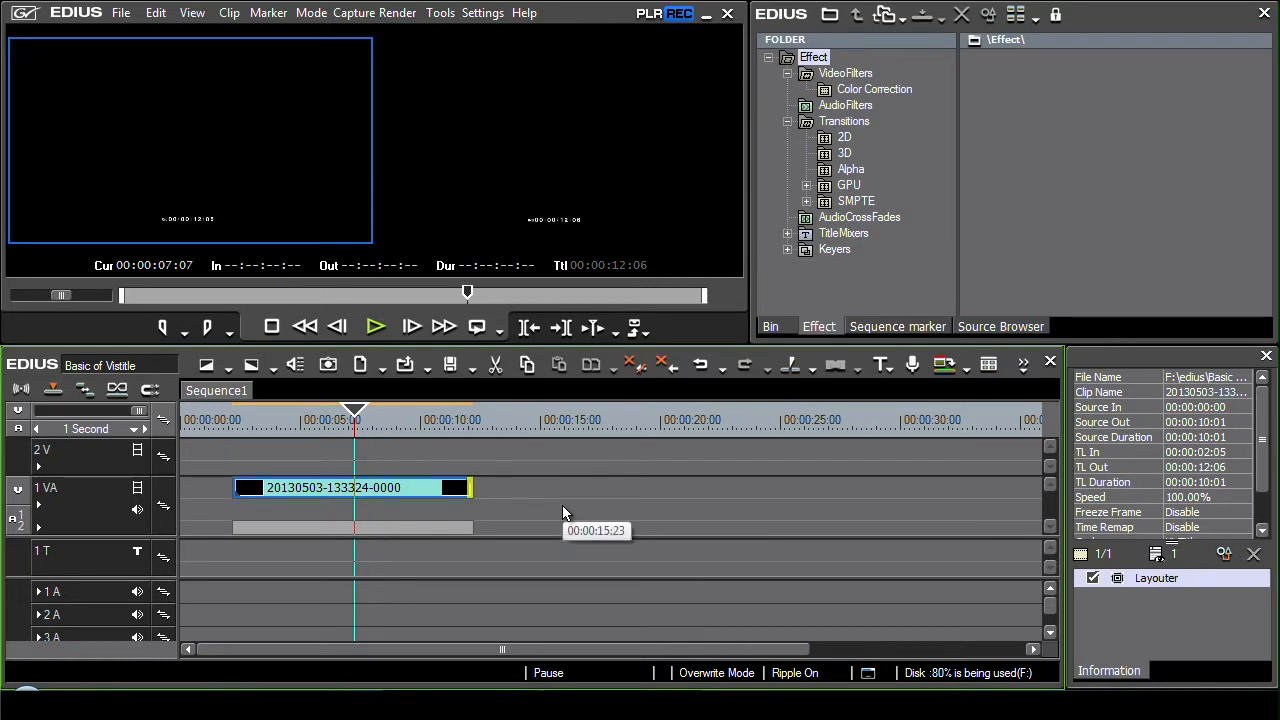
{"action": "right_click", "coordinate": [333, 487]}
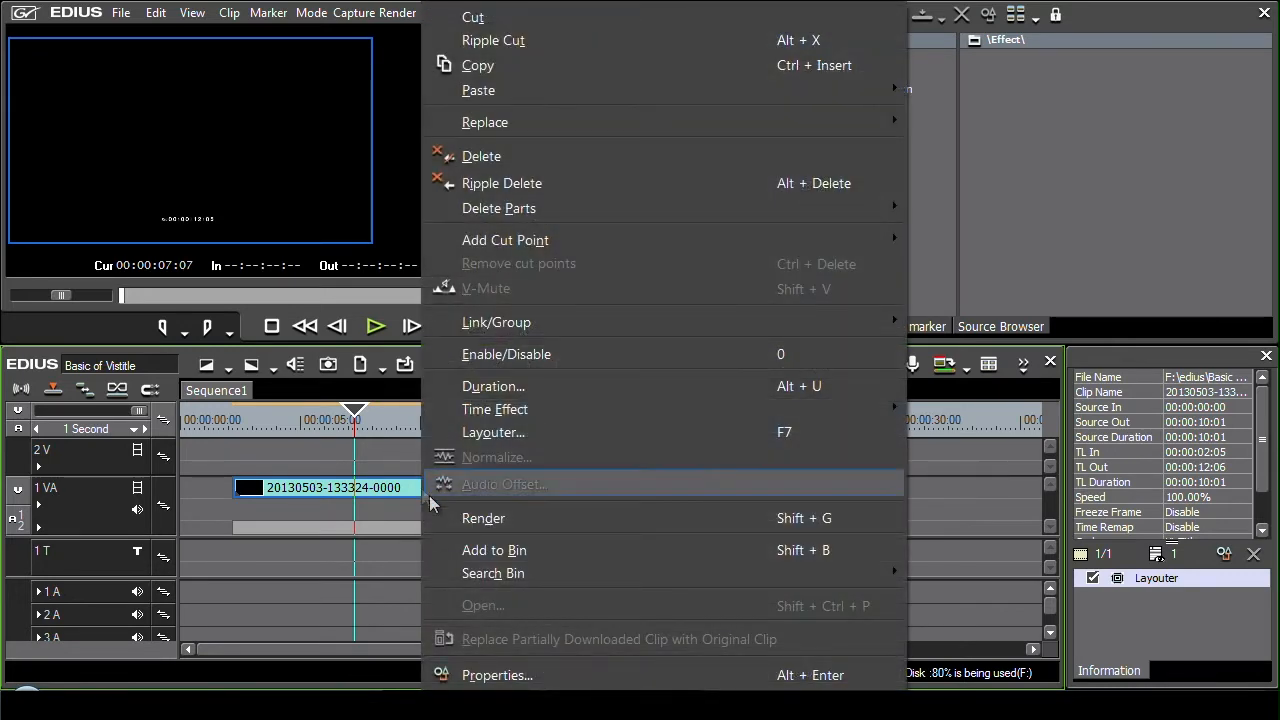
{"action": "mouse_move", "coordinate": [494, 408]}
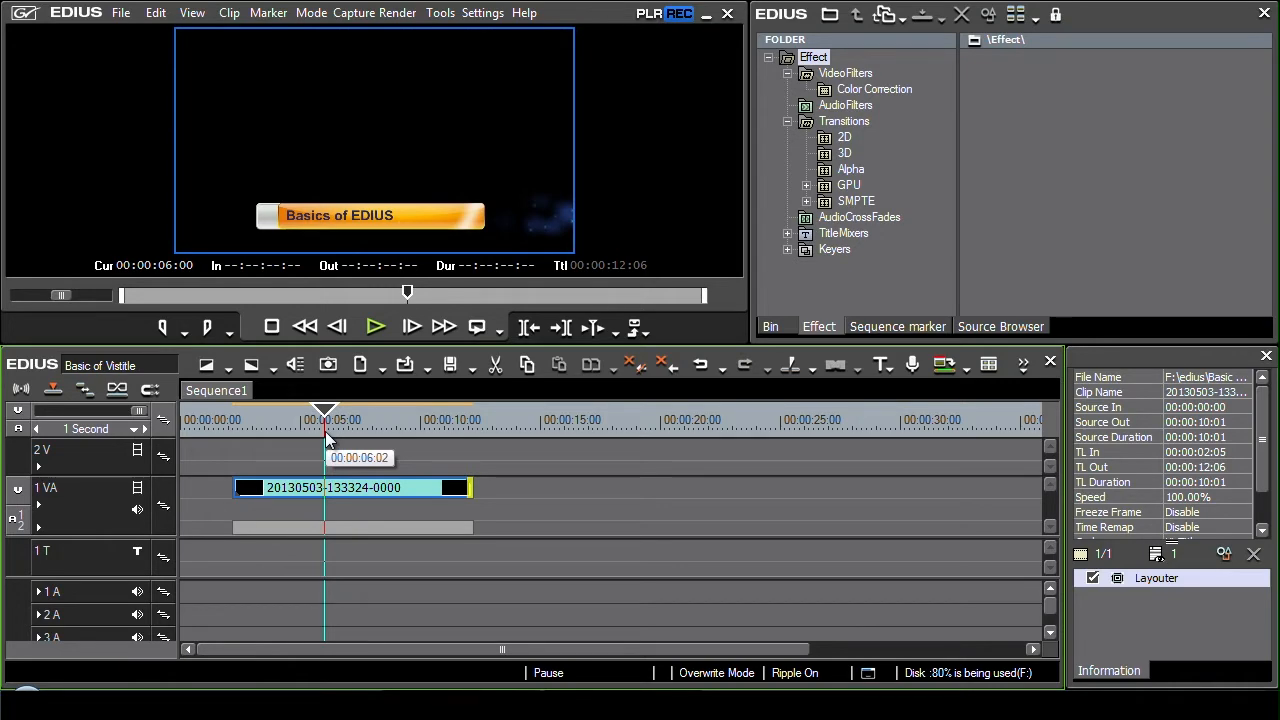
{"action": "double_click", "coordinate": [350, 487]}
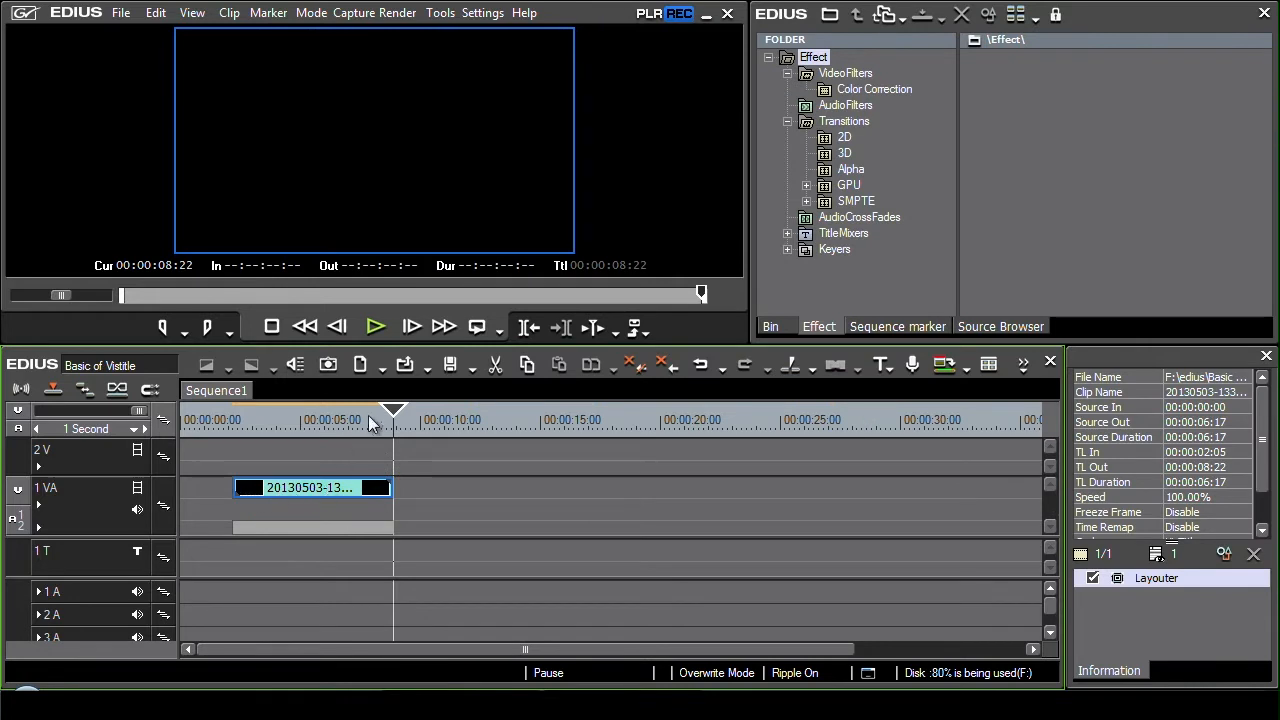
Step: Play back the shortened 00:00:06:17 title clip, ending at 00:00:08:22
{"action": "left_click", "coordinate": [375, 327]}
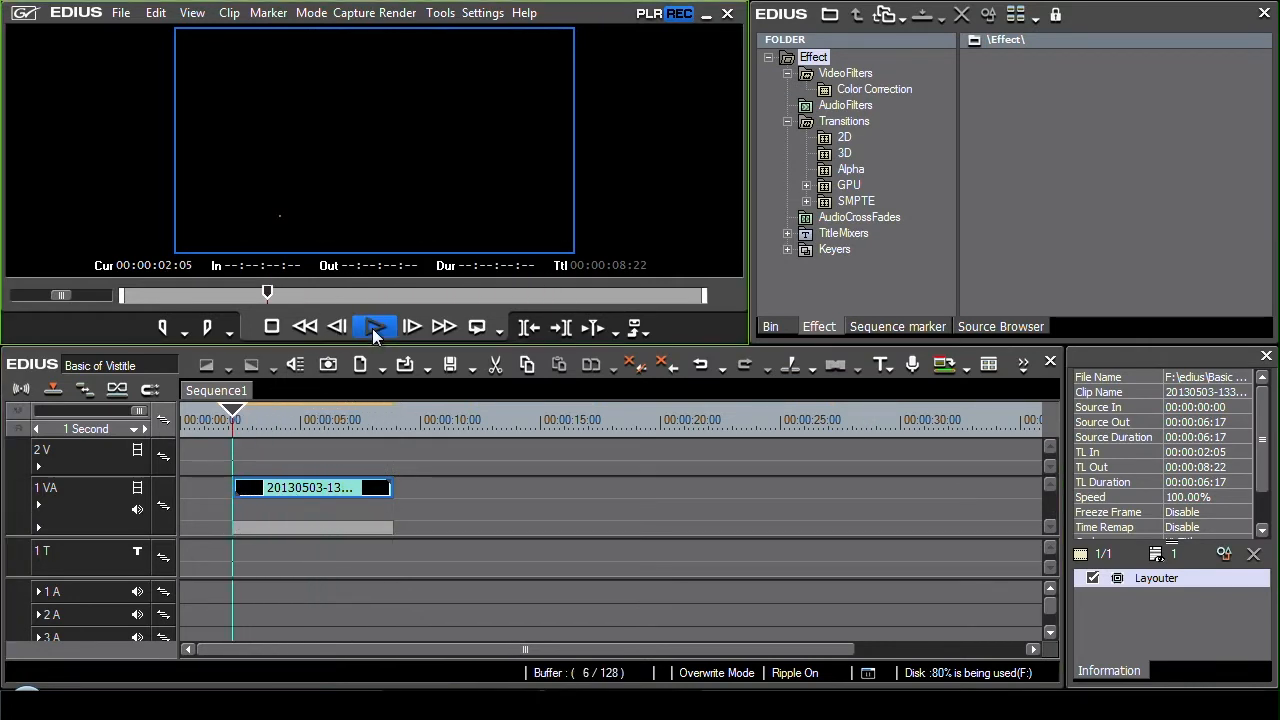
{"action": "left_click", "coordinate": [375, 327]}
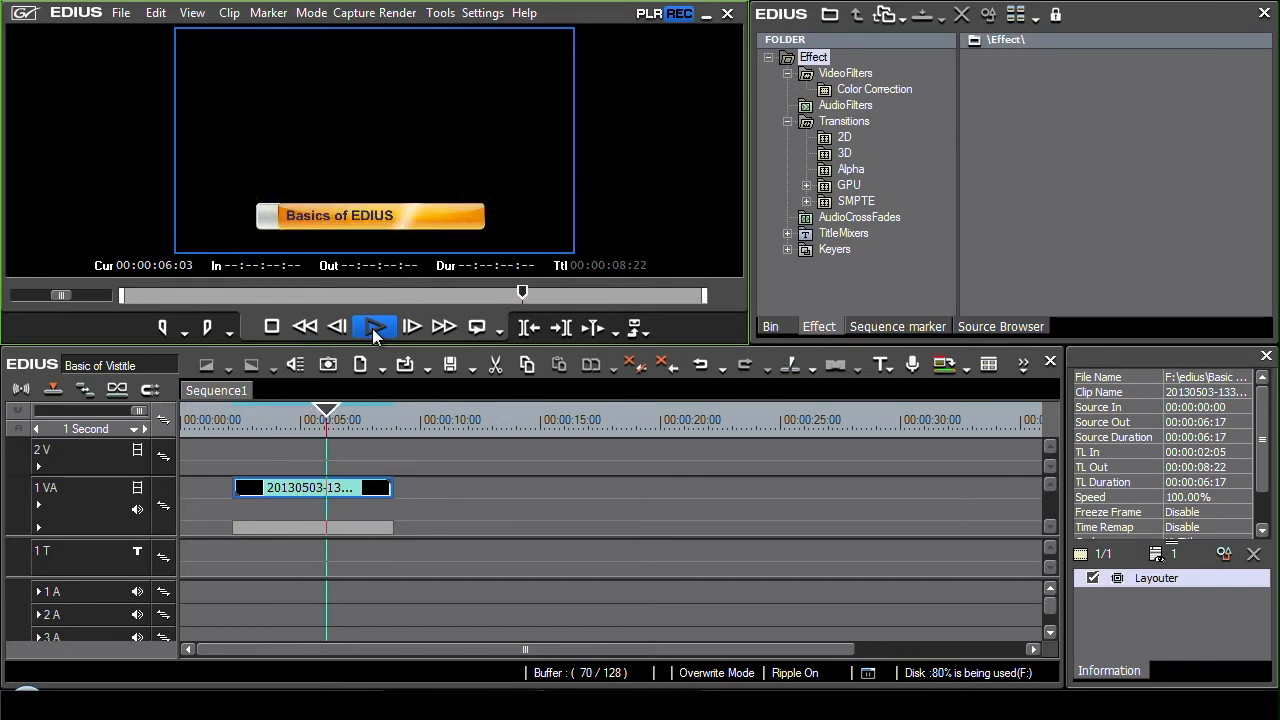
{"action": "left_click", "coordinate": [375, 326]}
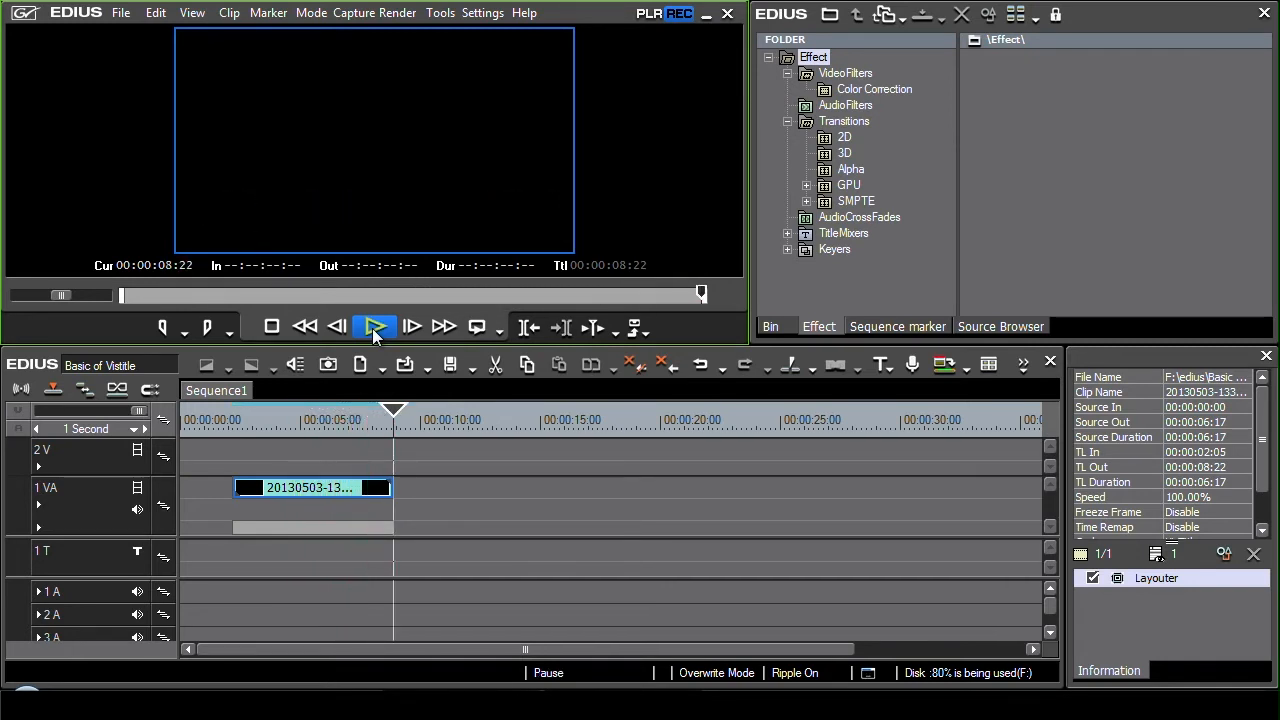
{"action": "left_click", "coordinate": [375, 327]}
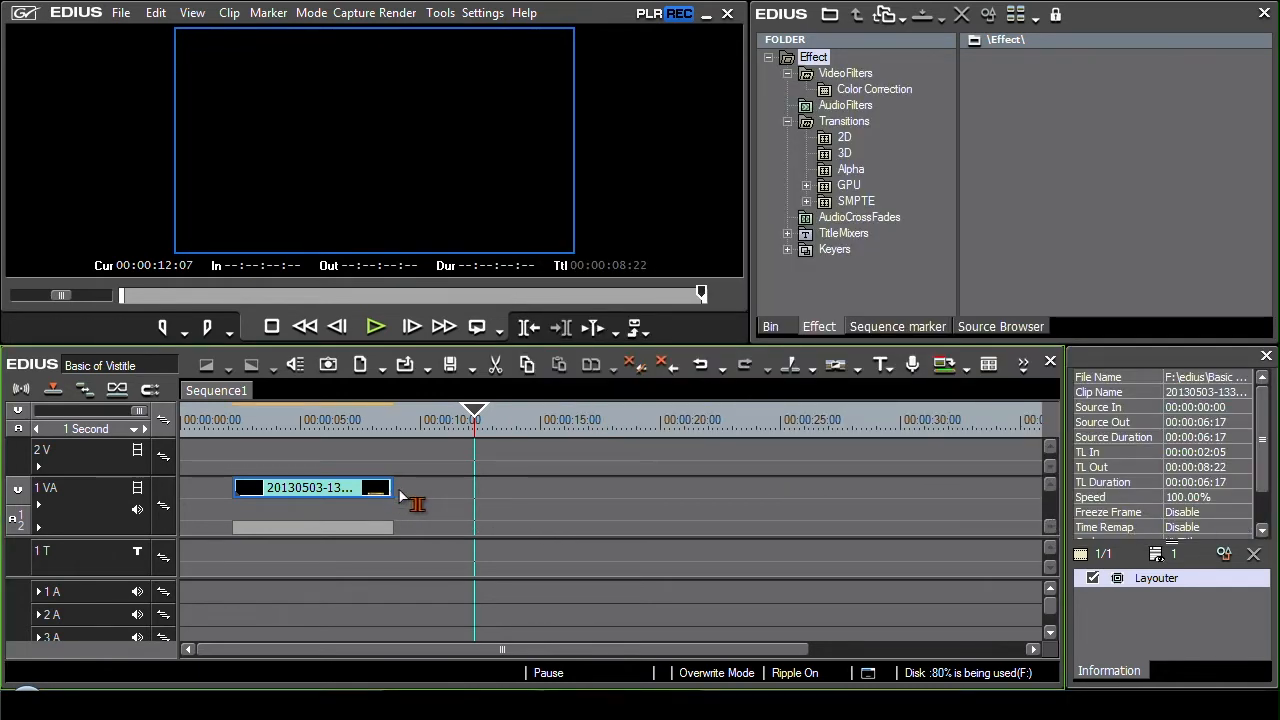
{"action": "mouse_move", "coordinate": [480, 503]}
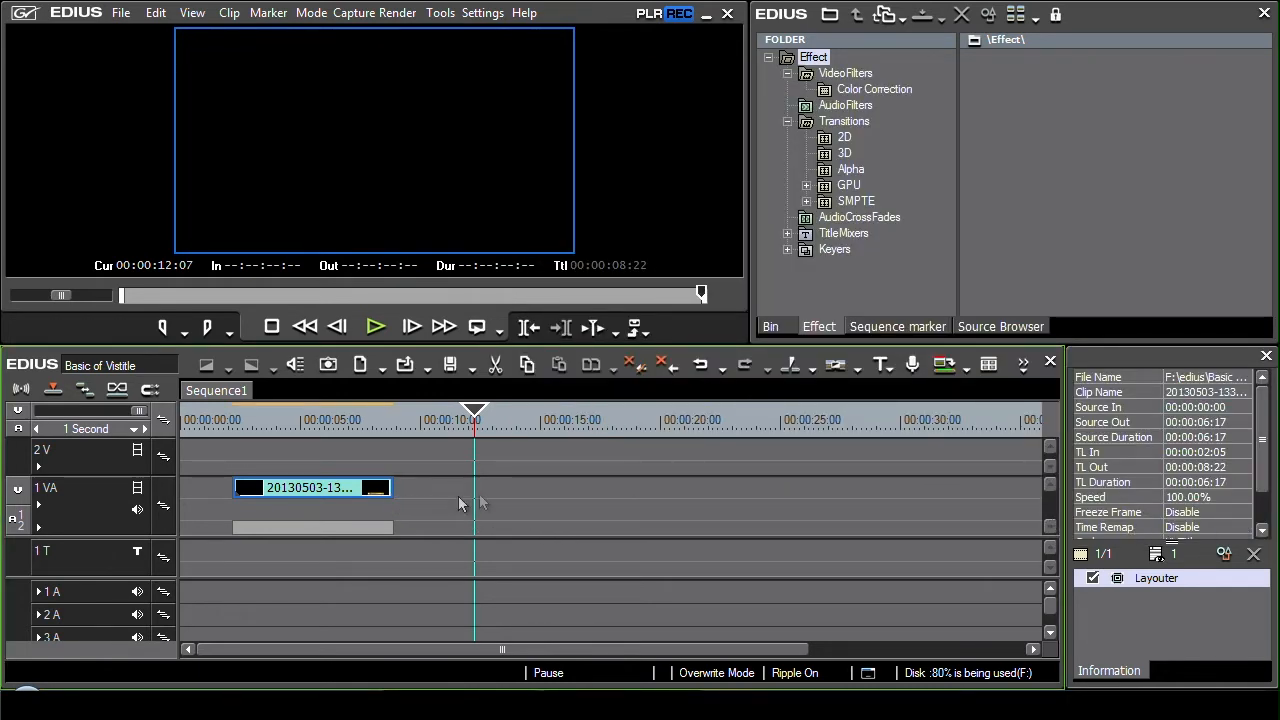
{"action": "mouse_move", "coordinate": [370, 590]}
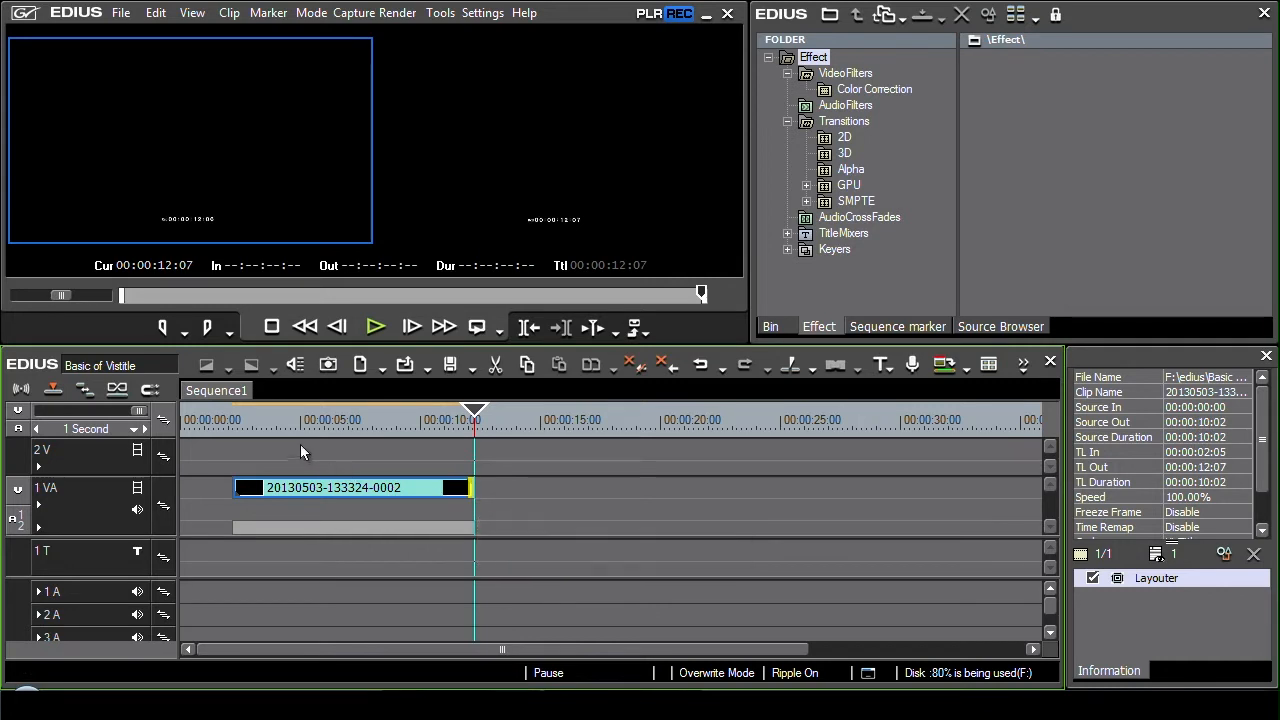
{"action": "left_click", "coordinate": [375, 327]}
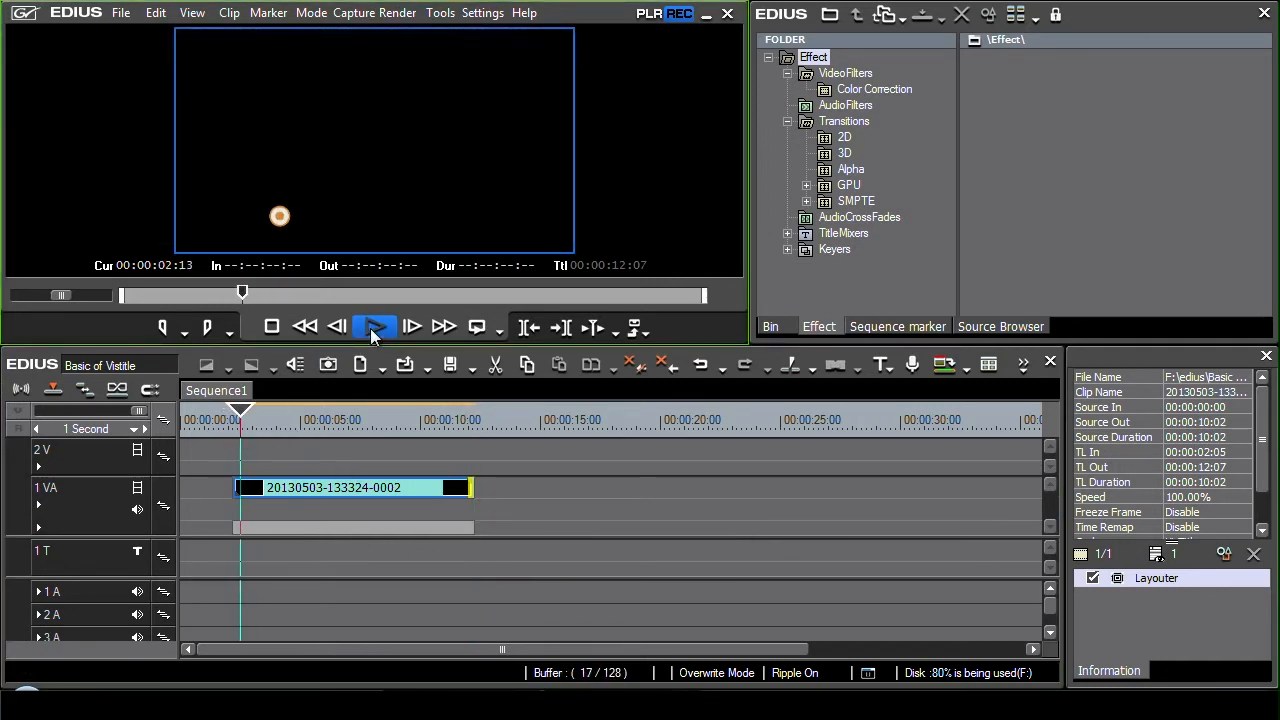
{"action": "left_click", "coordinate": [373, 327]}
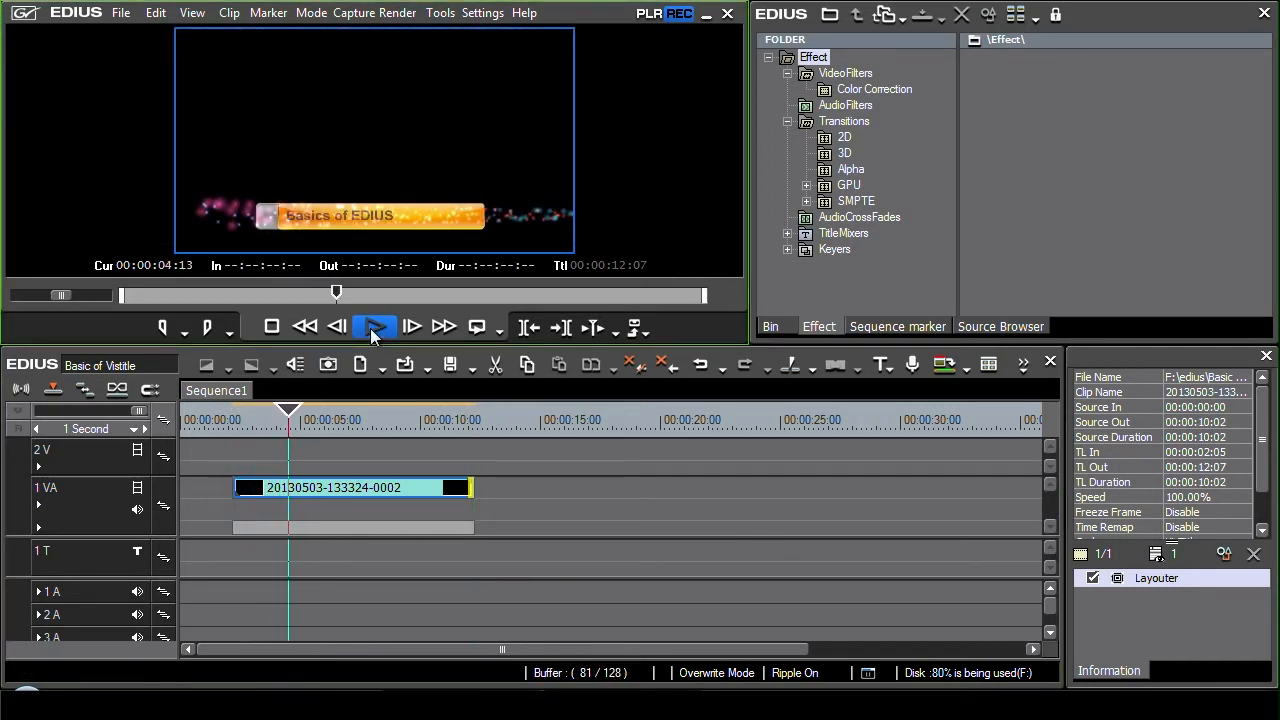
{"action": "left_click", "coordinate": [374, 326]}
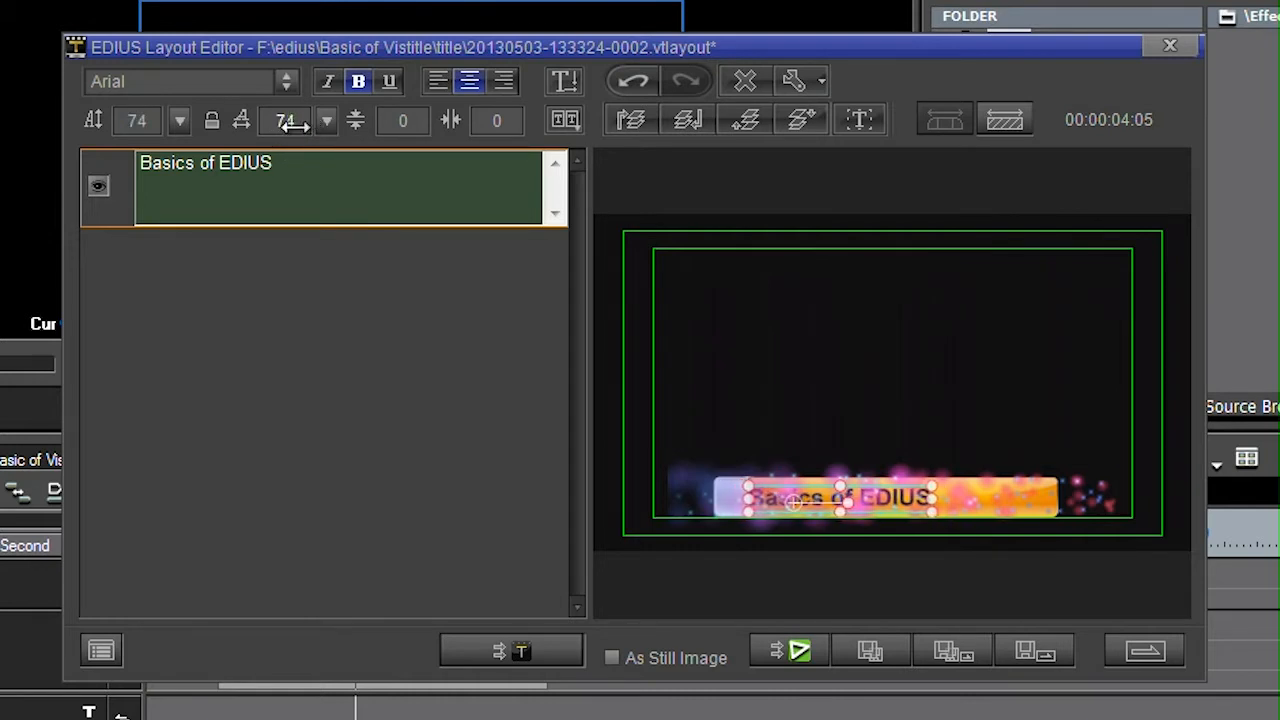
Step: Size the 'Basics of EDIUS' text to 79 by 80 and reset both spacing values to 0
{"action": "left_click", "coordinate": [179, 120]}
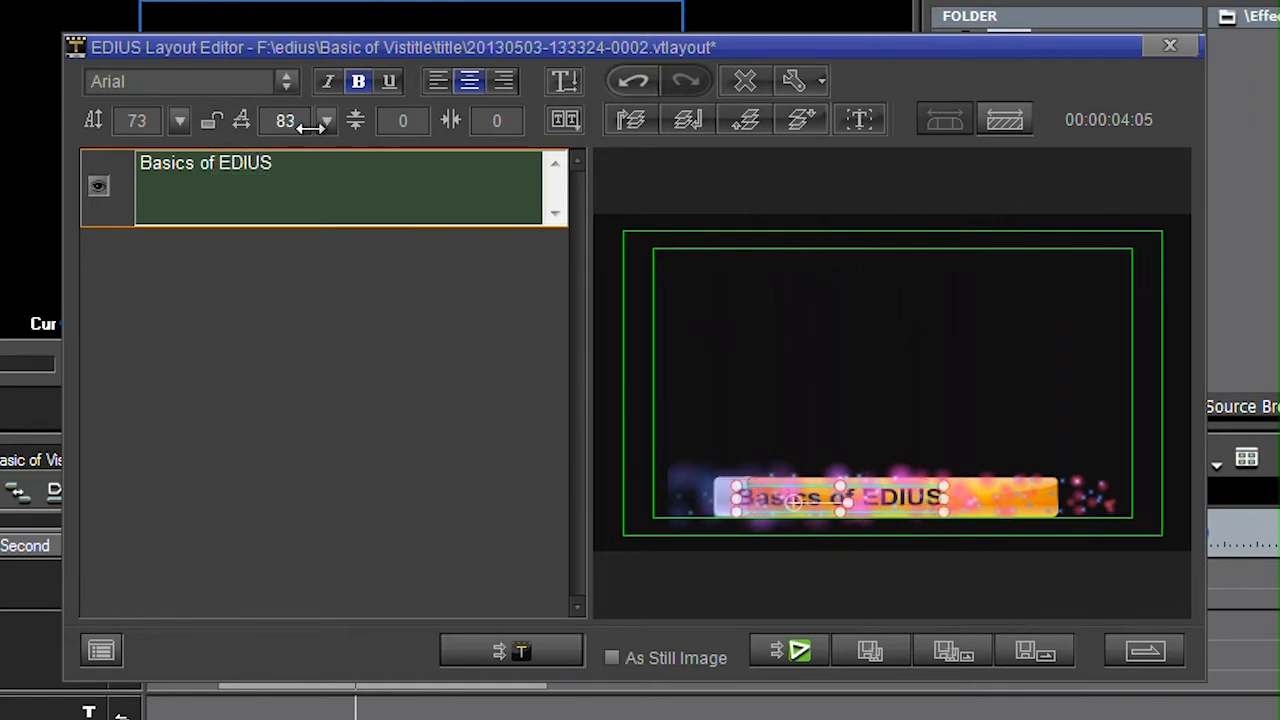
{"action": "left_click", "coordinate": [326, 124]}
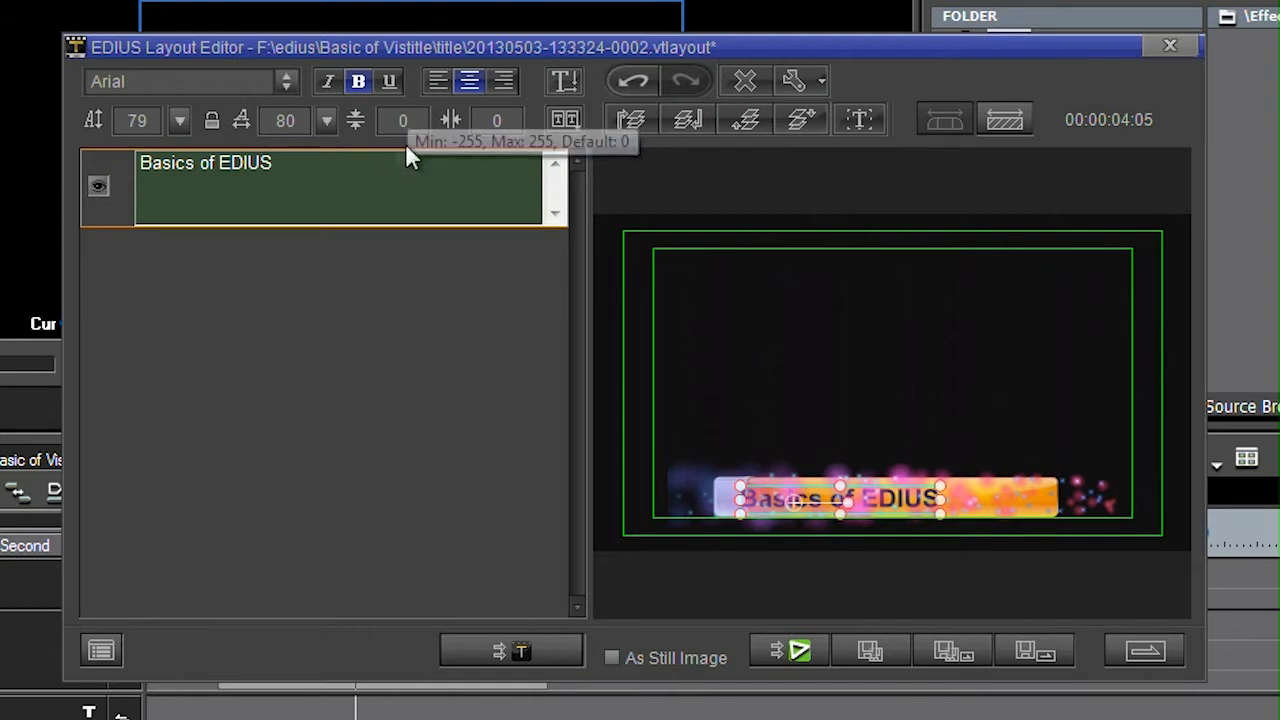
{"action": "left_click", "coordinate": [479, 120]}
{"action": "type", "text": "-6"}
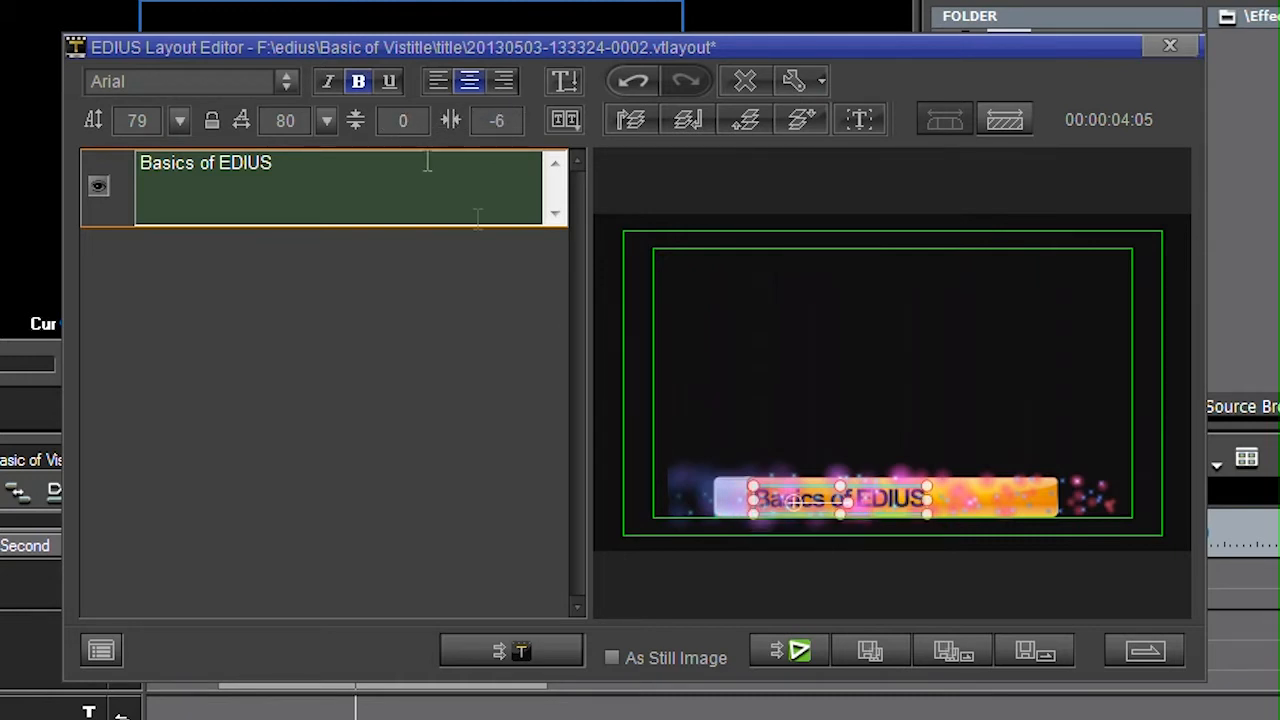
{"action": "mouse_move", "coordinate": [400, 323]}
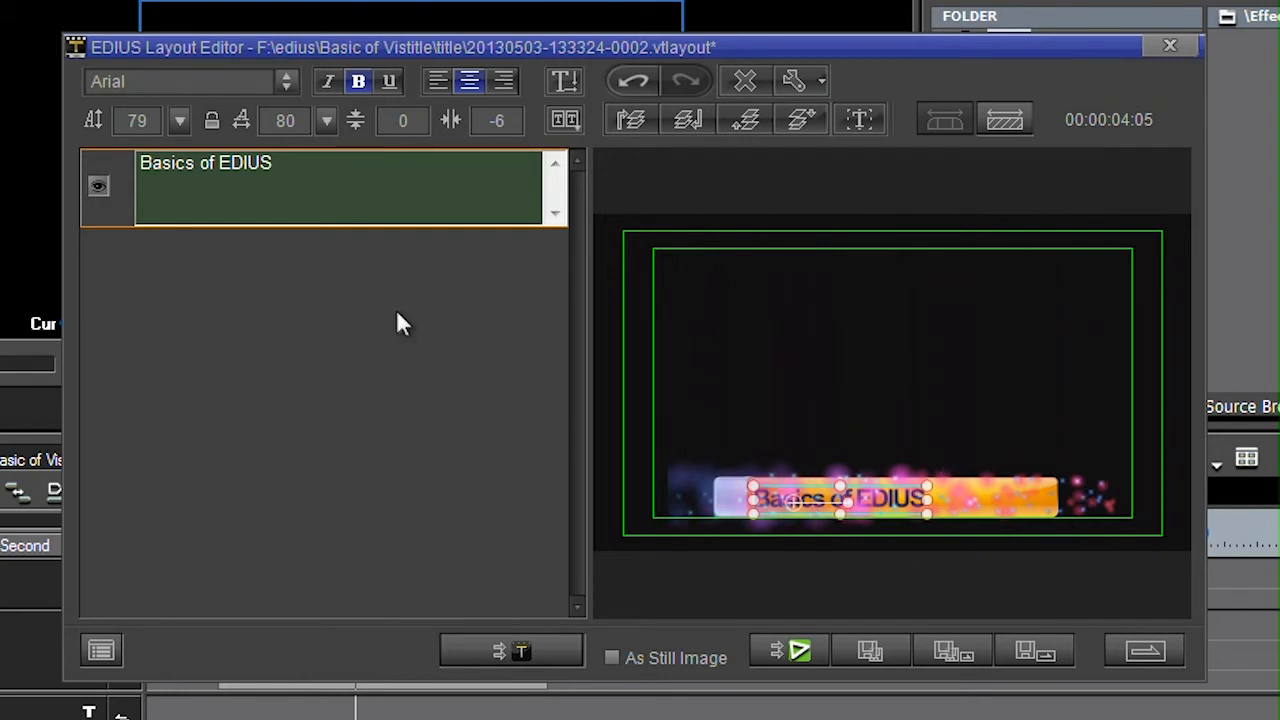
{"action": "mouse_move", "coordinate": [403, 120]}
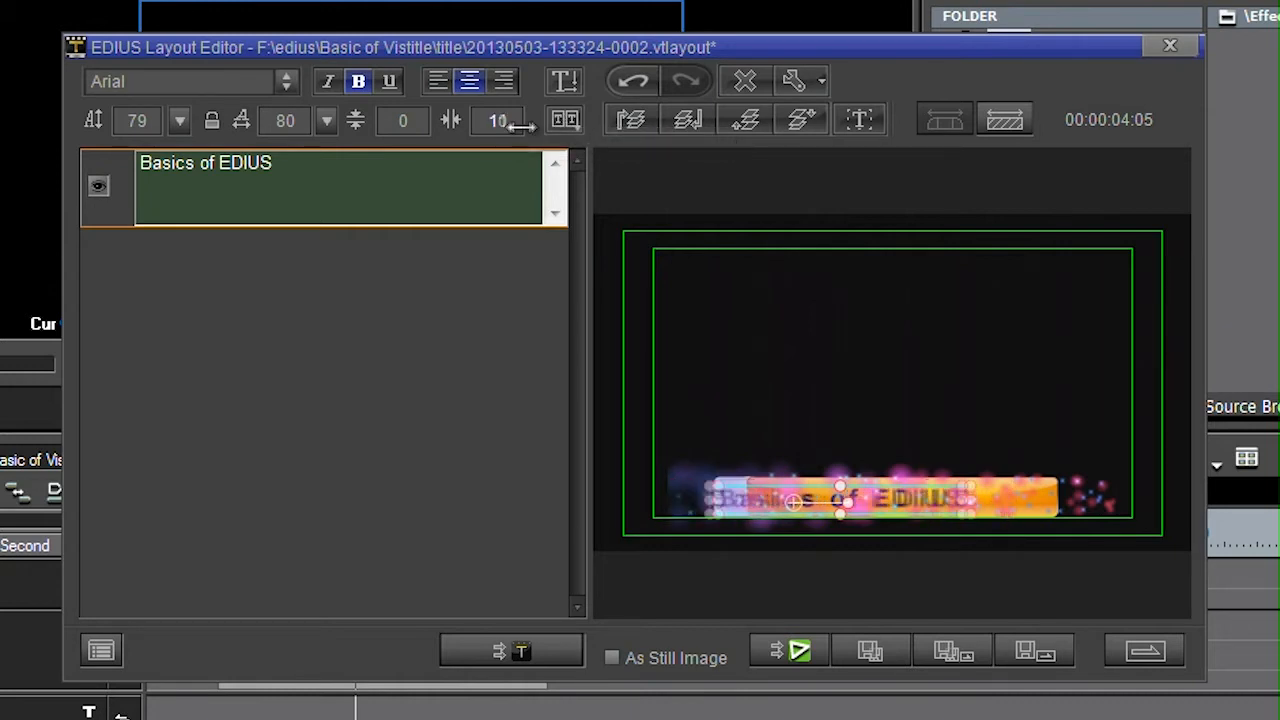
{"action": "triple_click", "coordinate": [497, 120]}
{"action": "type", "text": "0"}
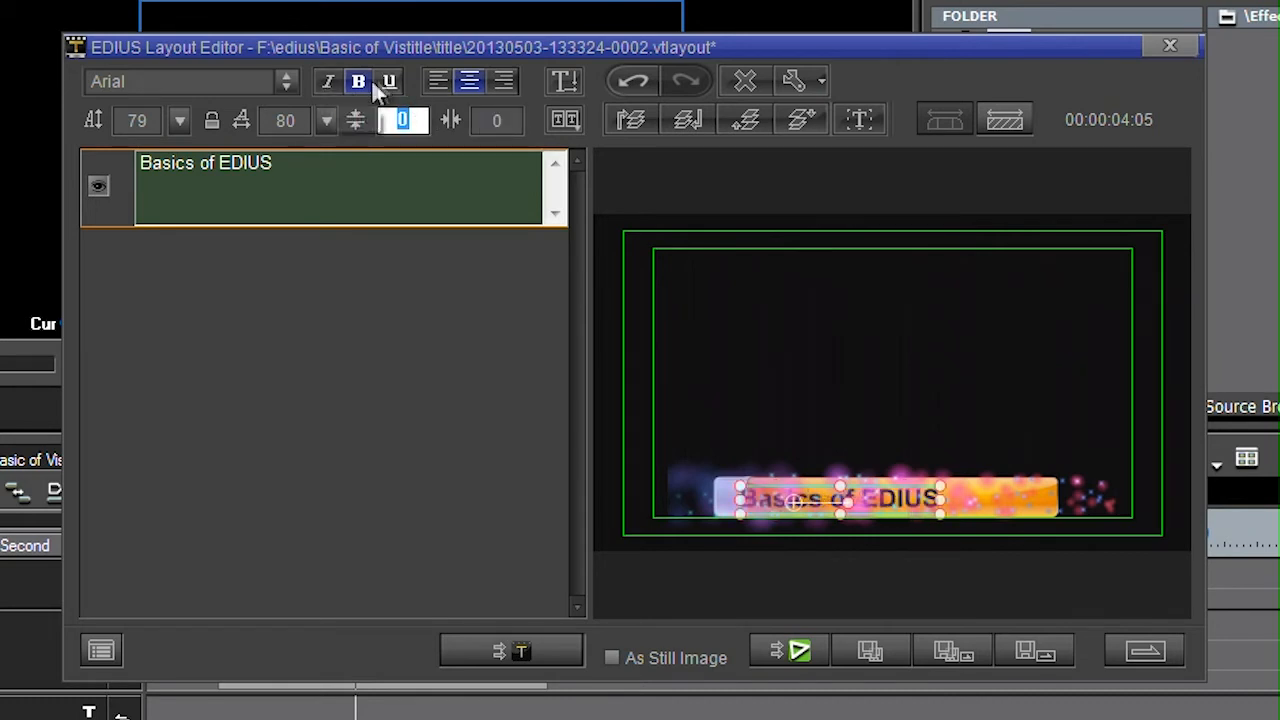
{"action": "mouse_move", "coordinate": [417, 232]}
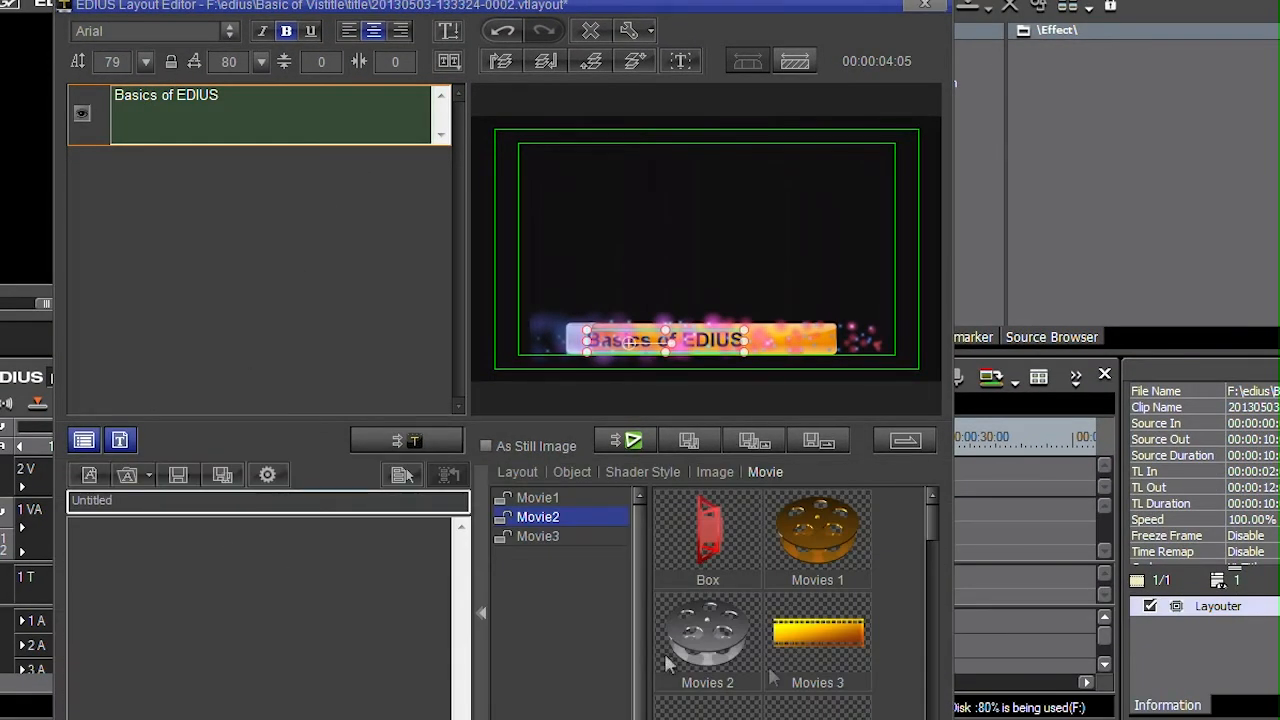
Step: Add the Explode 4 movie and place it at the title bar's right end
{"action": "scroll", "scroll_direction": "down", "scroll_amount": 3}
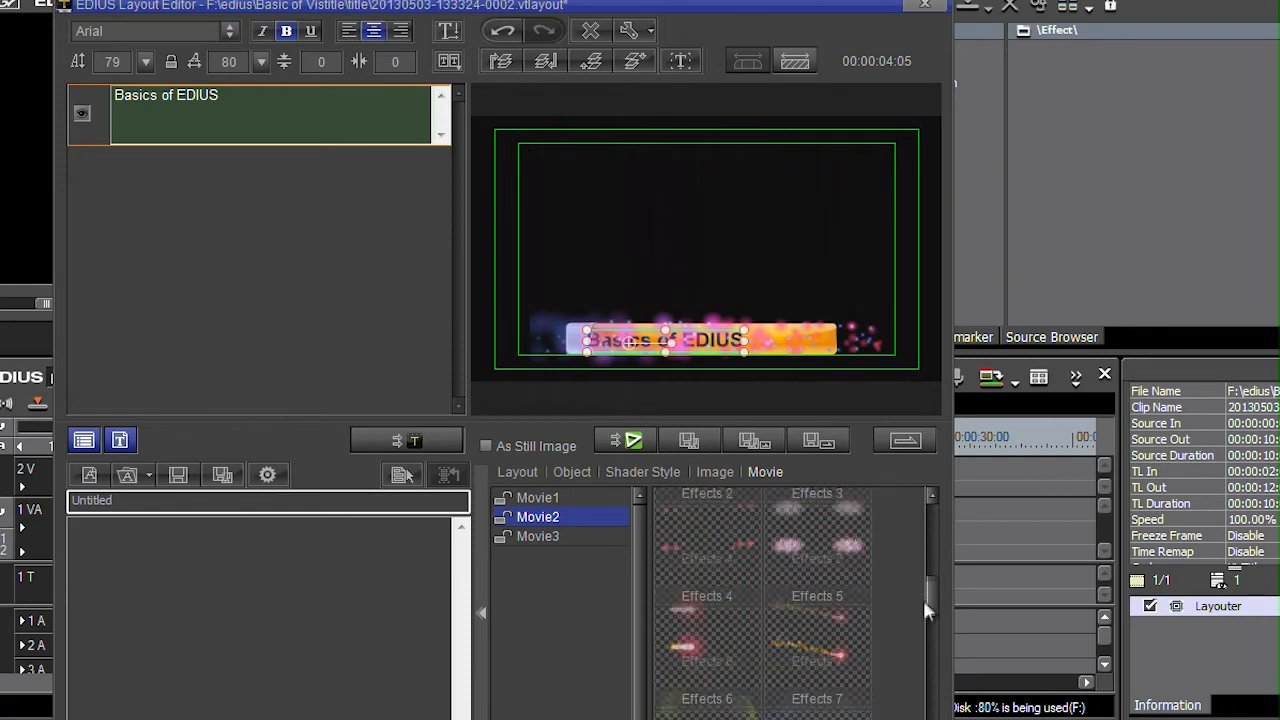
{"action": "scroll", "scroll_direction": "down", "scroll_amount": 3}
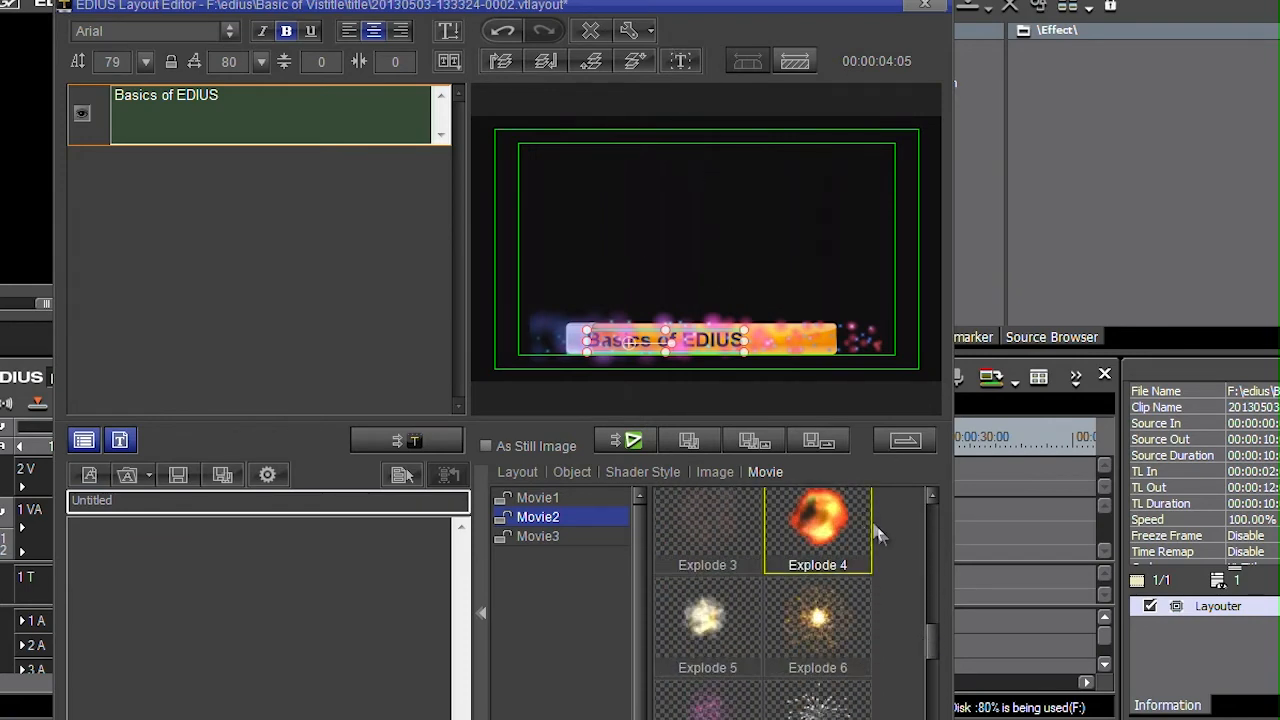
{"action": "double_click", "coordinate": [817, 530]}
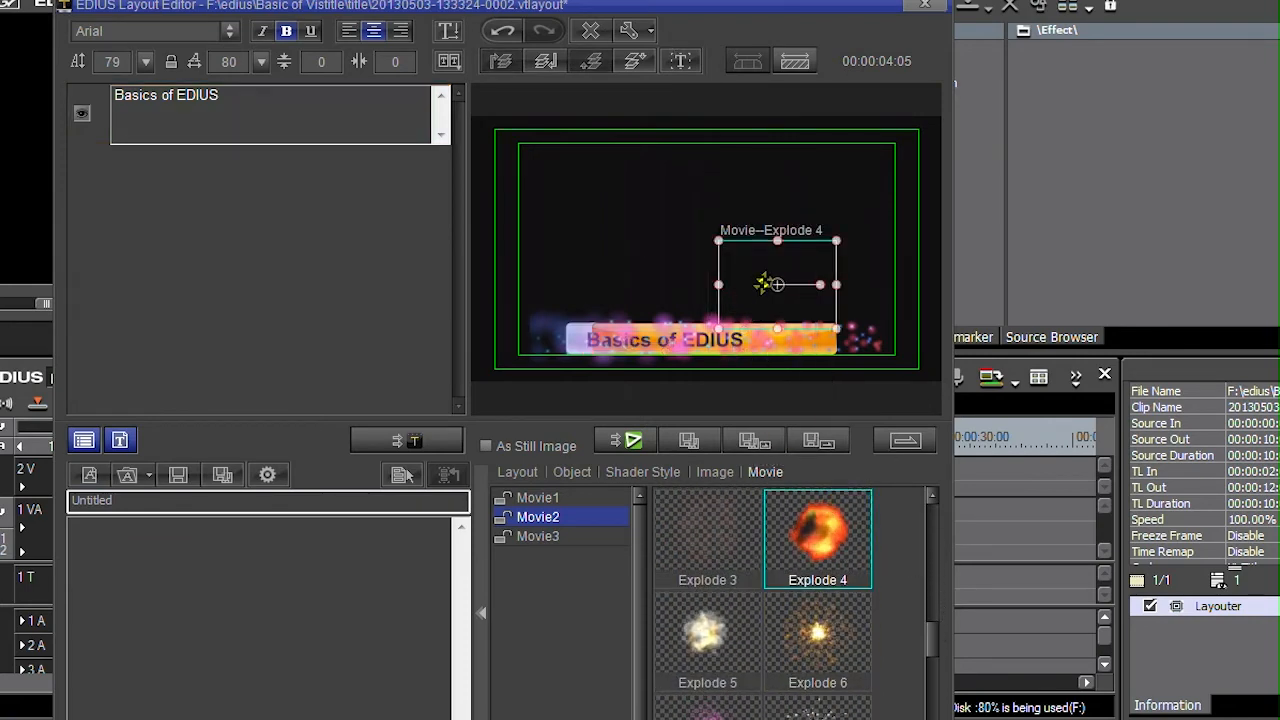
{"action": "left_click_drag", "start_coordinate": [775, 284], "coordinate": [850, 328]}
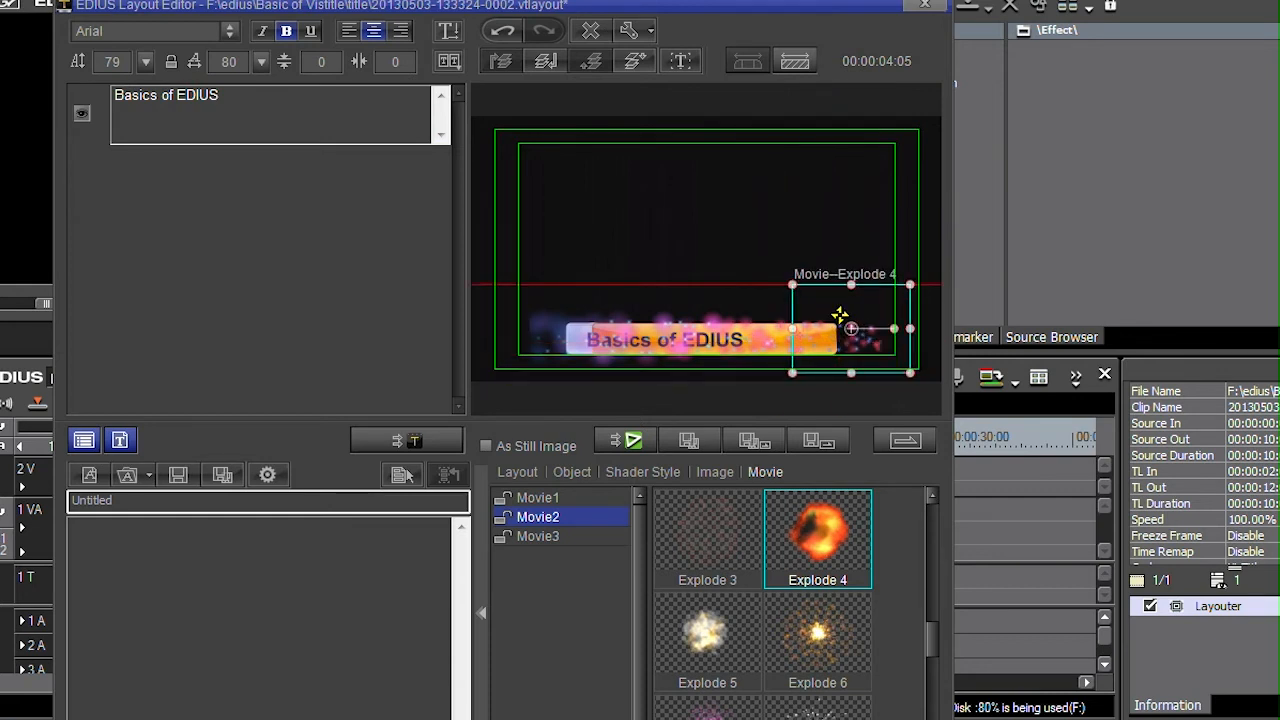
{"action": "left_click_drag", "start_coordinate": [850, 328], "coordinate": [558, 328]}
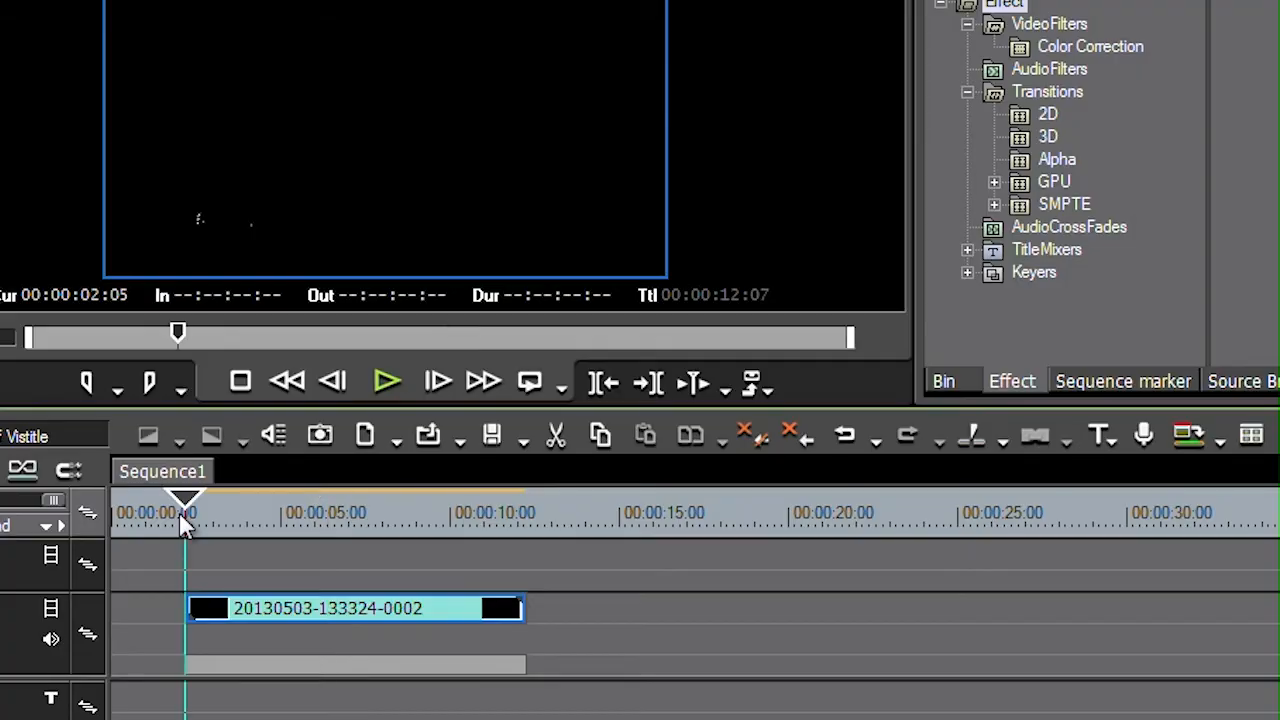
Step: Scrub through the title clip to about 3:12 to preview the explosion beside the bar
{"action": "left_click_drag", "start_coordinate": [185, 500], "coordinate": [233, 500]}
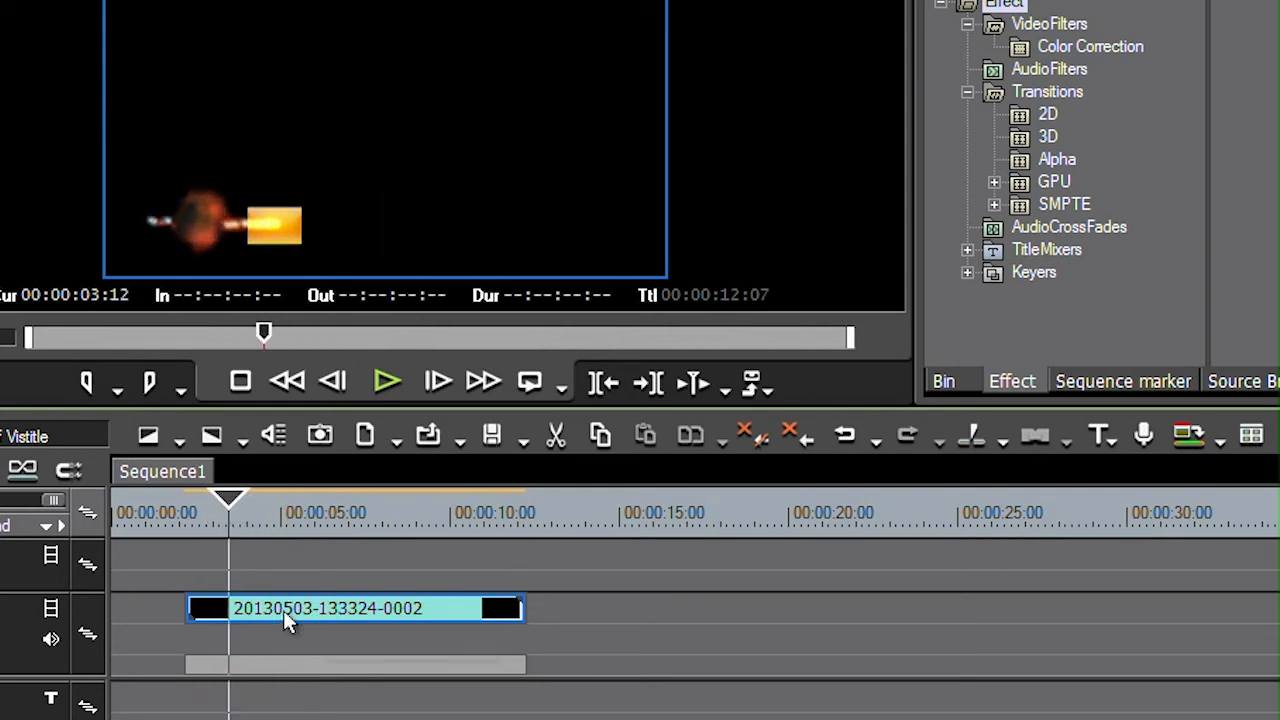
{"action": "mouse_move", "coordinate": [310, 620]}
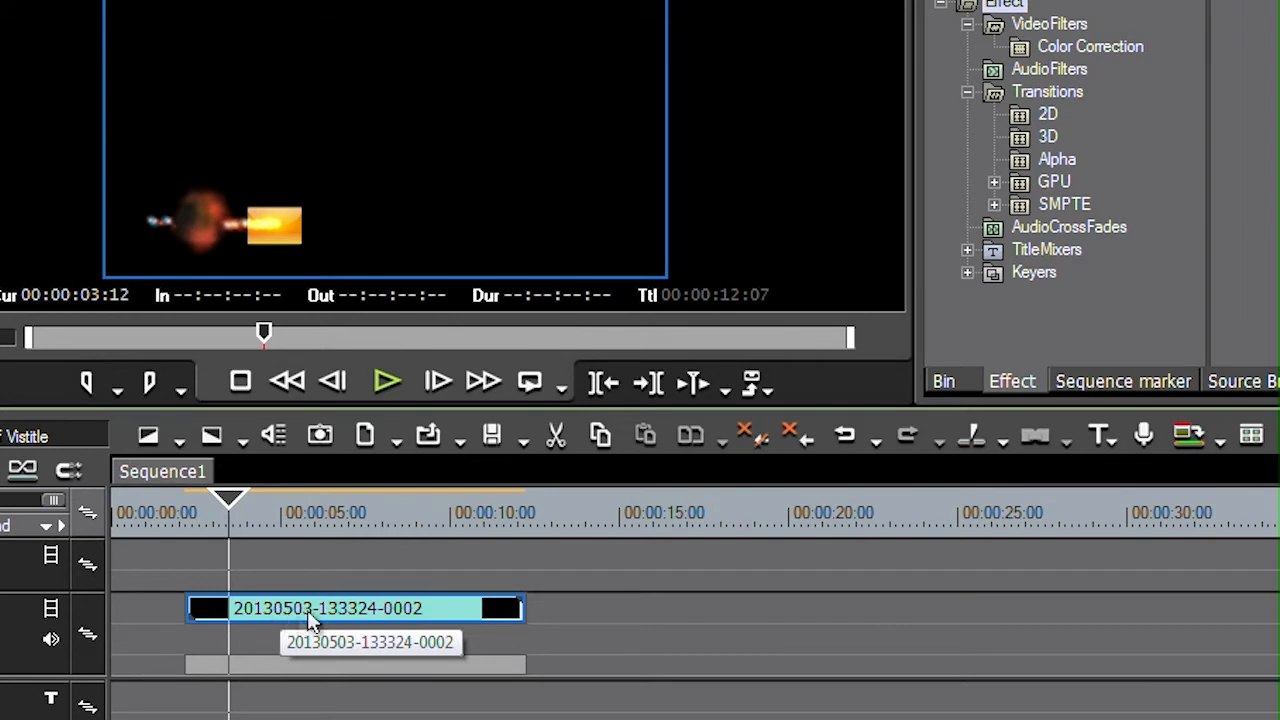
{"action": "mouse_move", "coordinate": [320, 614]}
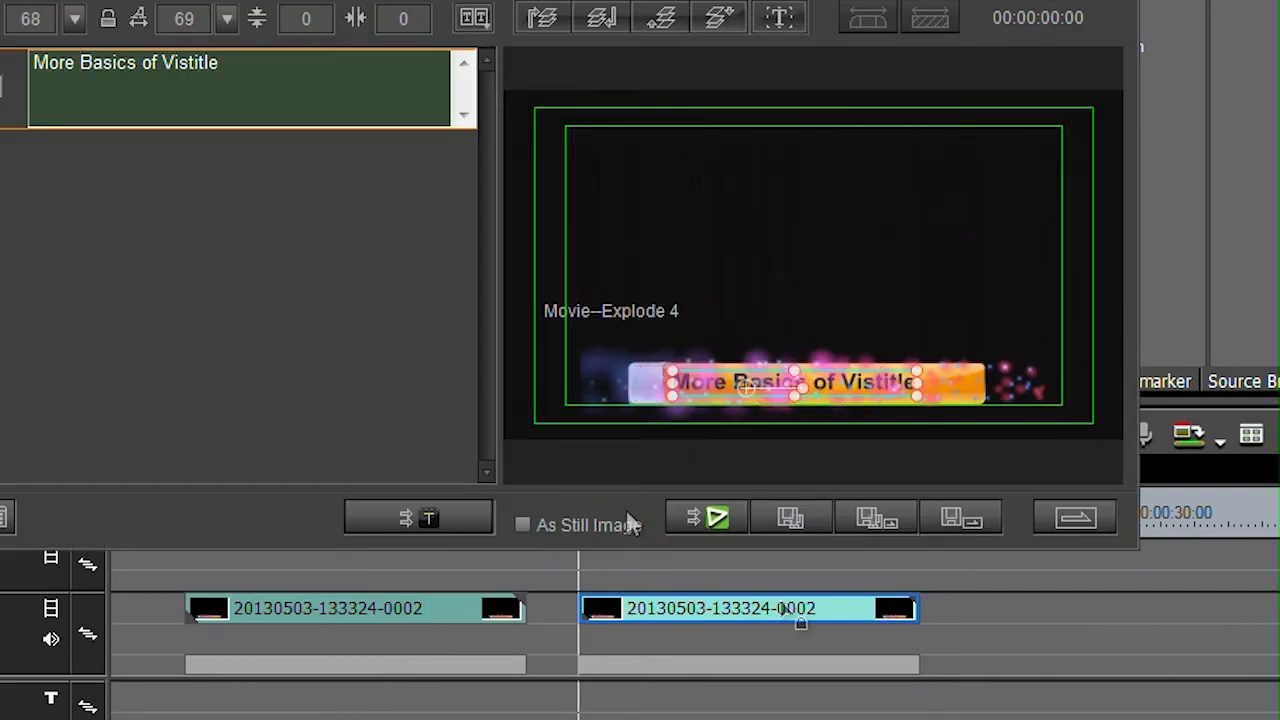
{"action": "mouse_move", "coordinate": [1010, 565]}
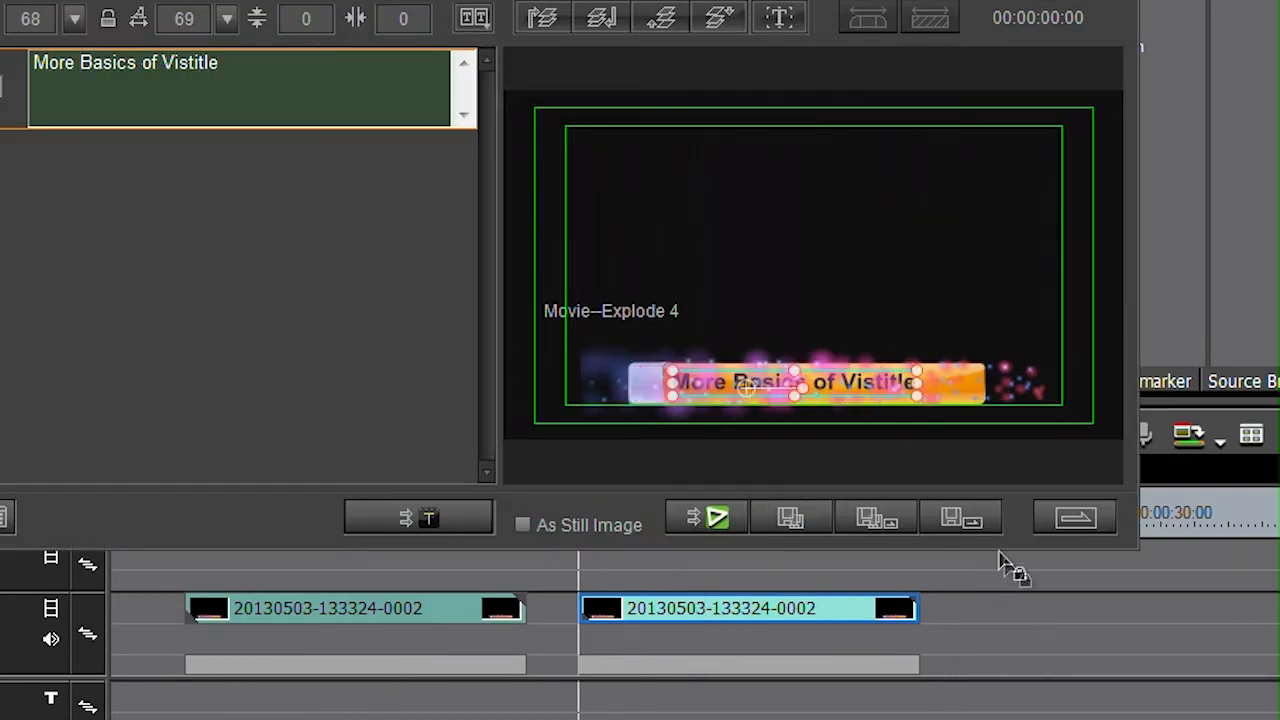
{"action": "mouse_move", "coordinate": [960, 517]}
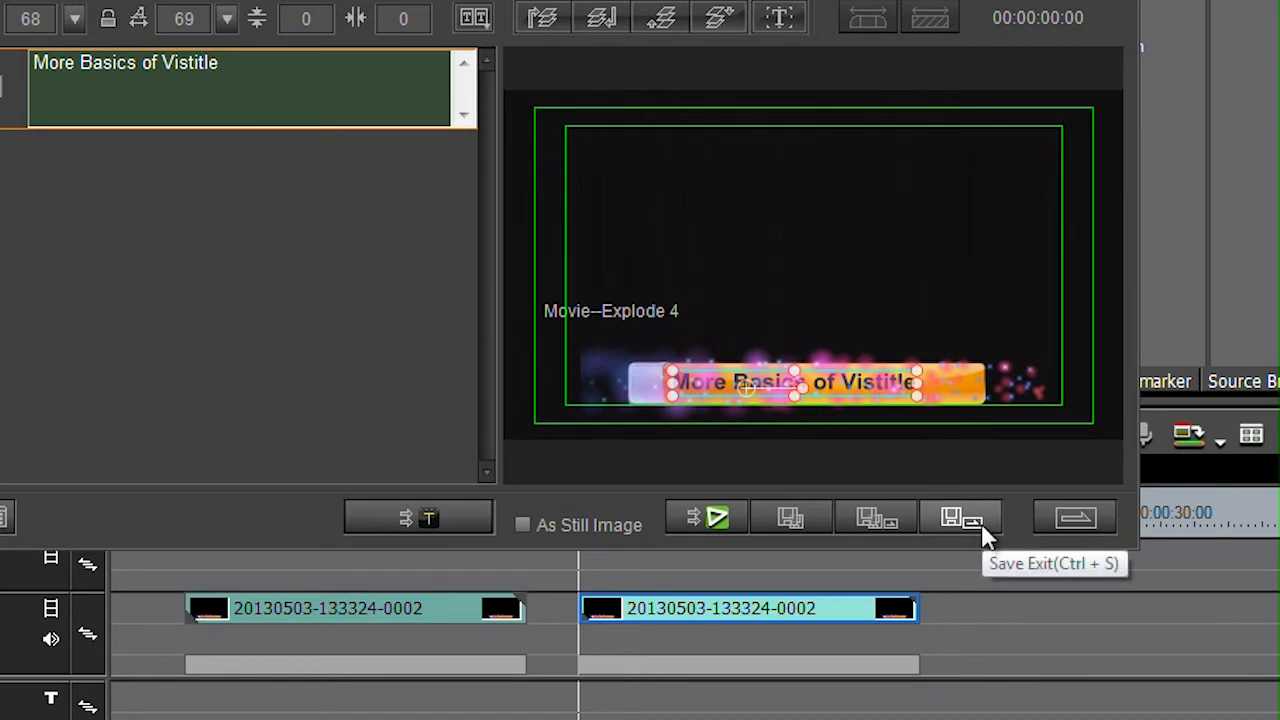
{"action": "mouse_move", "coordinate": [430, 620]}
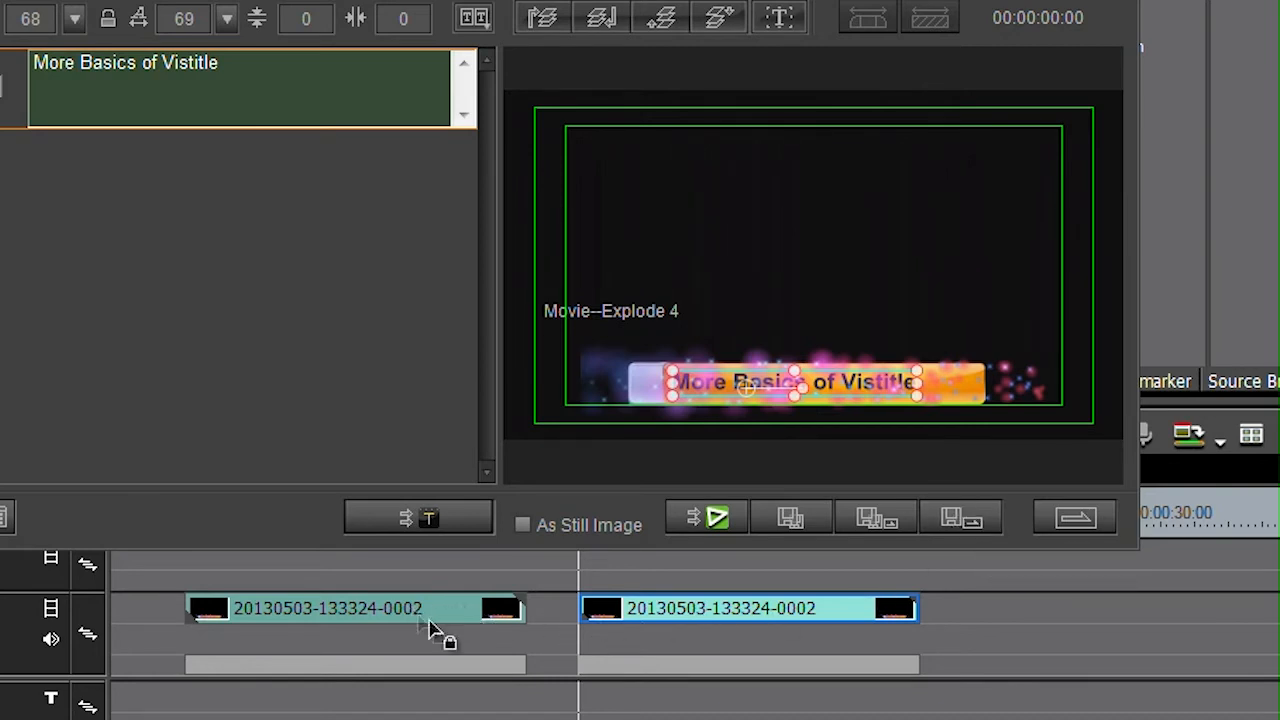
{"action": "mouse_move", "coordinate": [875, 470]}
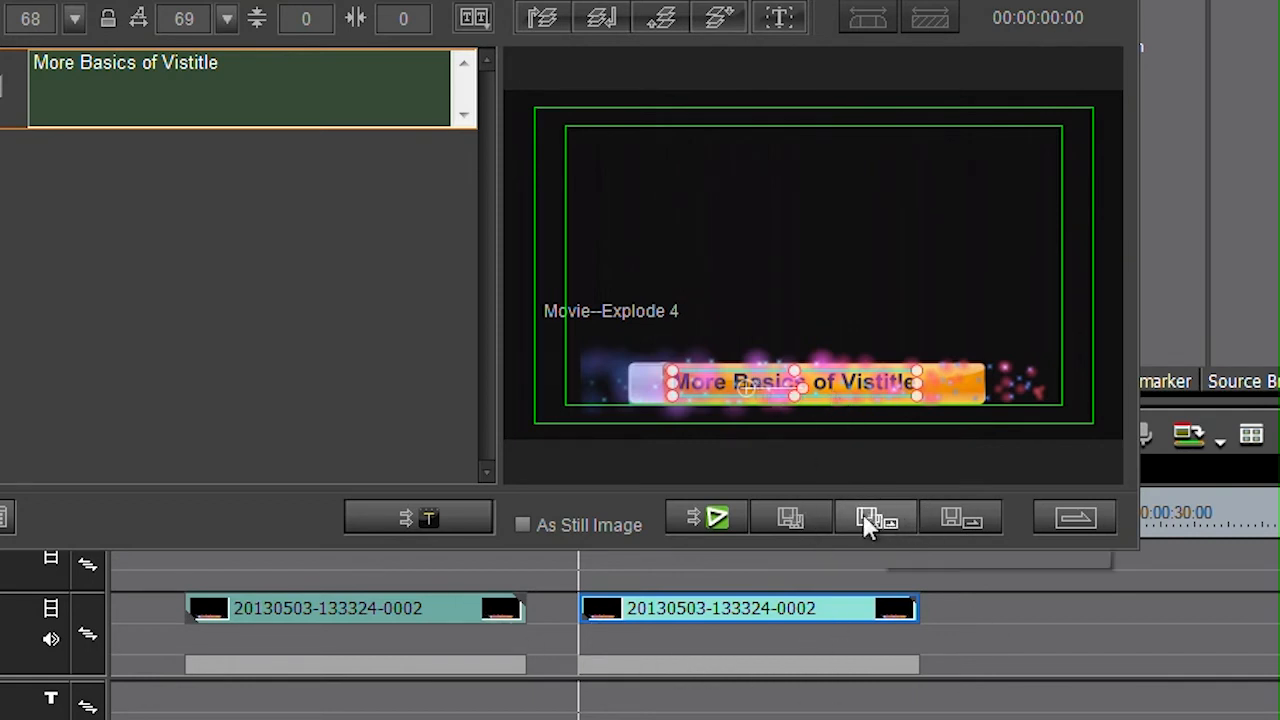
{"action": "mouse_move", "coordinate": [875, 517]}
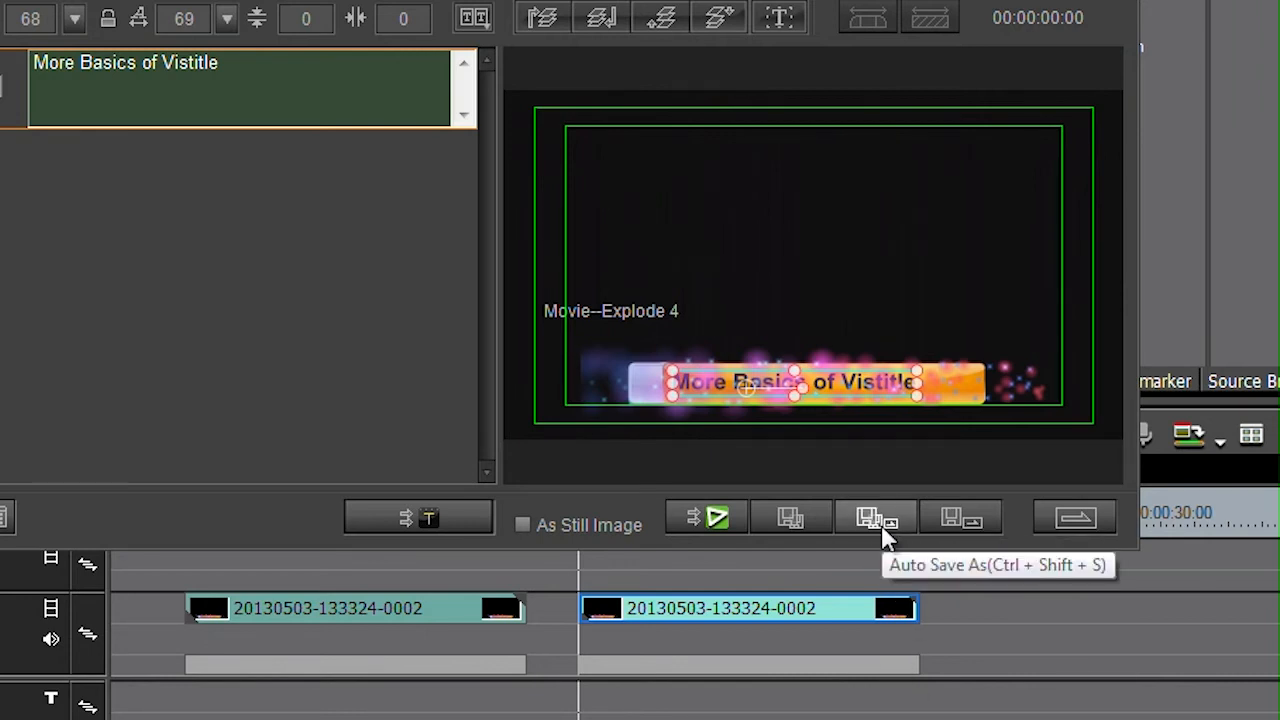
Step: Save the second title under the new file name 'more basics of vistitle'
{"action": "left_click", "coordinate": [876, 517]}
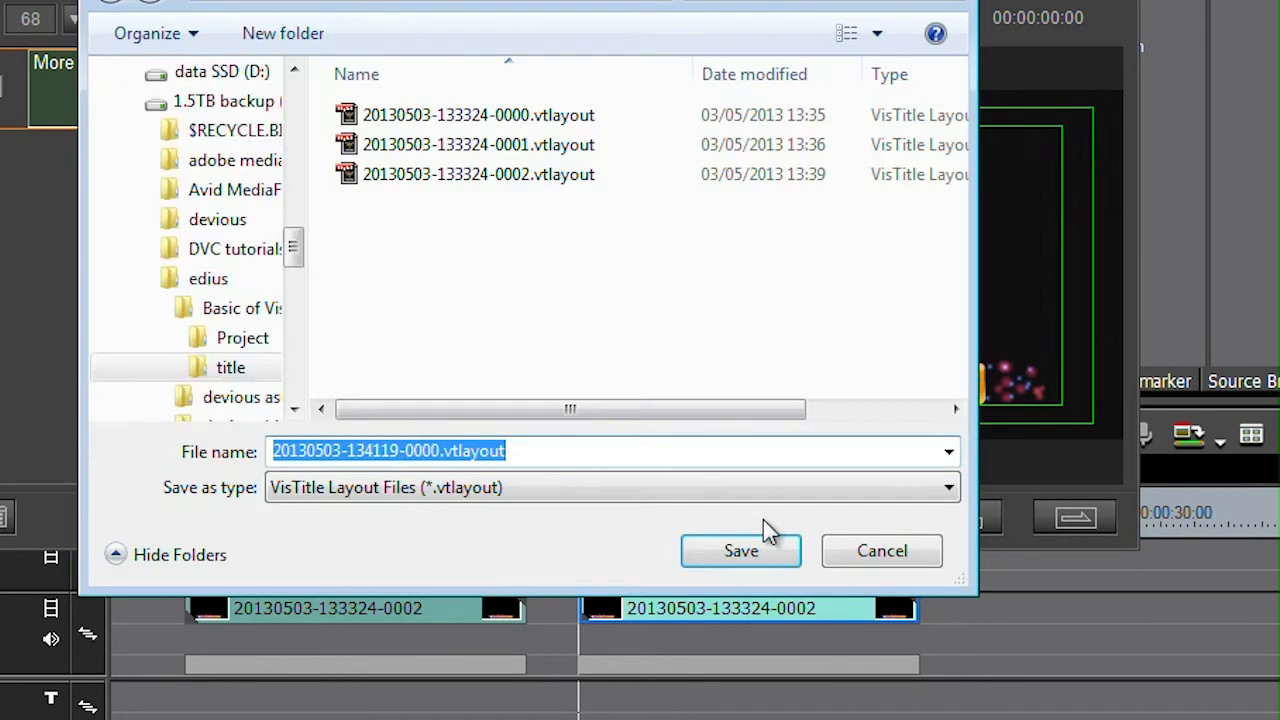
{"action": "type", "text": "more"}
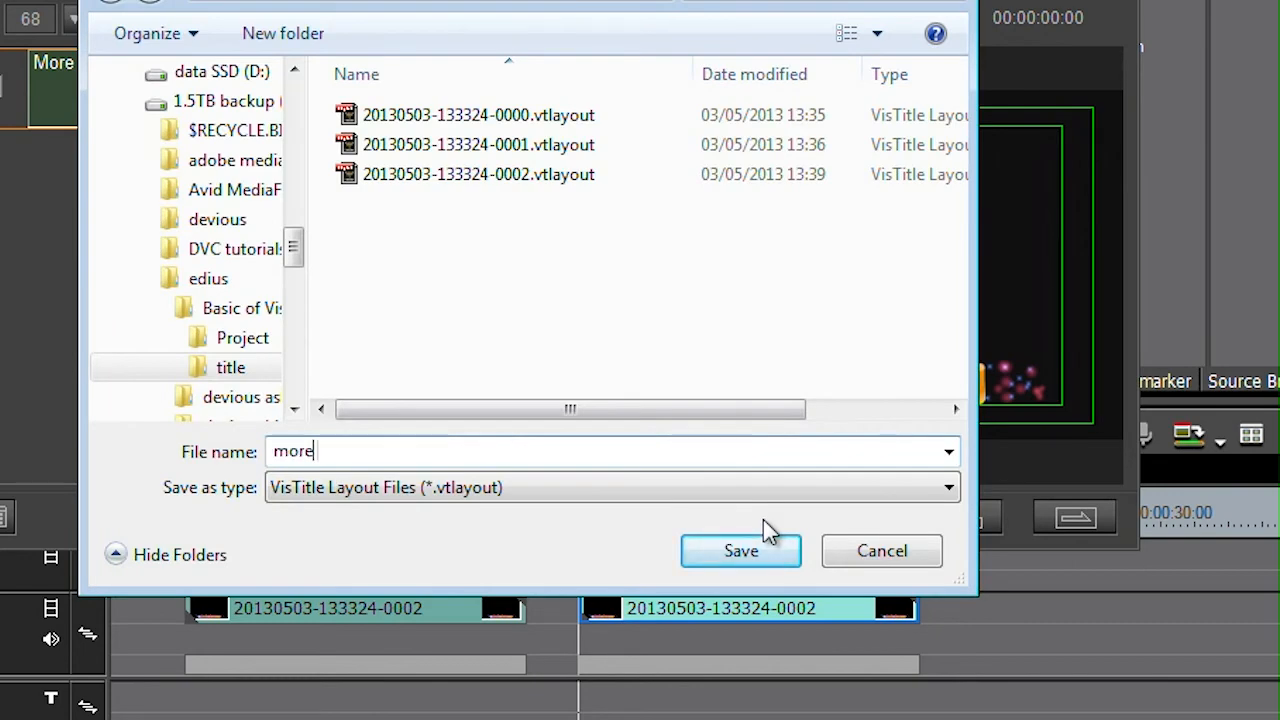
{"action": "type", "text": "basics of"}
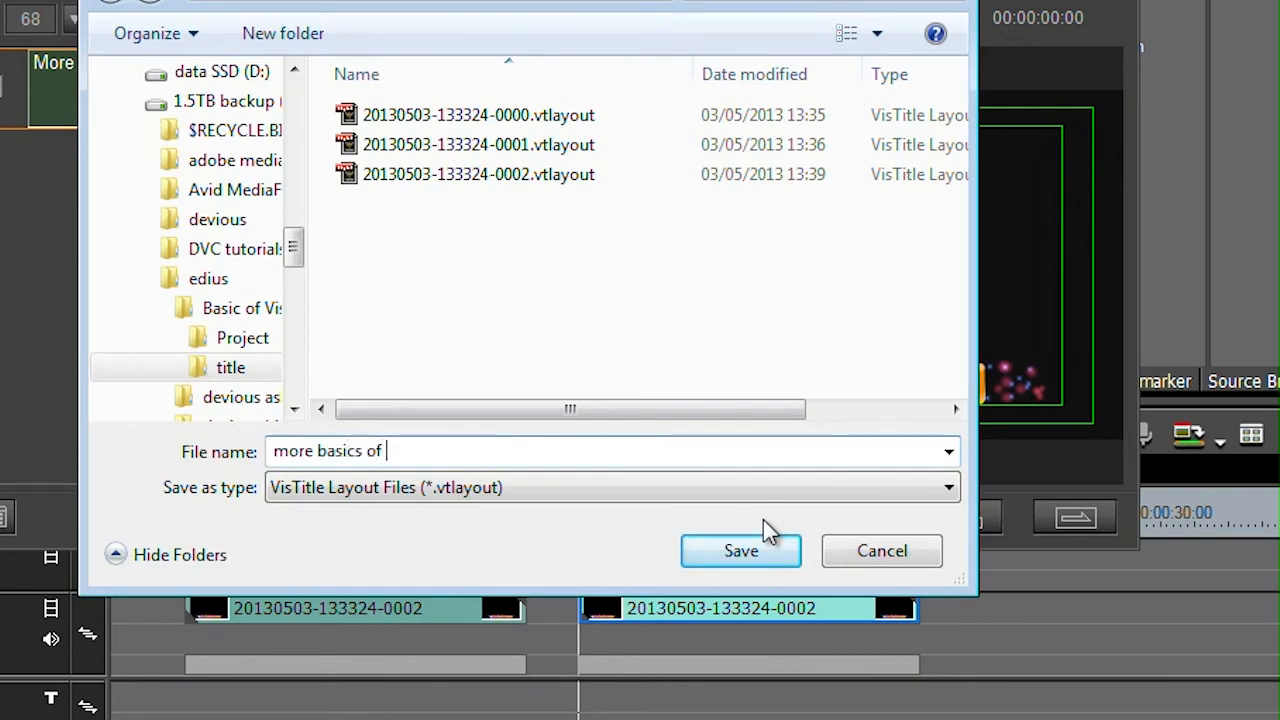
{"action": "left_click", "coordinate": [740, 550]}
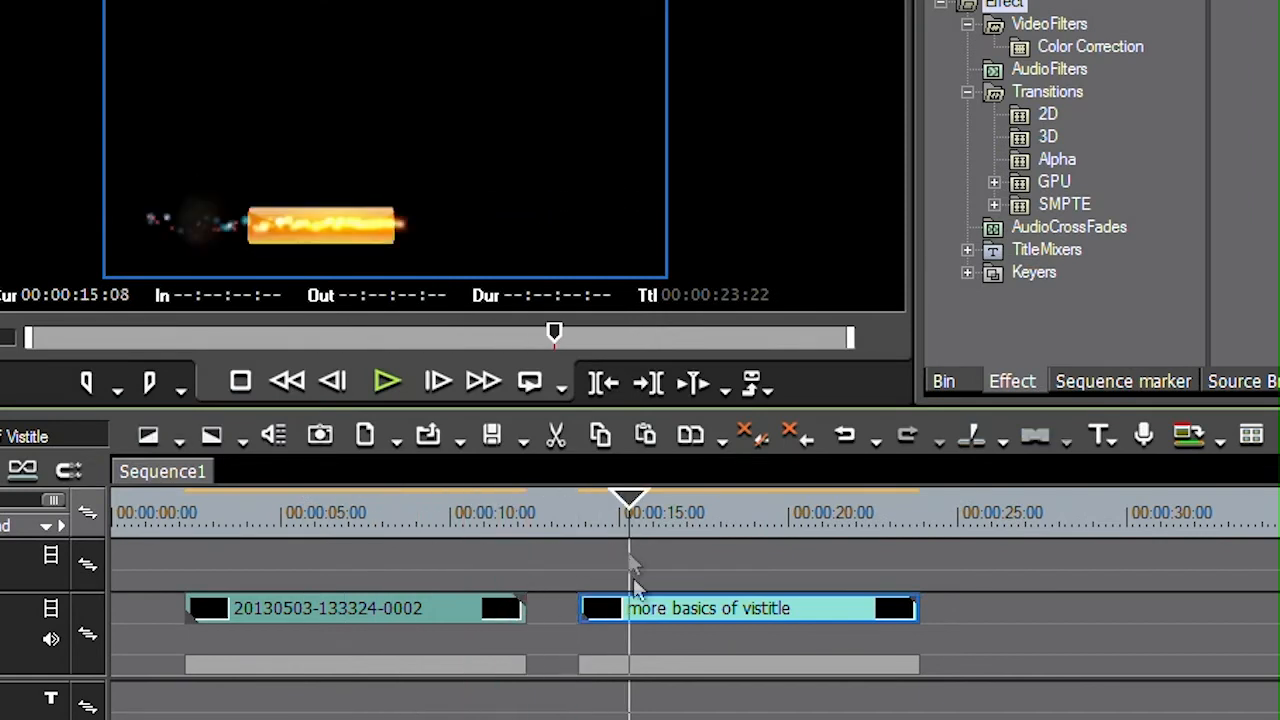
{"action": "mouse_move", "coordinate": [265, 615]}
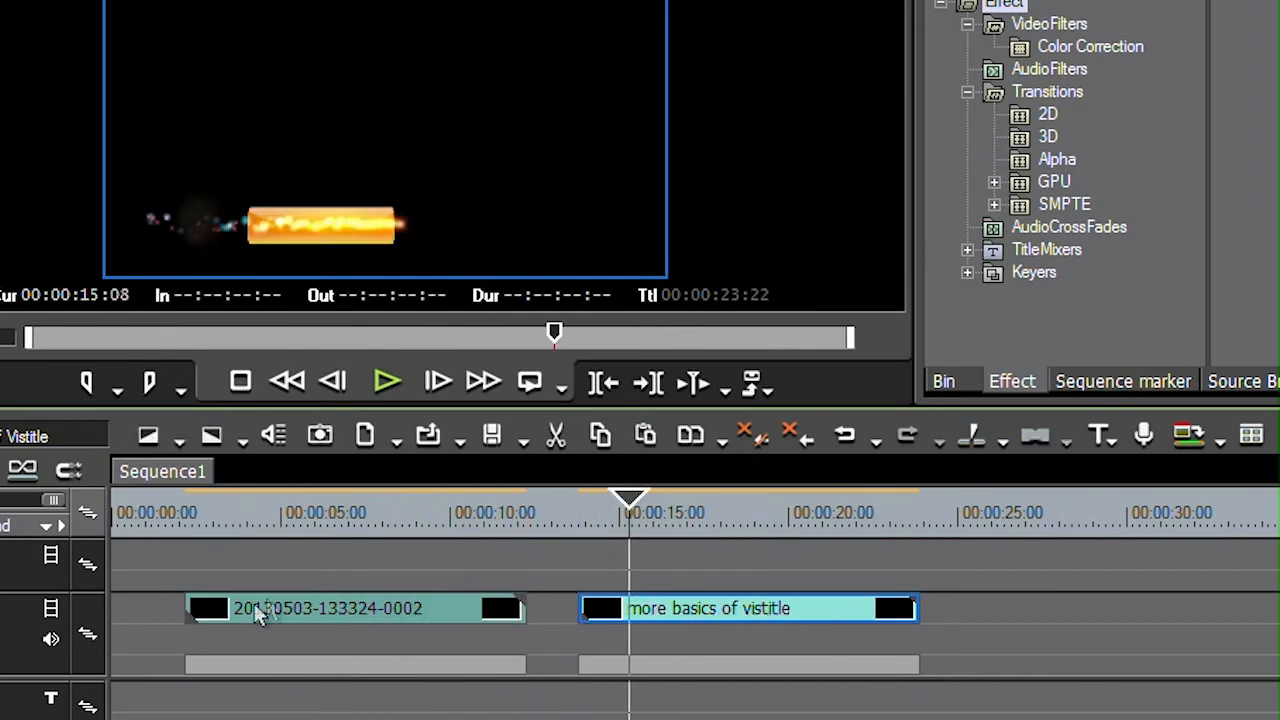
{"action": "mouse_move", "coordinate": [580, 557]}
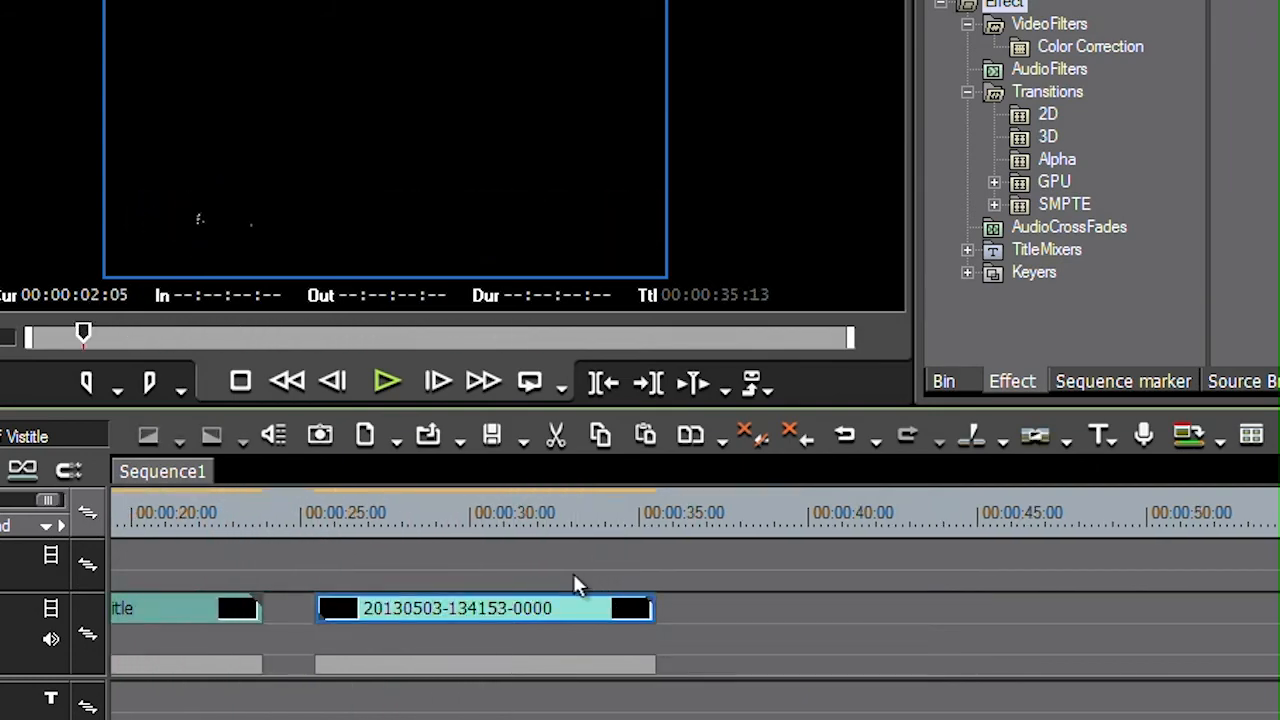
Step: Add a third title clip following the second on track 1 VA
{"action": "left_click", "coordinate": [572, 512]}
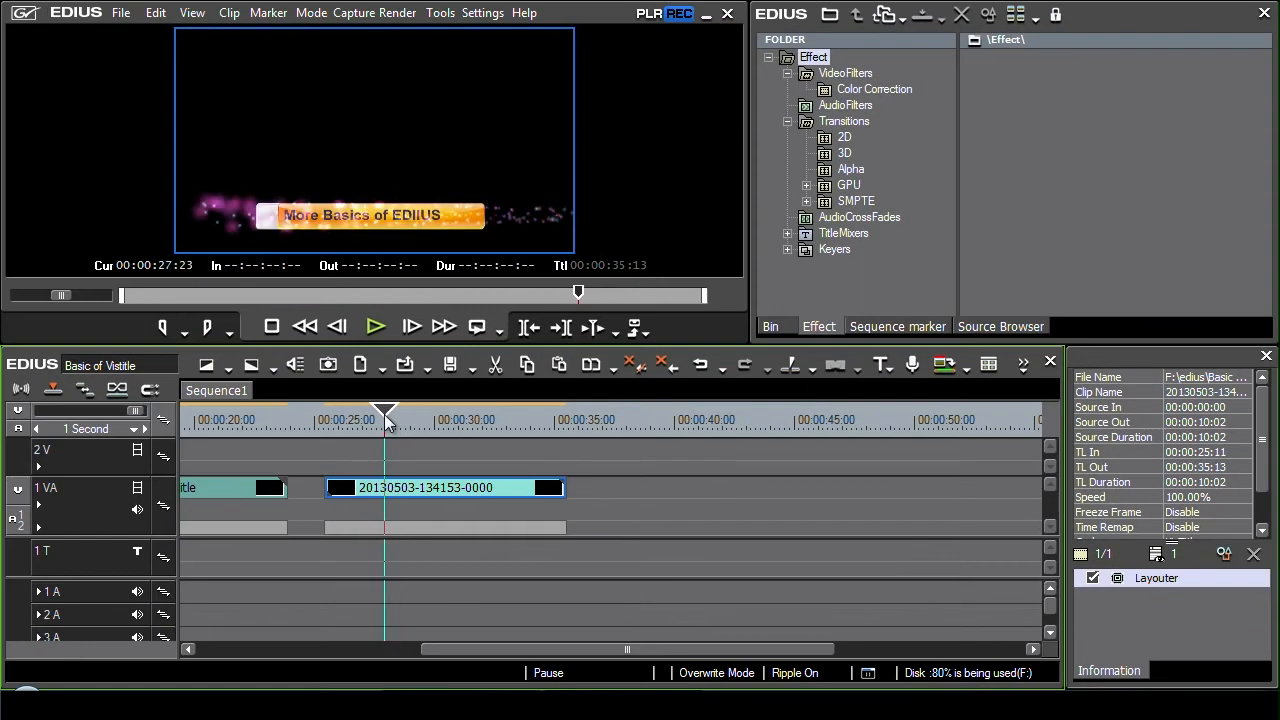
{"action": "mouse_move", "coordinate": [430, 490]}
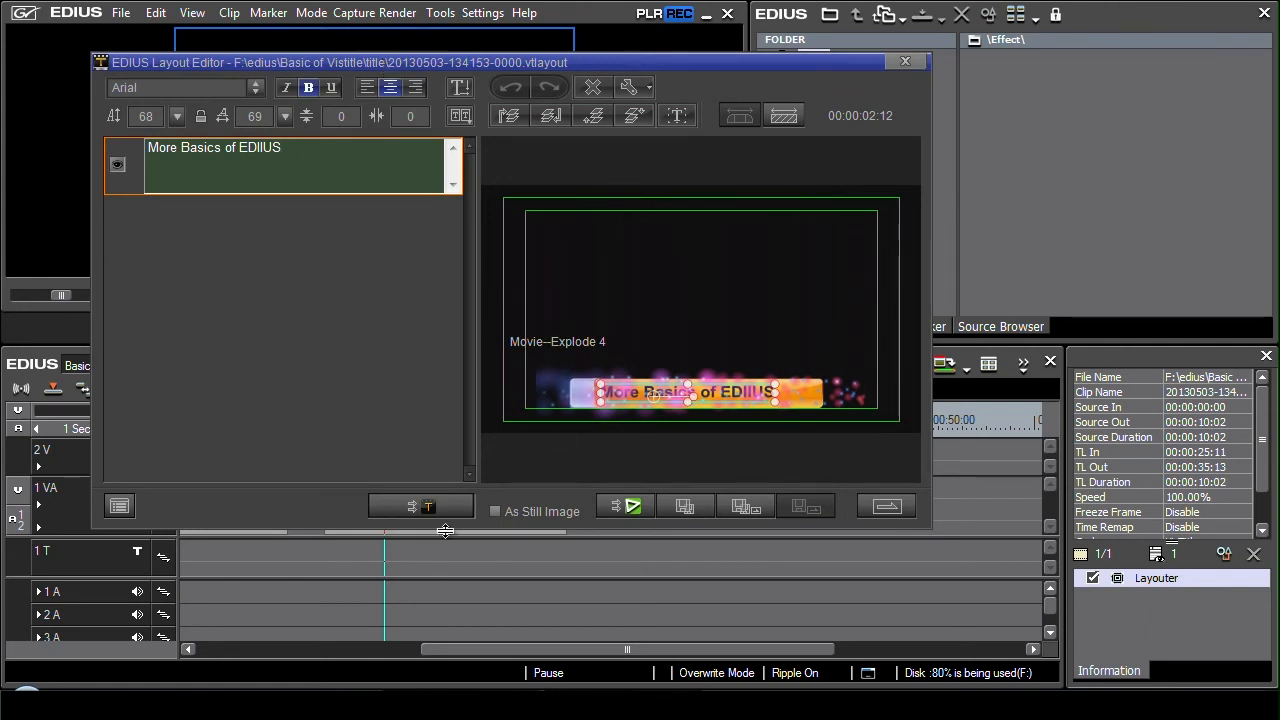
{"action": "mouse_move", "coordinate": [430, 510]}
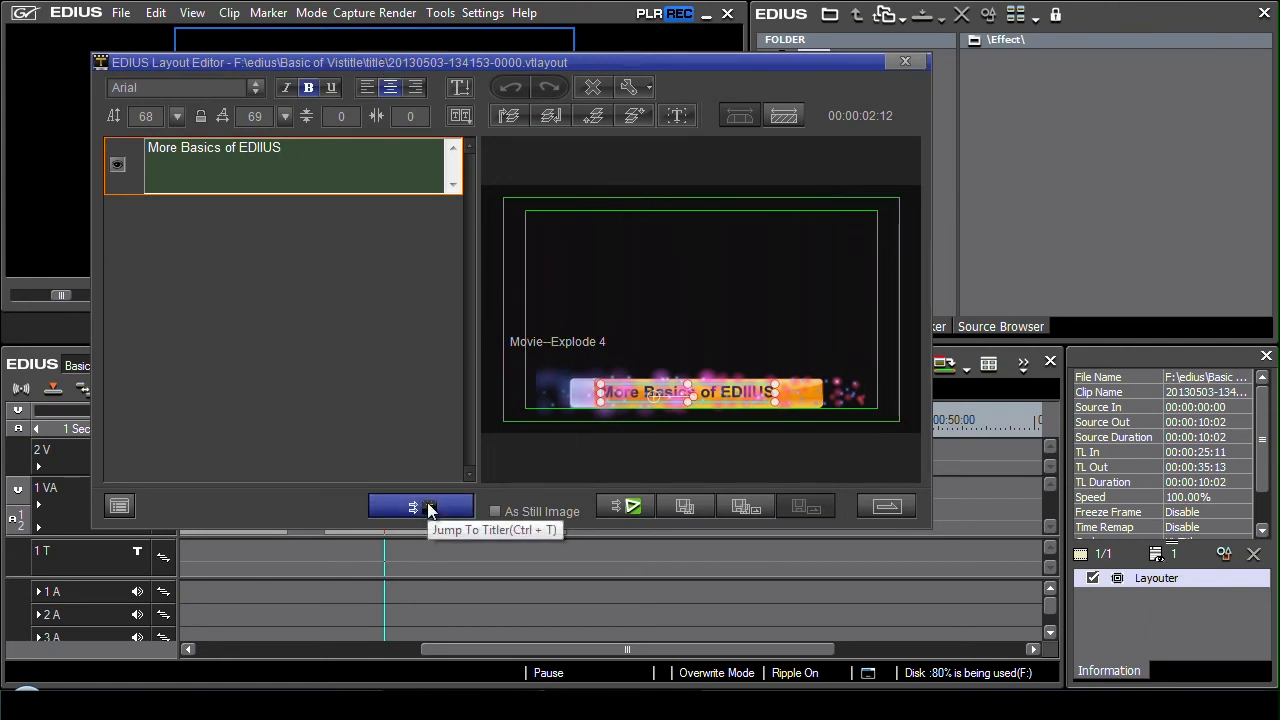
Step: Open the title in full VisTitle and stretch its PlugIn particle layer longer
{"action": "left_click", "coordinate": [413, 508]}
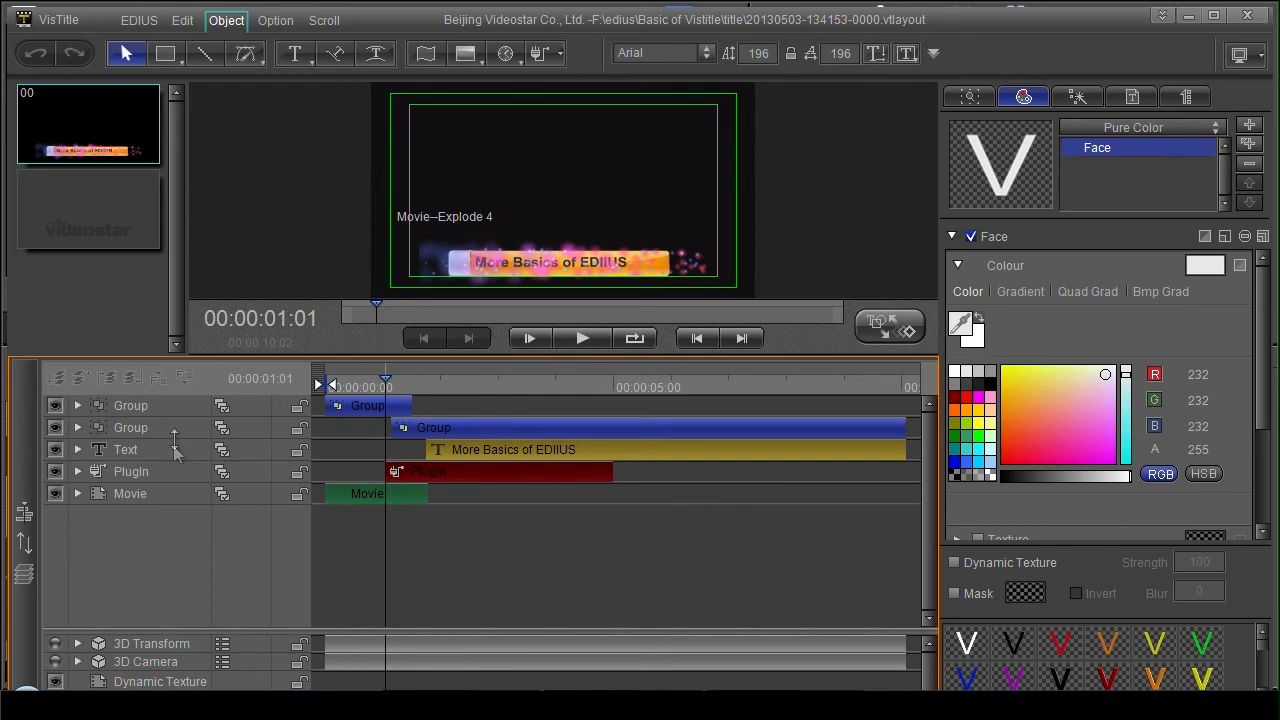
{"action": "left_click", "coordinate": [590, 421]}
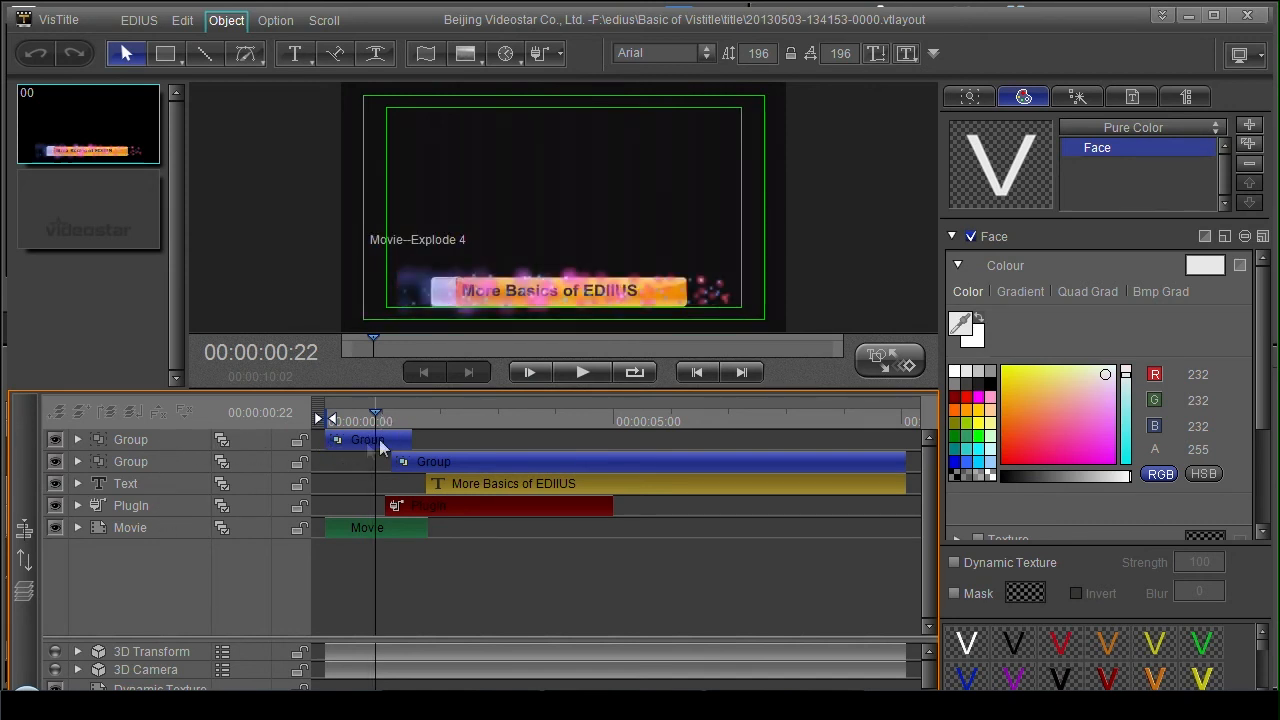
{"action": "left_click", "coordinate": [1020, 291]}
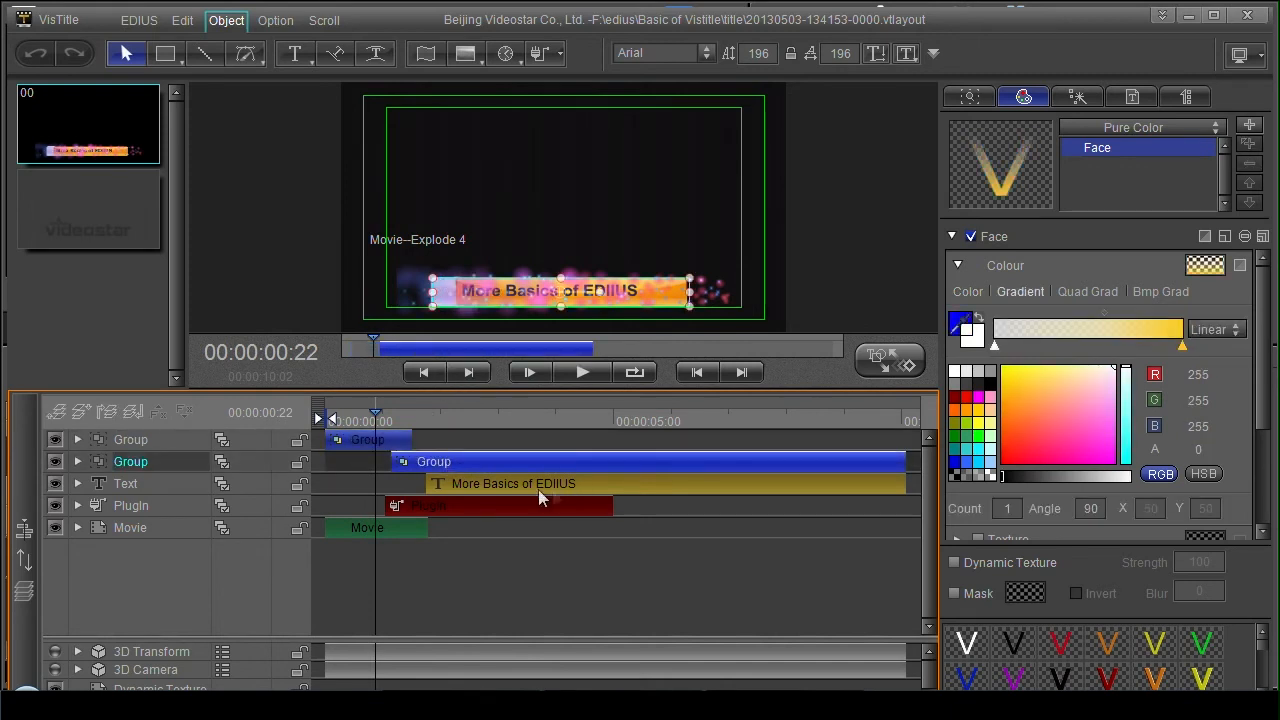
{"action": "left_click", "coordinate": [130, 505]}
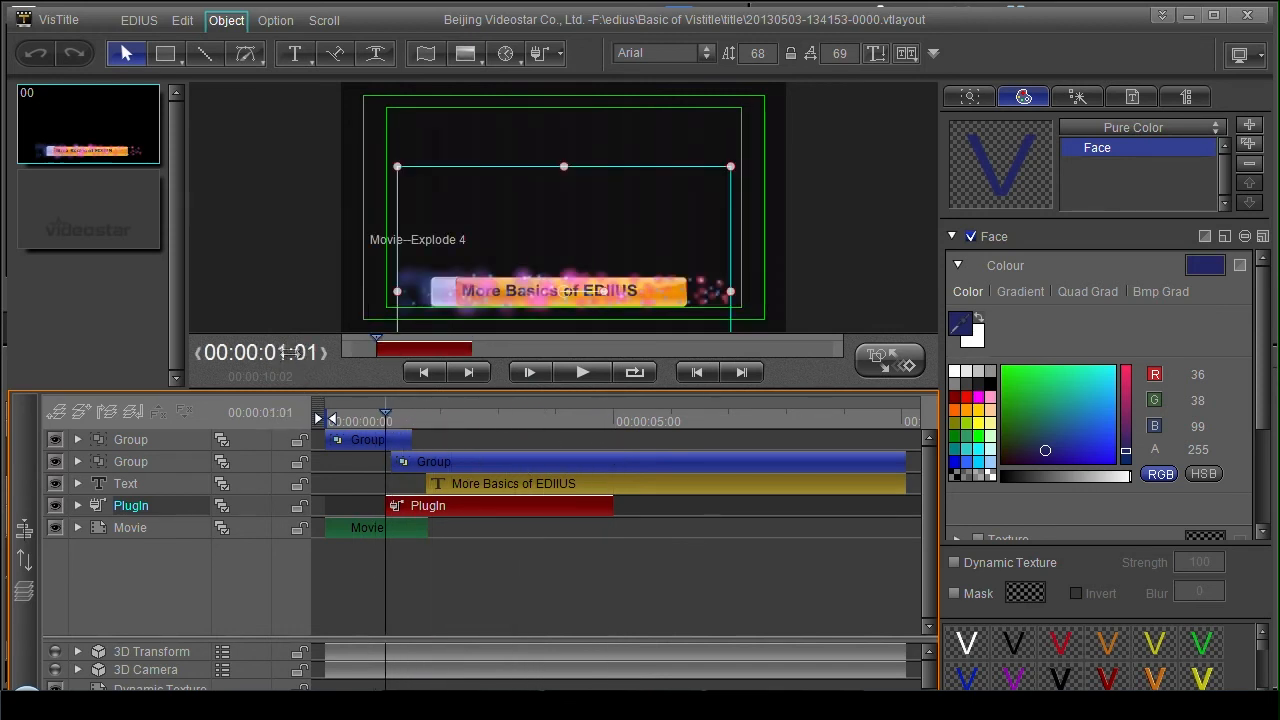
{"action": "left_click", "coordinate": [613, 421]}
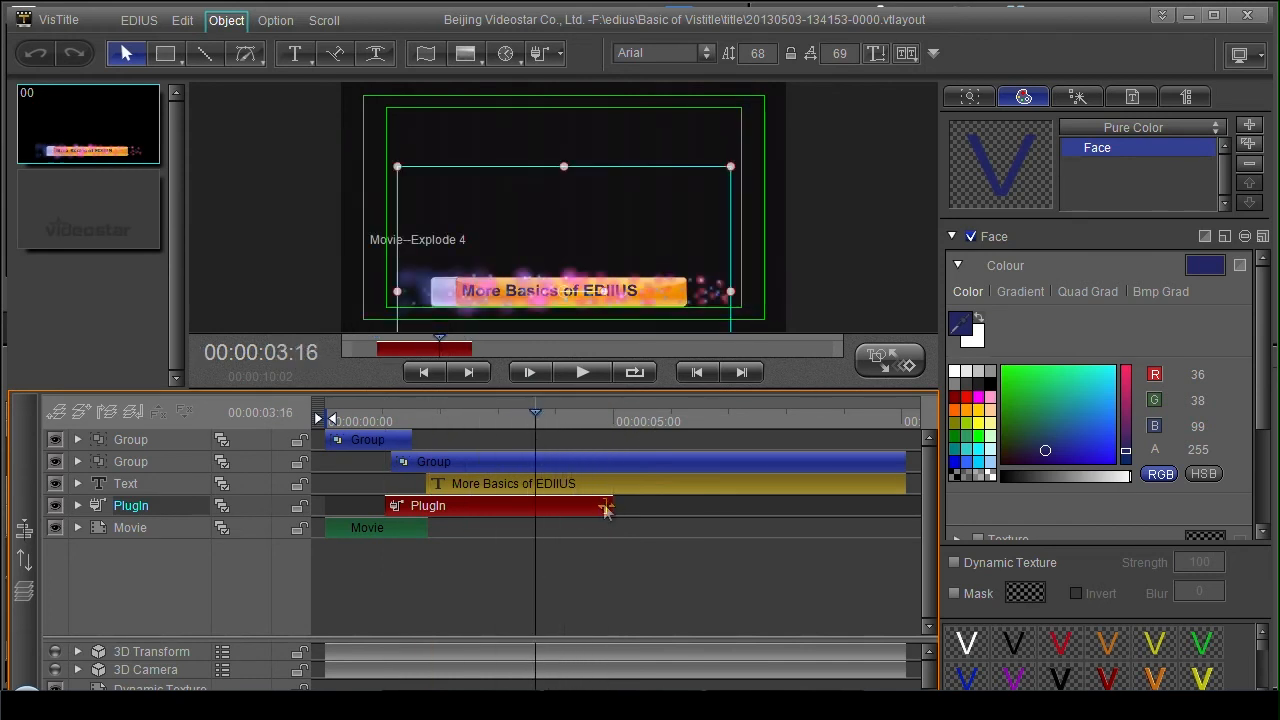
{"action": "left_click_drag", "start_coordinate": [605, 505], "coordinate": [685, 505]}
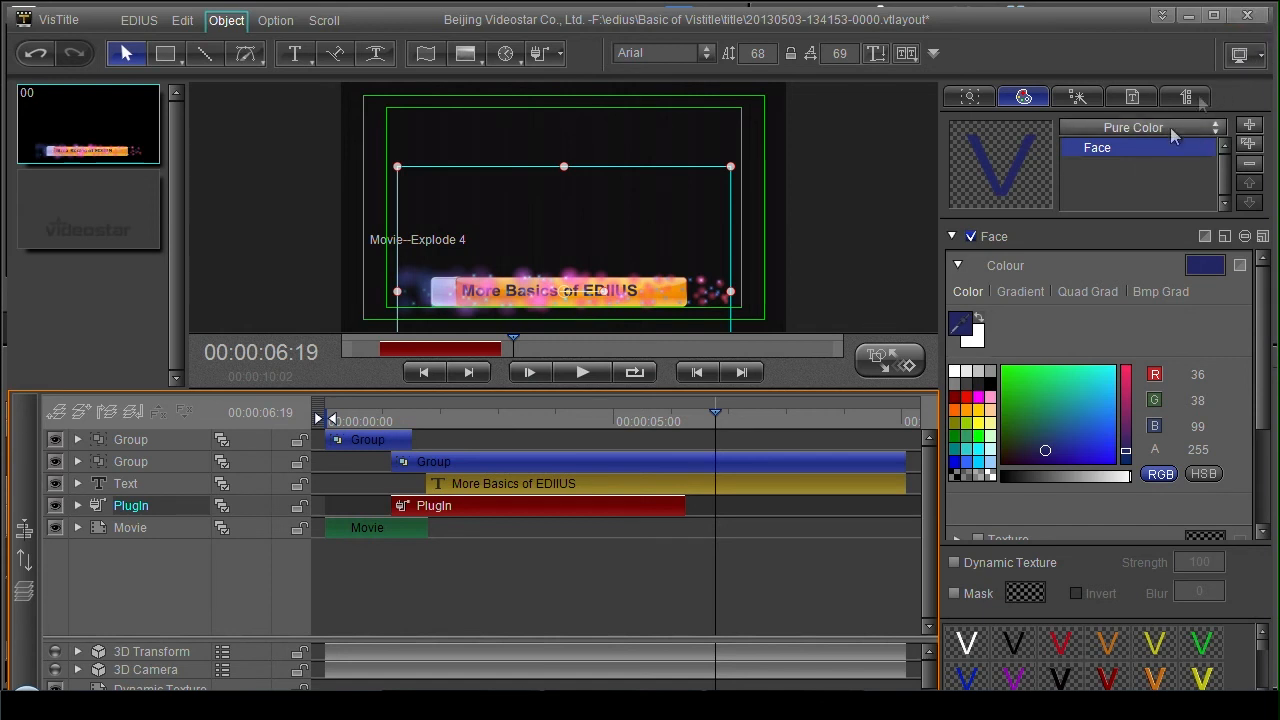
{"action": "mouse_move", "coordinate": [1248, 18]}
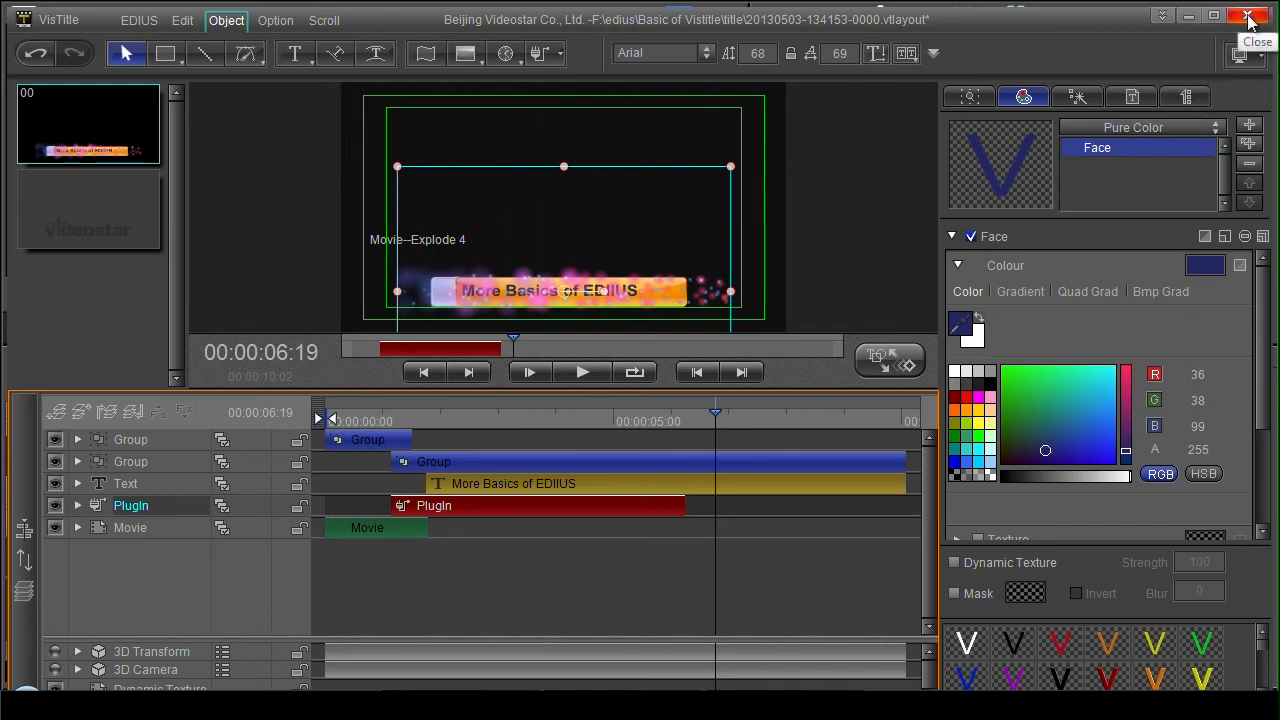
{"action": "mouse_move", "coordinate": [120, 42]}
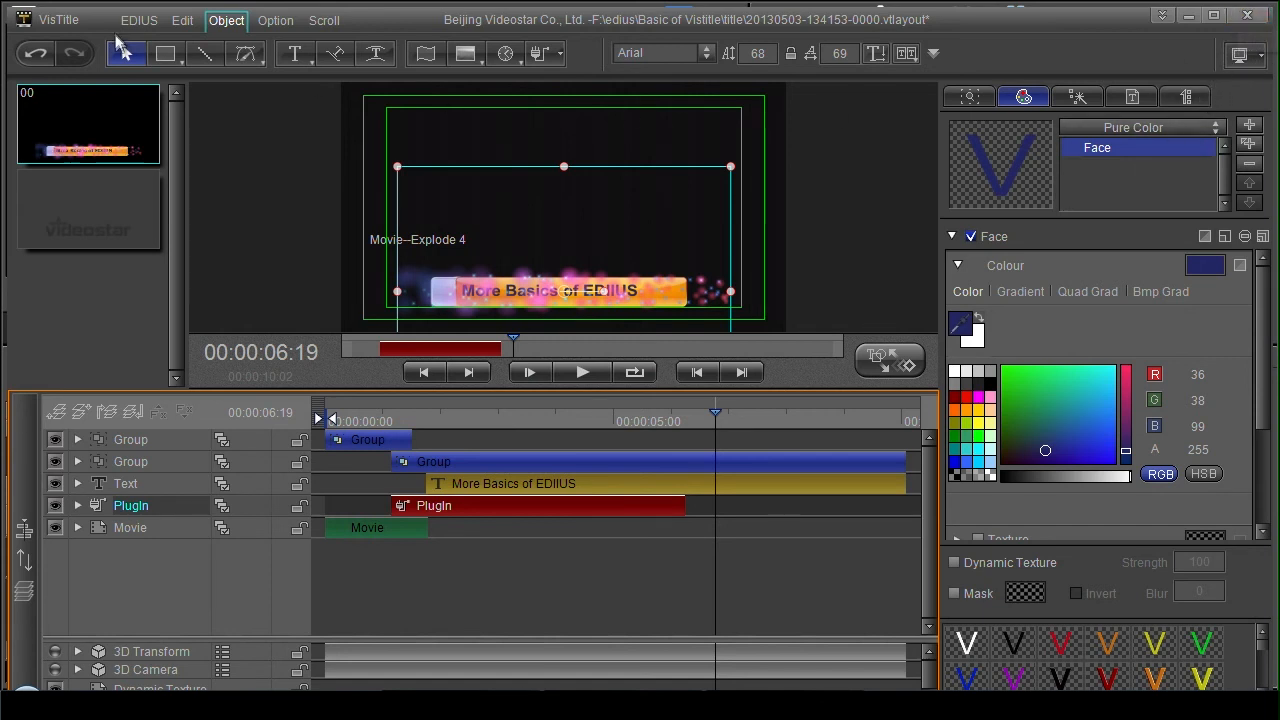
{"action": "left_click", "coordinate": [138, 19]}
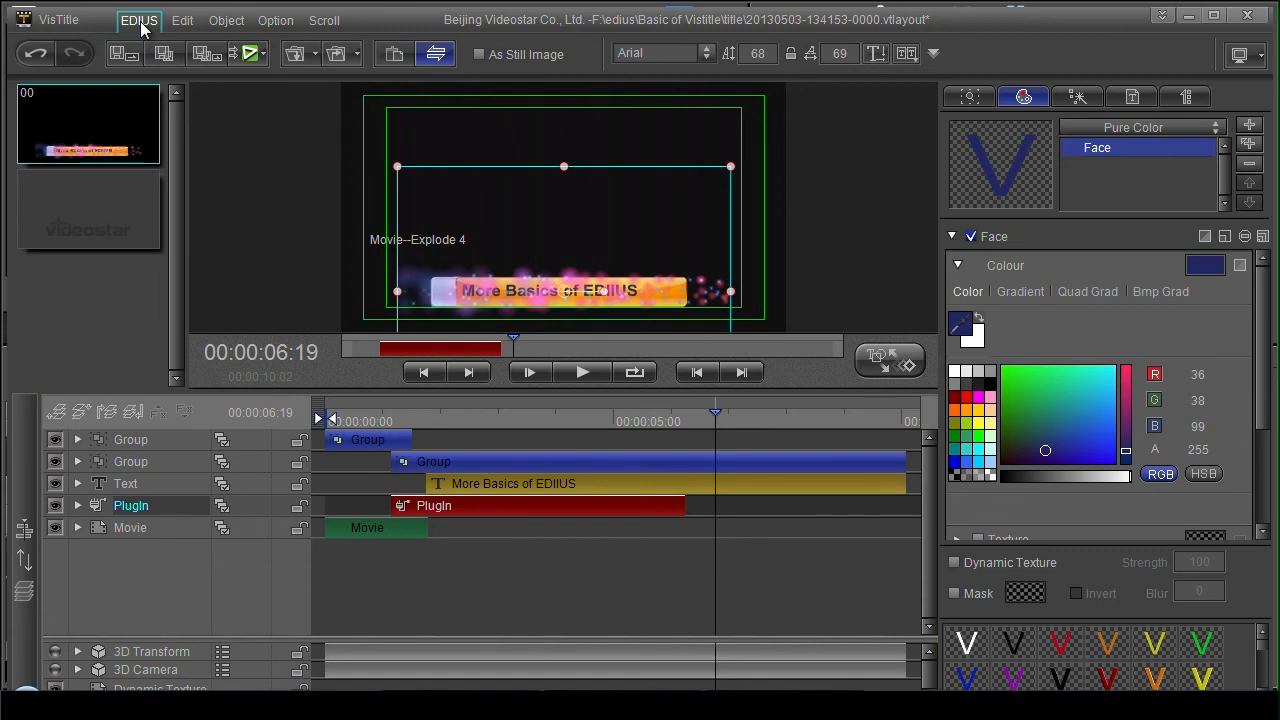
{"action": "mouse_move", "coordinate": [228, 66]}
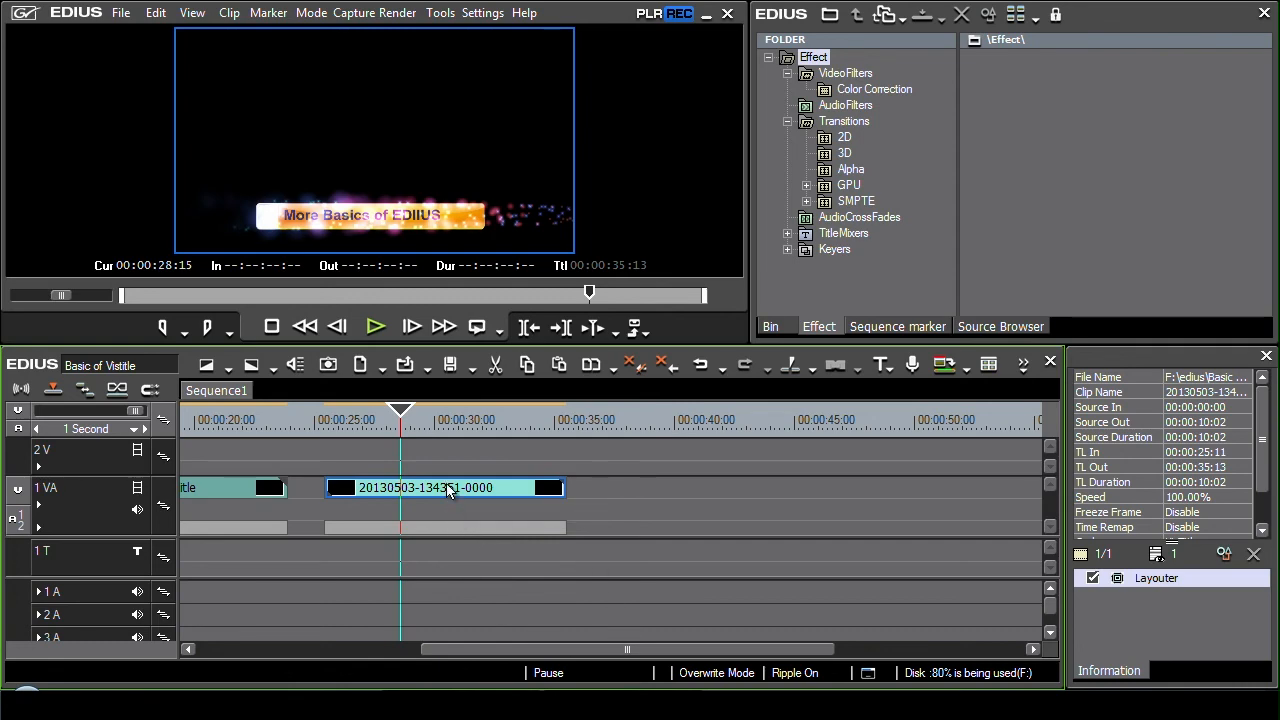
{"action": "double_click", "coordinate": [445, 487]}
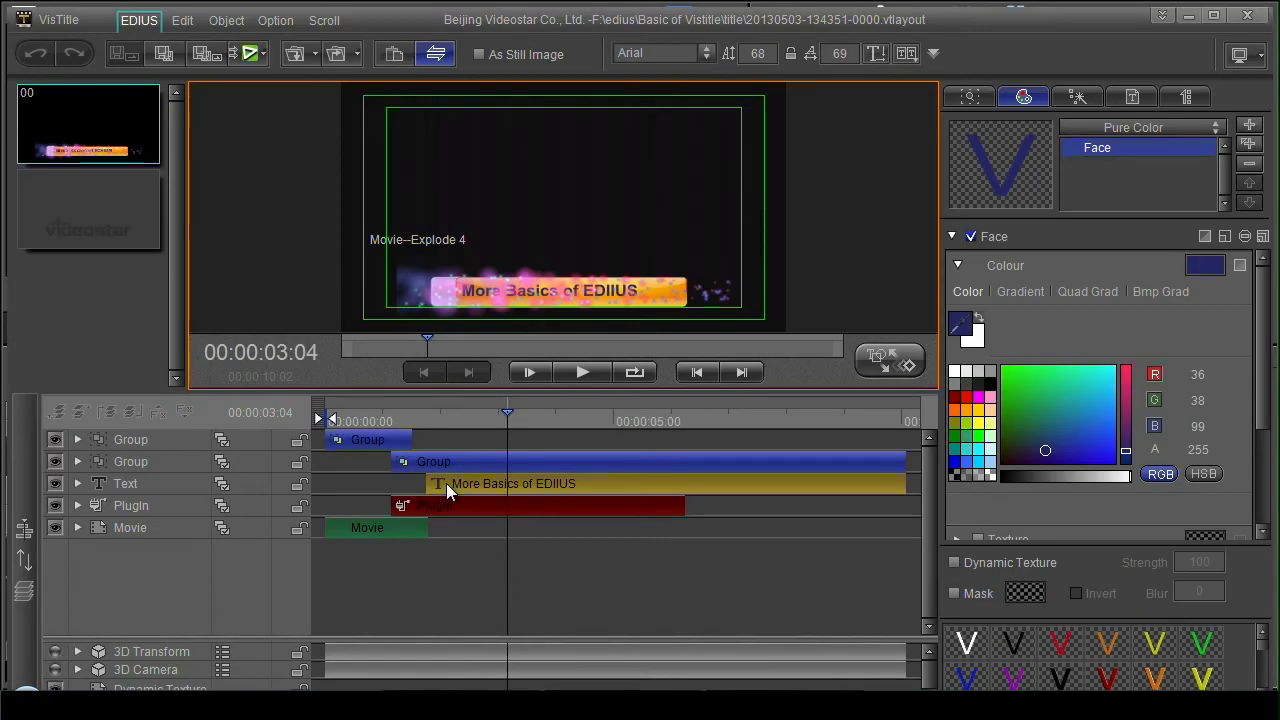